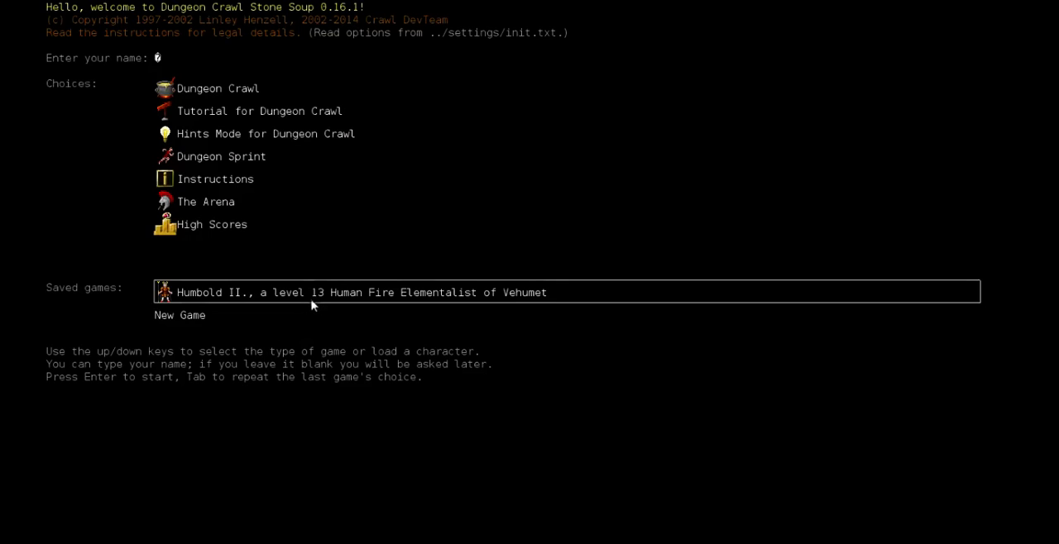
mouse_move(312, 302)
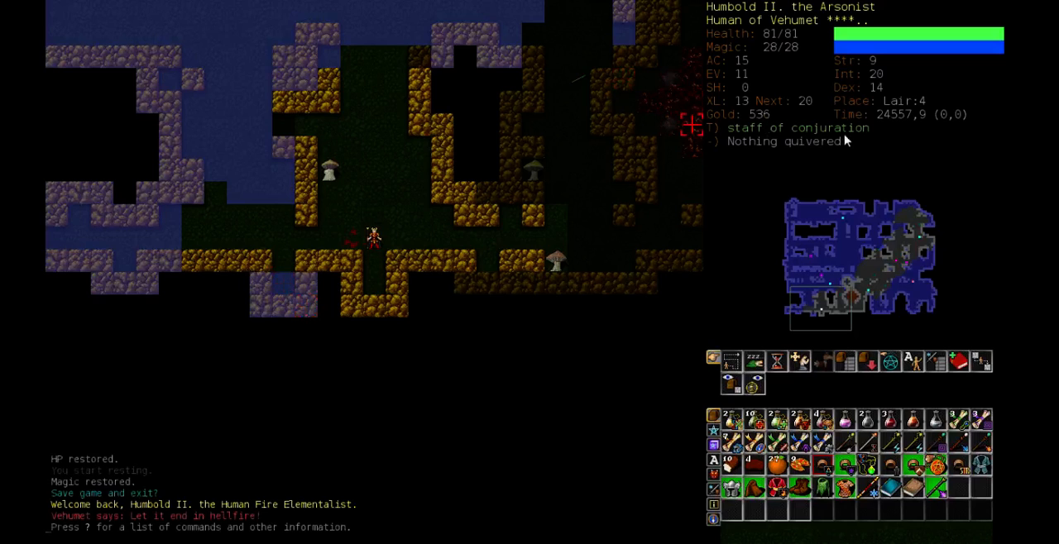
mouse_move(844, 139)
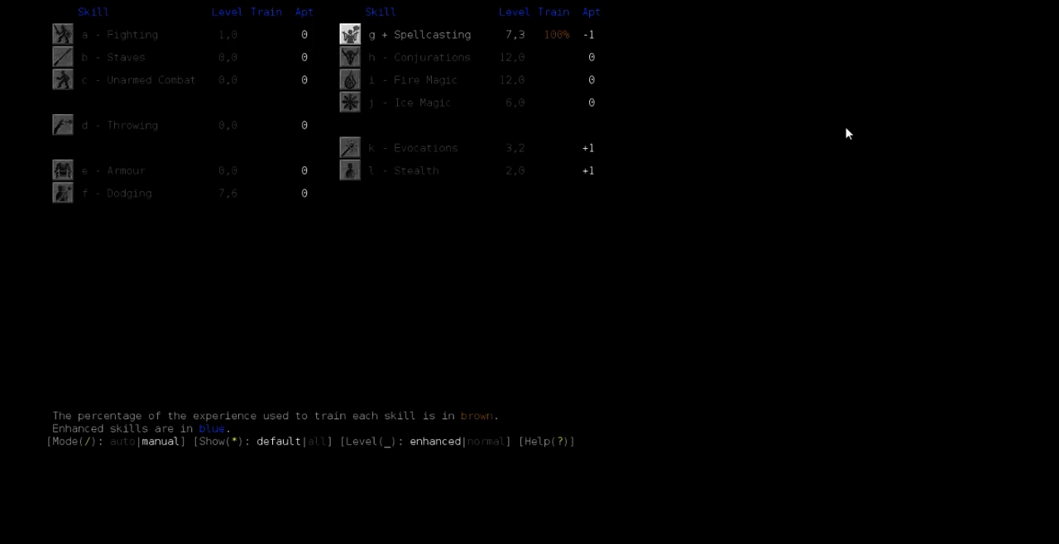
mouse_move(774, 132)
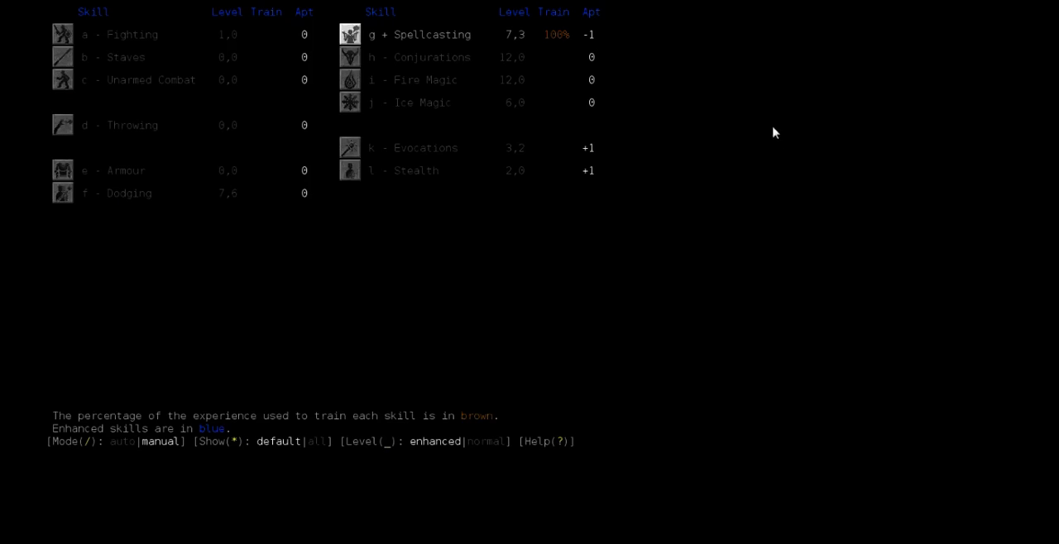
mouse_move(442, 68)
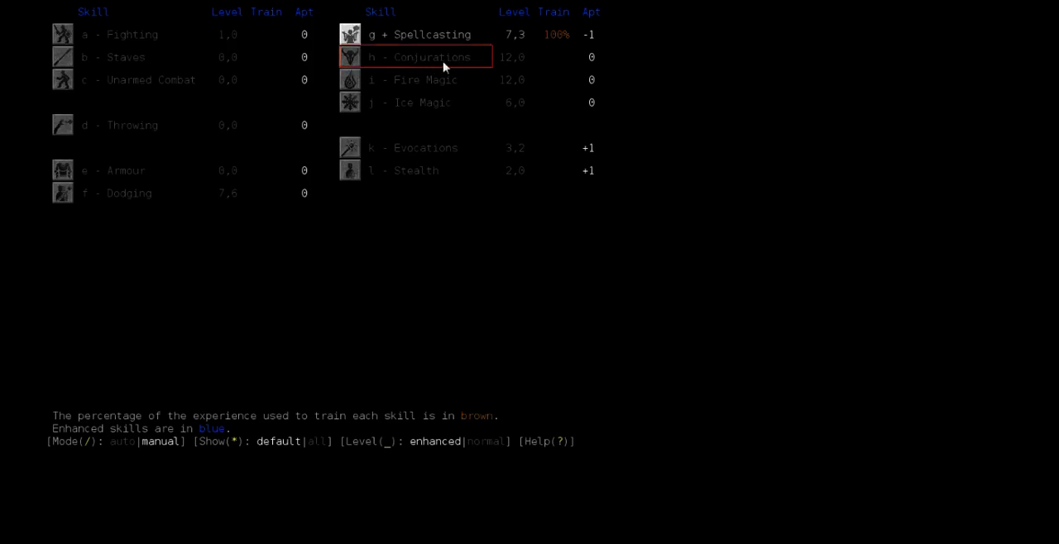
mouse_move(450, 68)
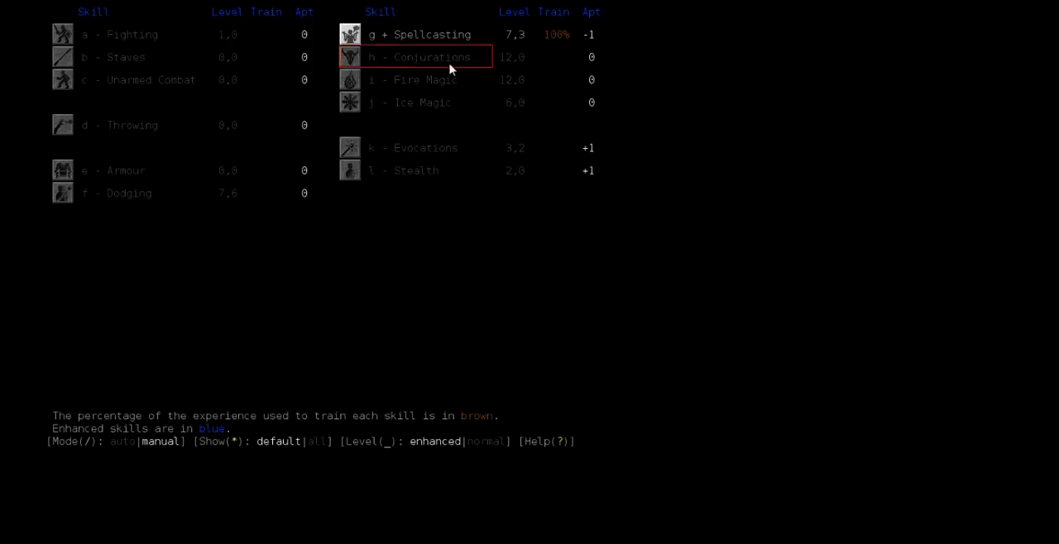
mouse_move(525, 301)
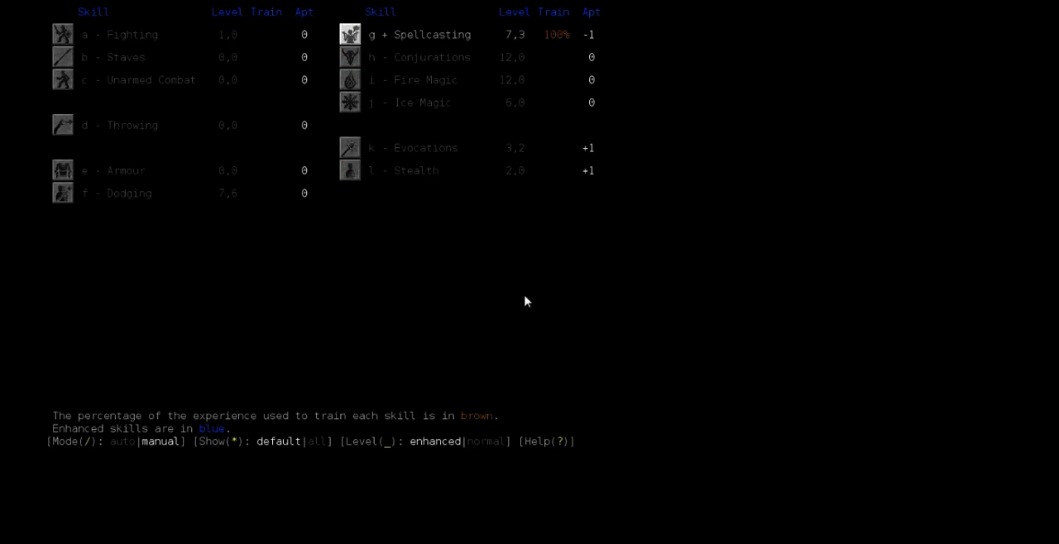
mouse_move(528, 300)
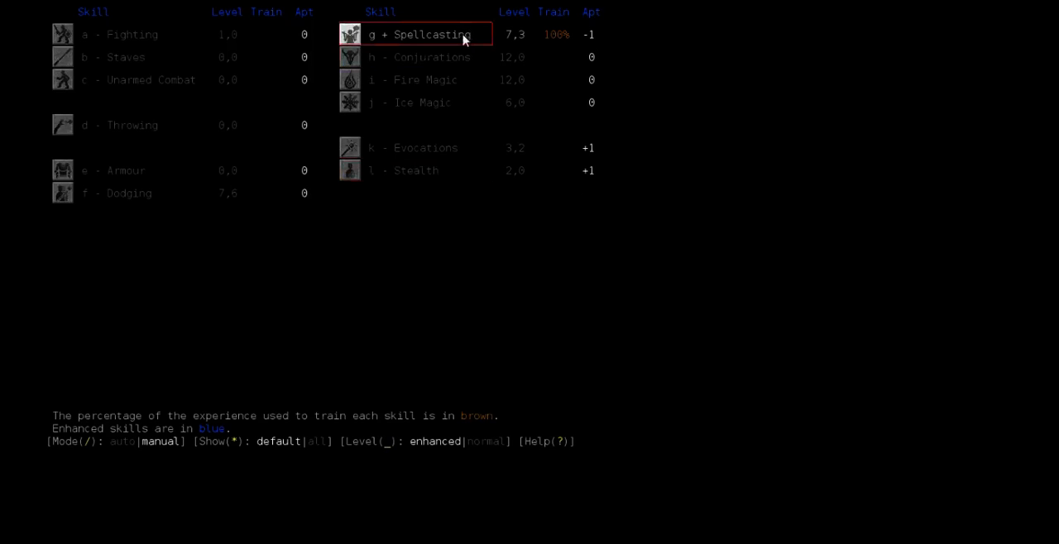
key("Escape")
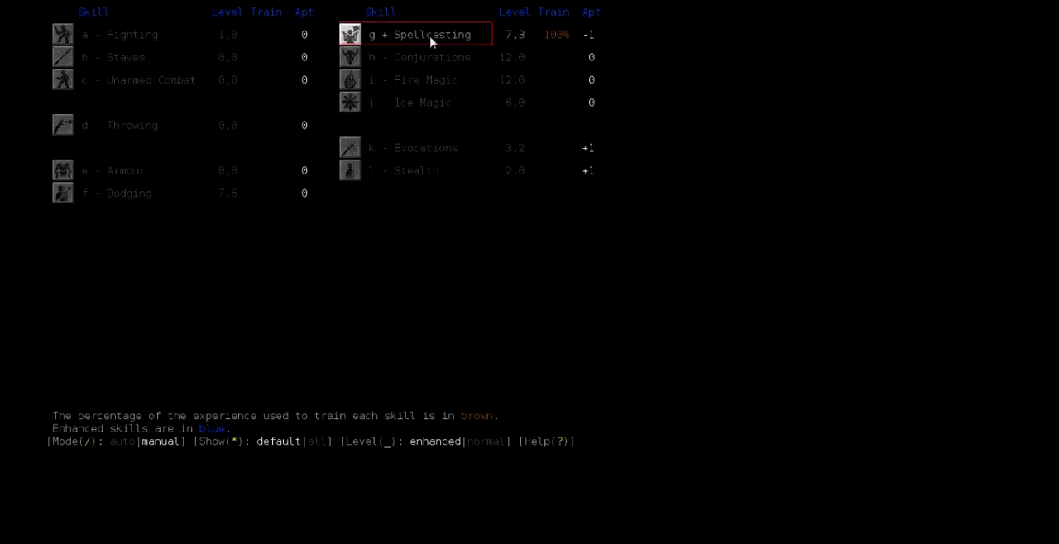
mouse_move(403, 137)
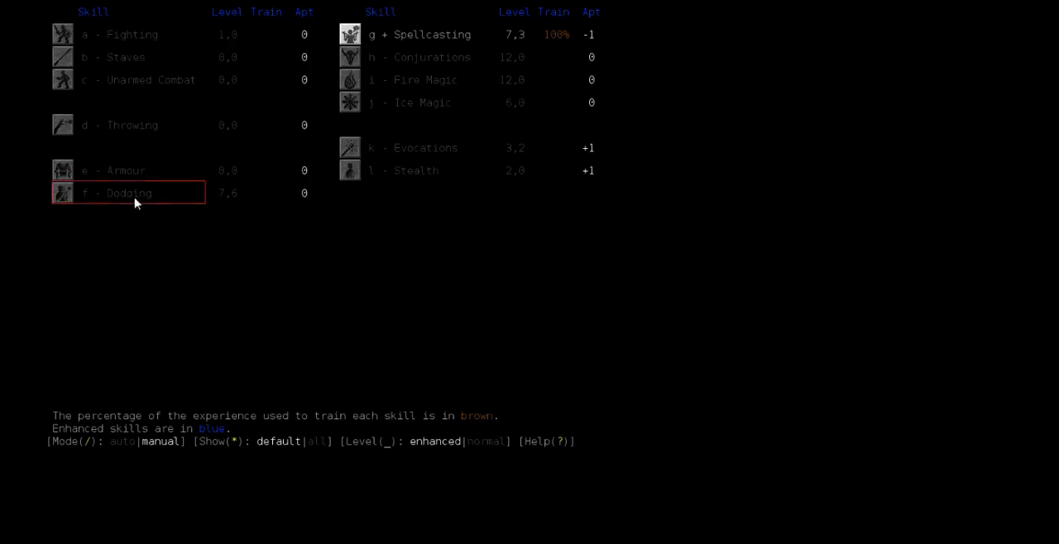
key("Escape")
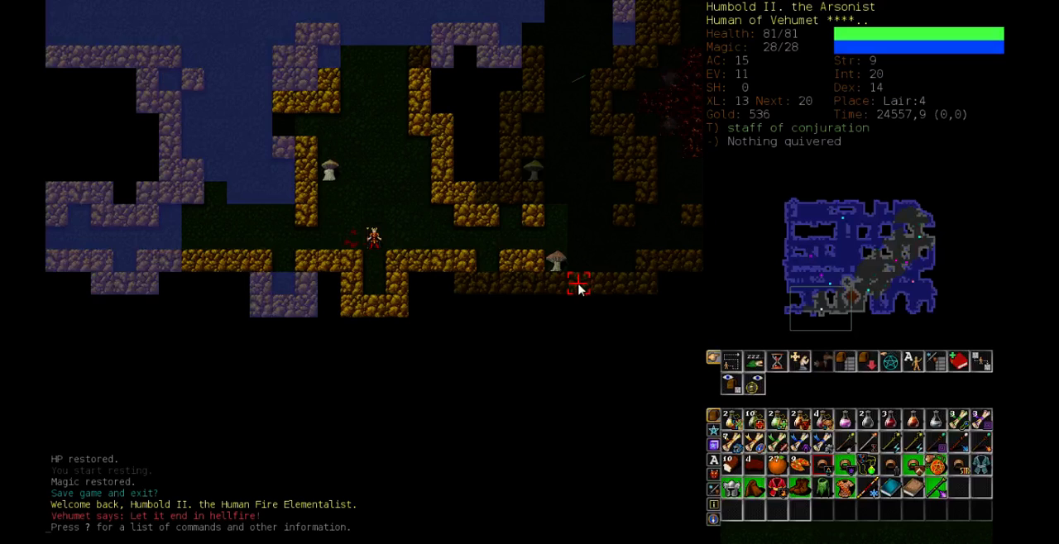
- Explore Lair:4 after a teleport trap, then kill and butcher the quokka and pray to Vehumet
key("m")
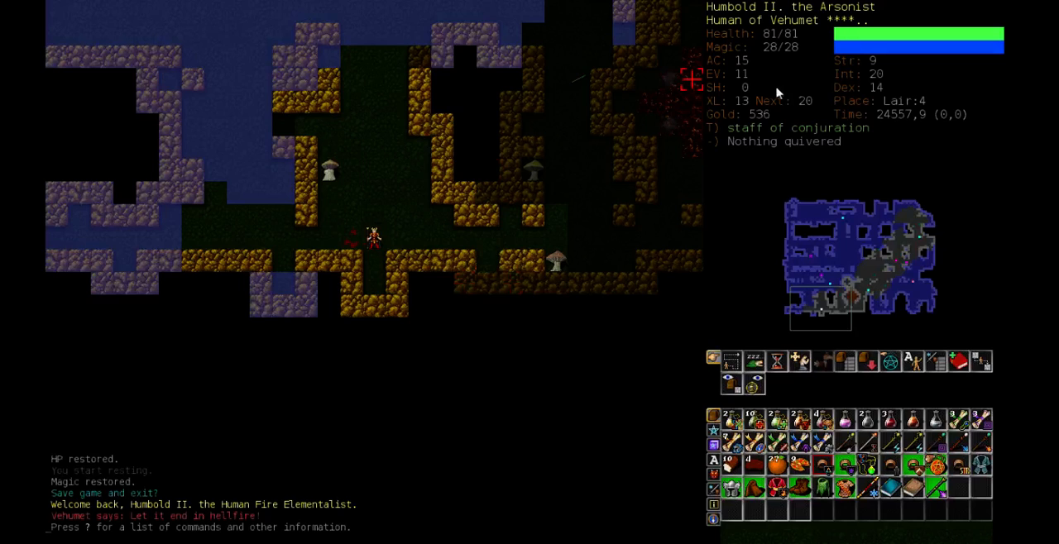
mouse_move(778, 93)
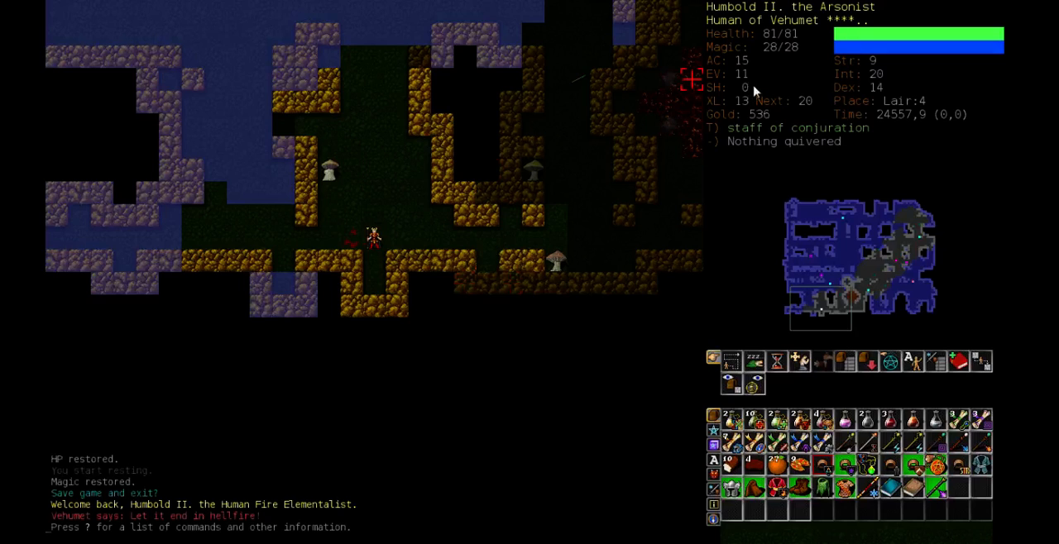
mouse_move(760, 126)
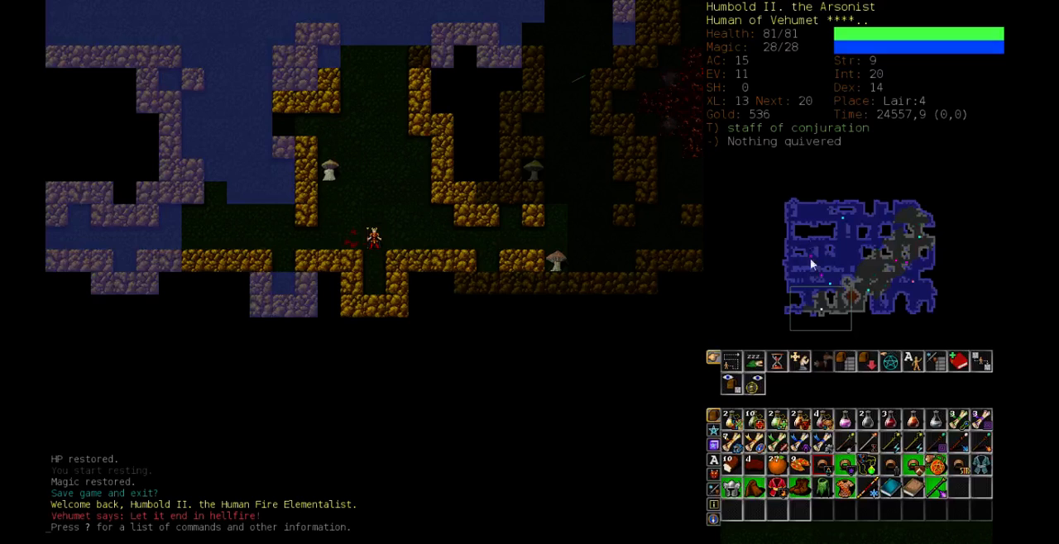
mouse_move(553, 240)
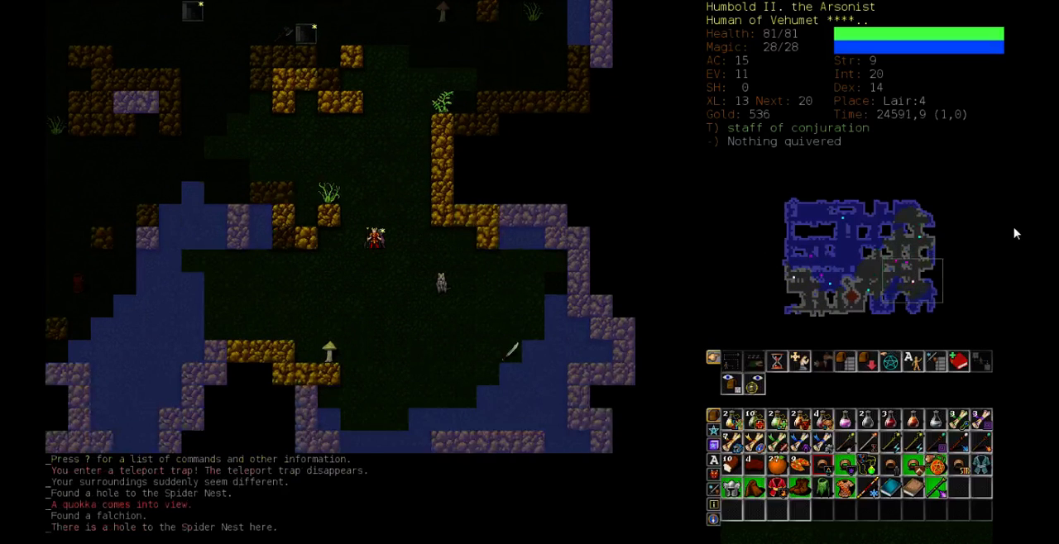
key("z")
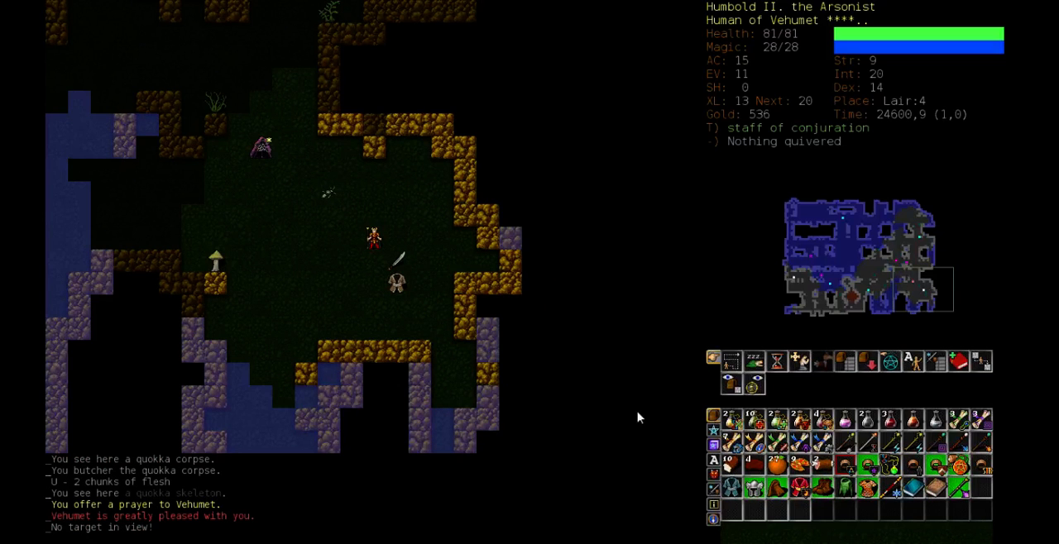
- Show the six fire and ice spells, switching the view to power, range and hunger
key("z")
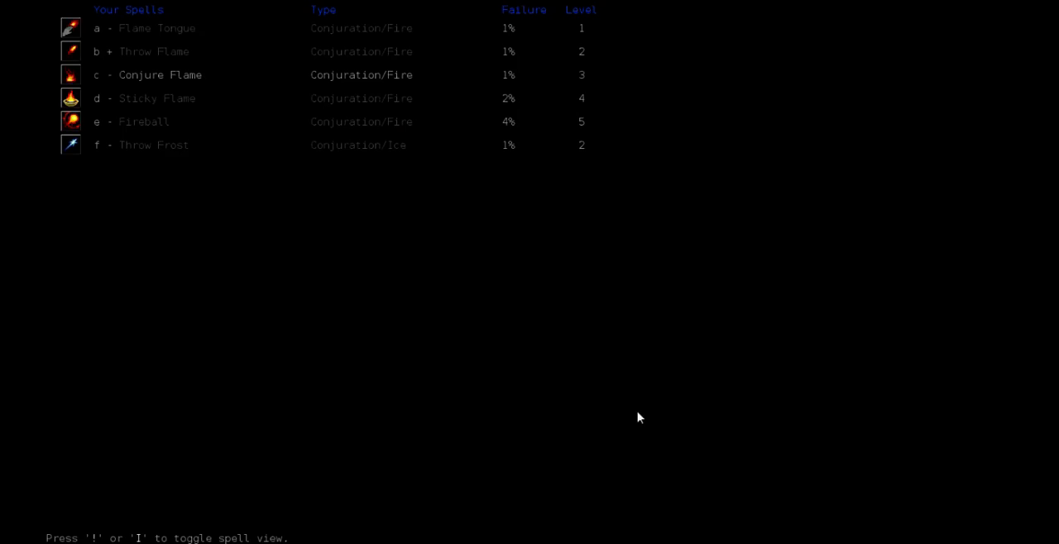
key("!")
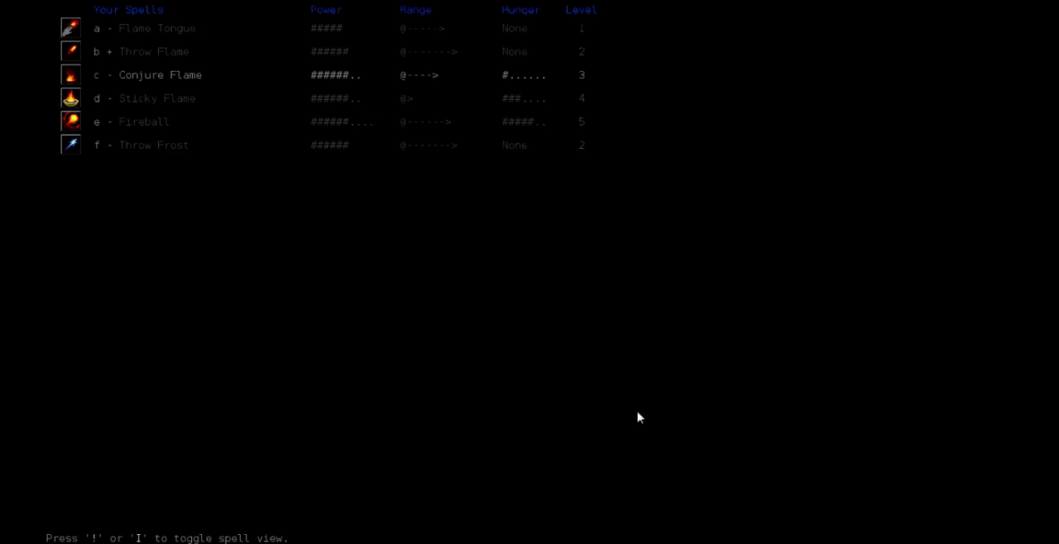
mouse_move(347, 51)
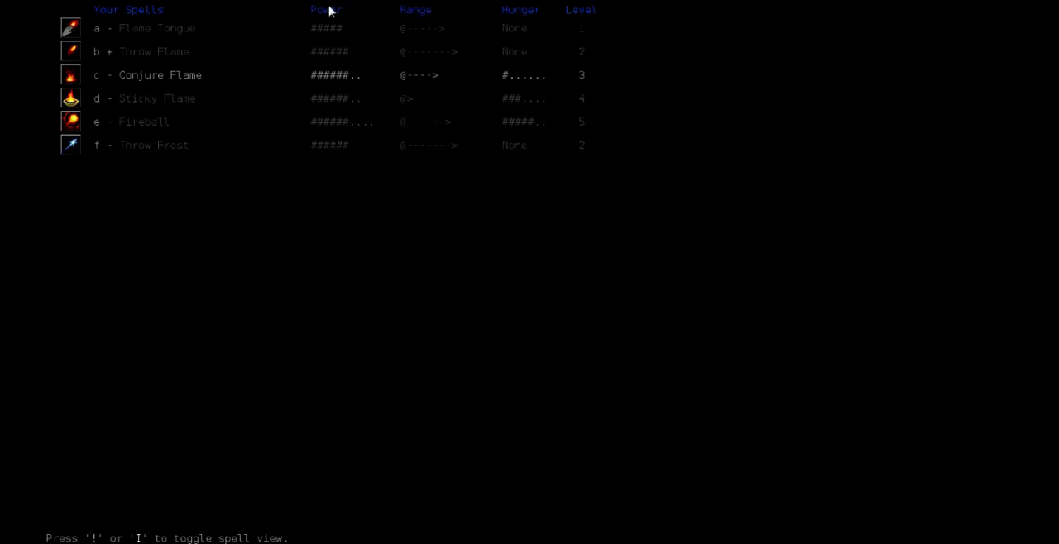
mouse_move(348, 122)
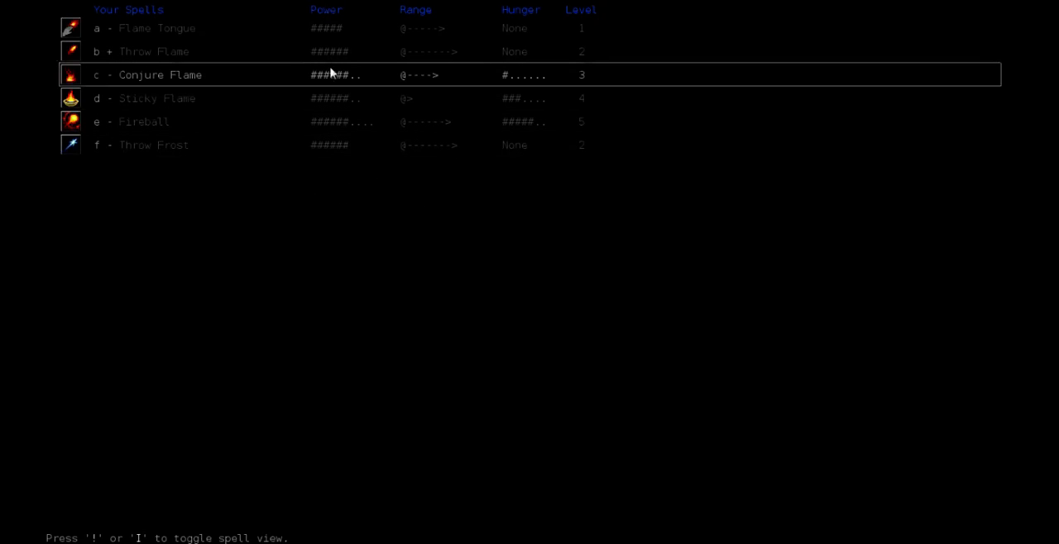
mouse_move(356, 60)
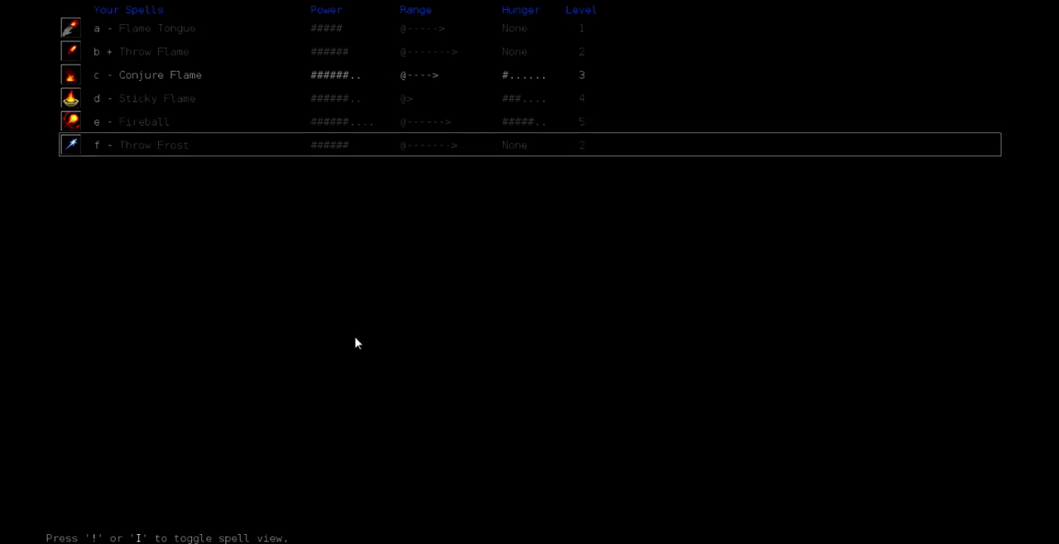
mouse_move(347, 316)
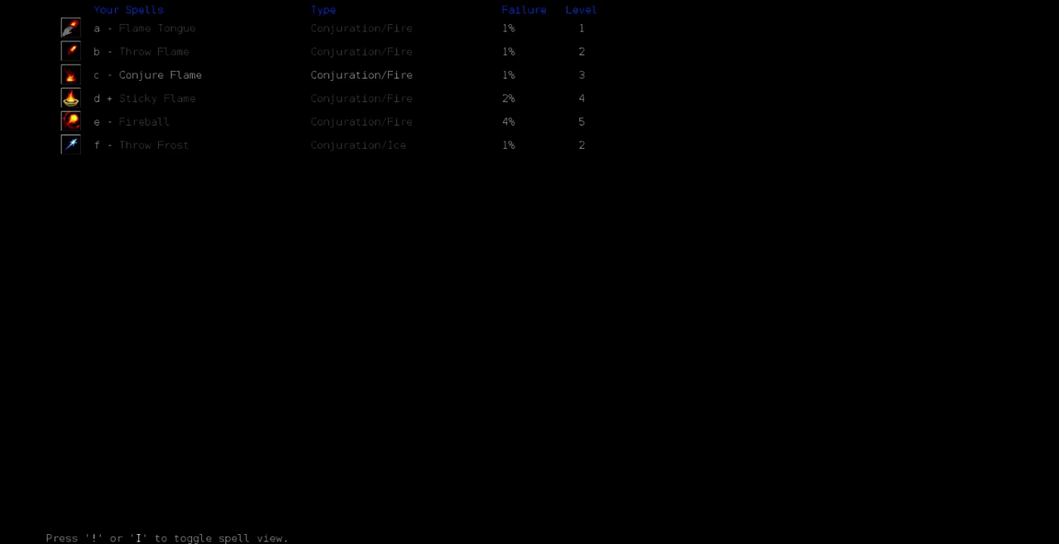
- Descend to Lair:4 and leave a yak badly burned with Sticky Flame
key("!")
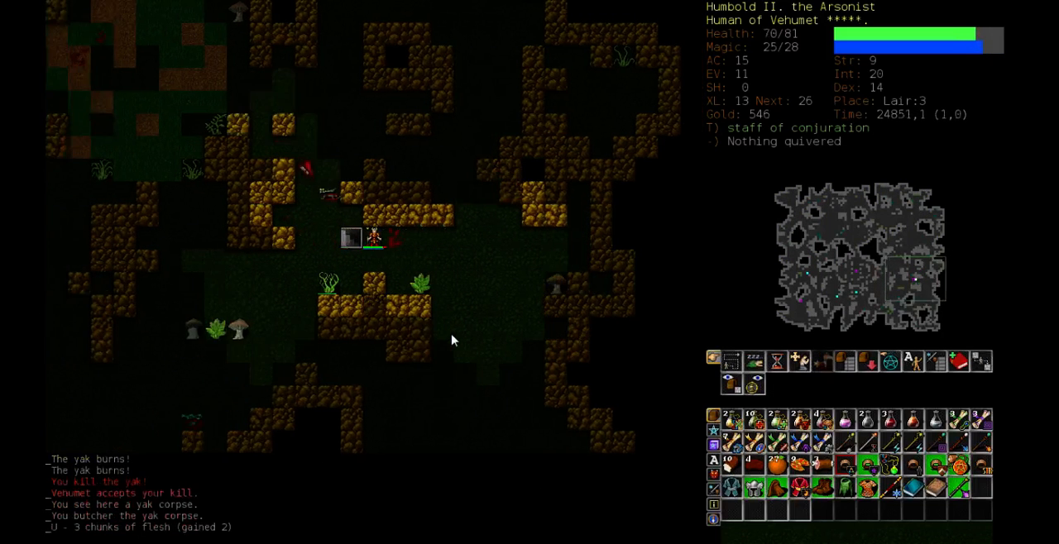
key(">")
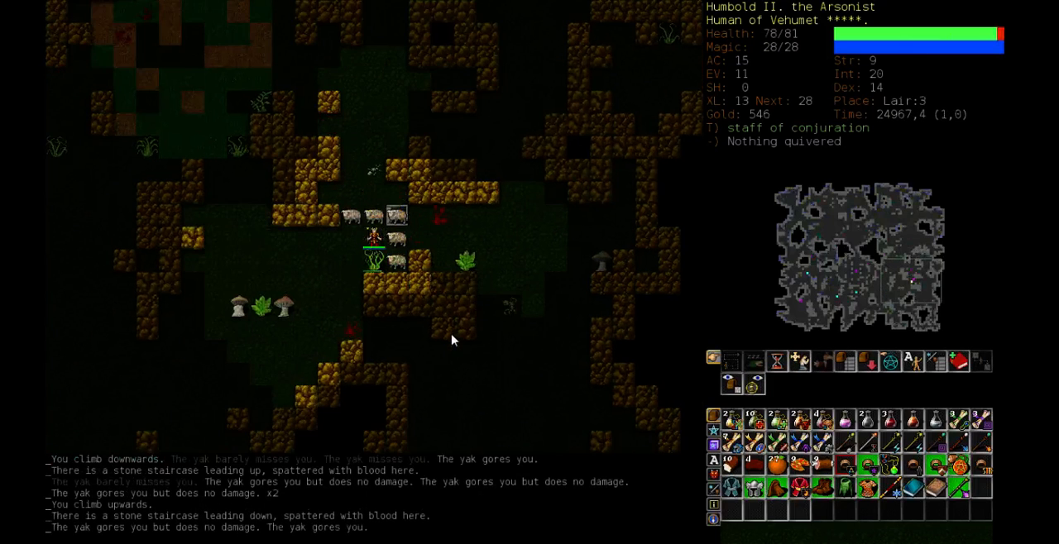
key("z")
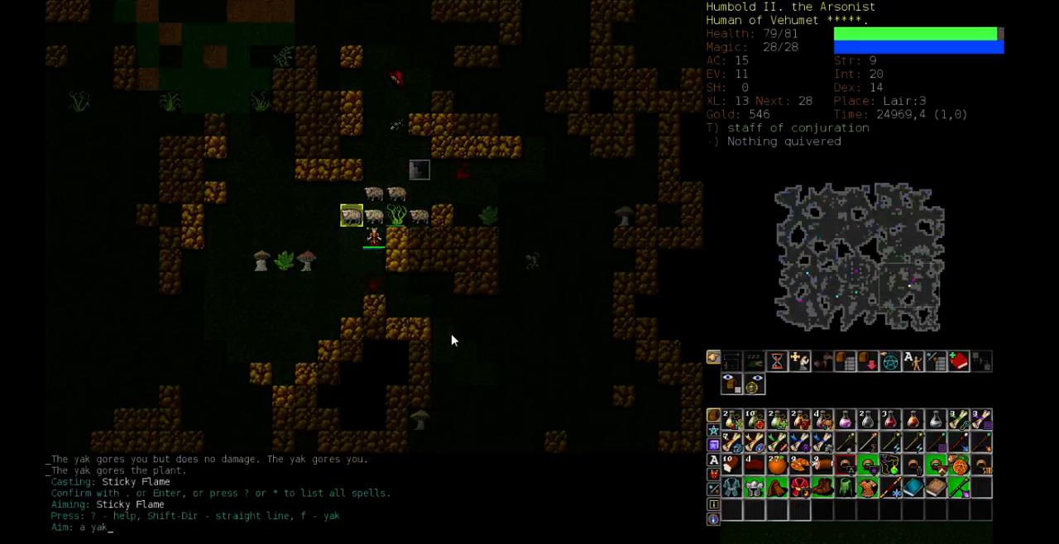
key("Return")
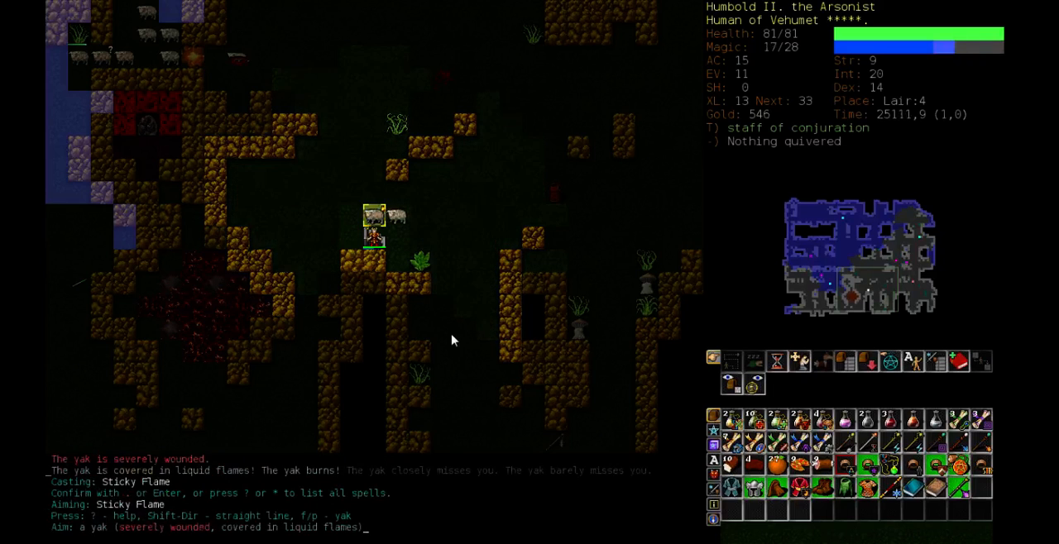
- Finish the burning yak and engulf the yak herd on Lair:4 with a Fireball
key("Return")
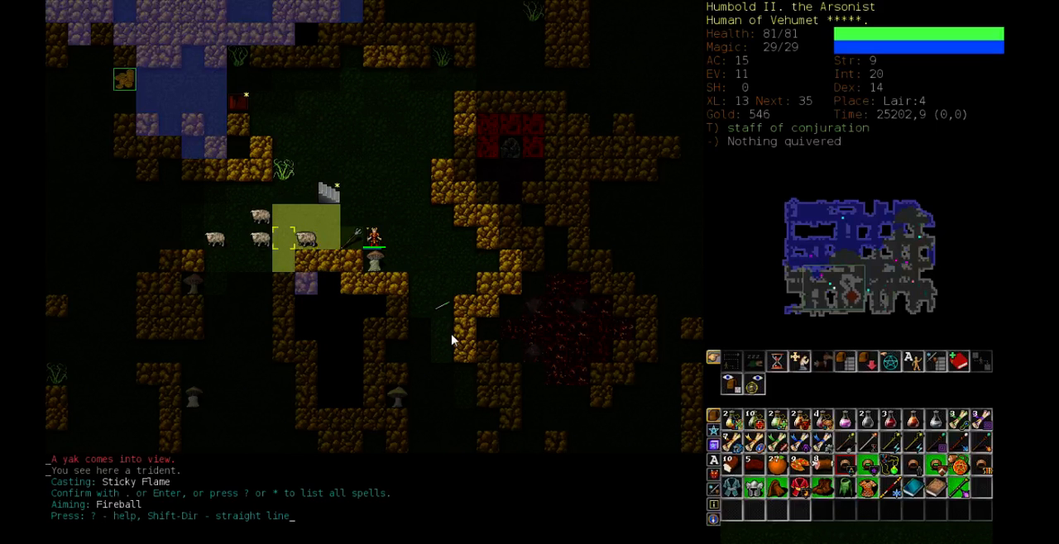
key("Return")
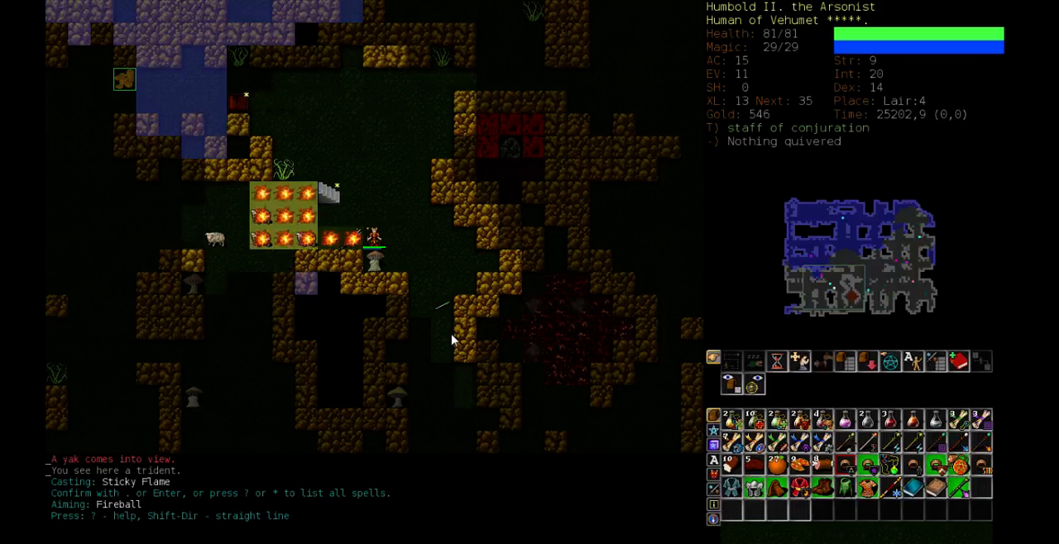
key("Return")
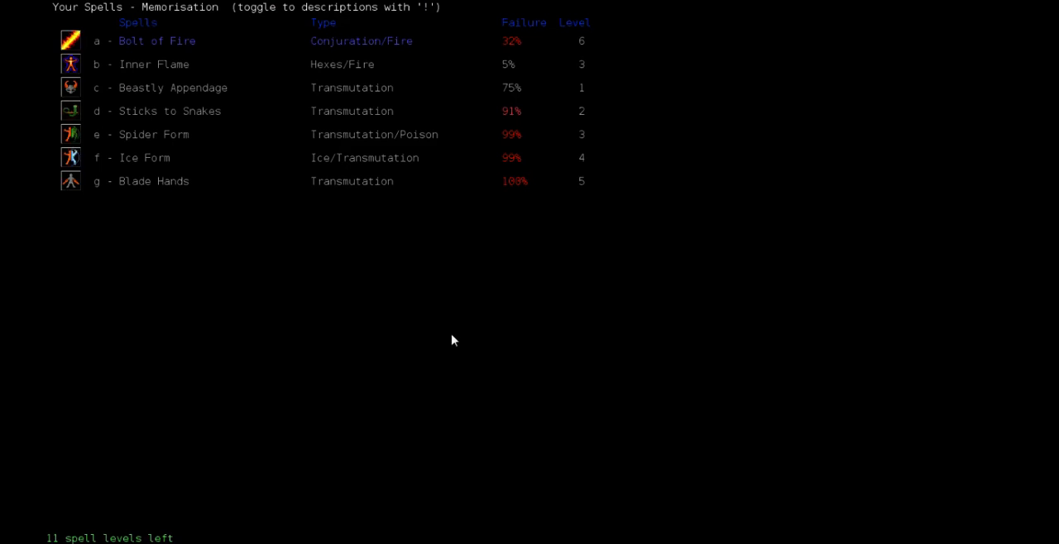
mouse_move(486, 32)
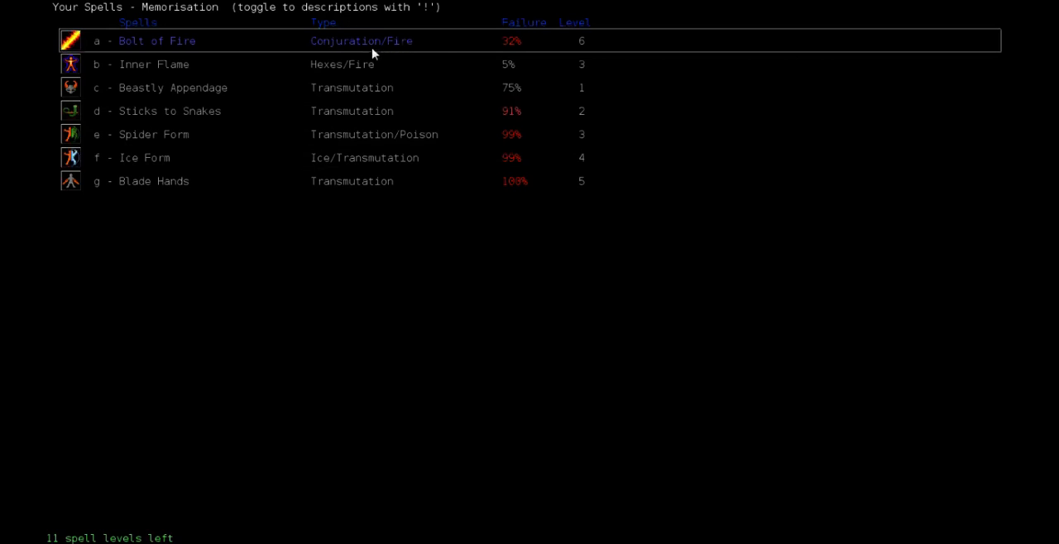
mouse_move(301, 52)
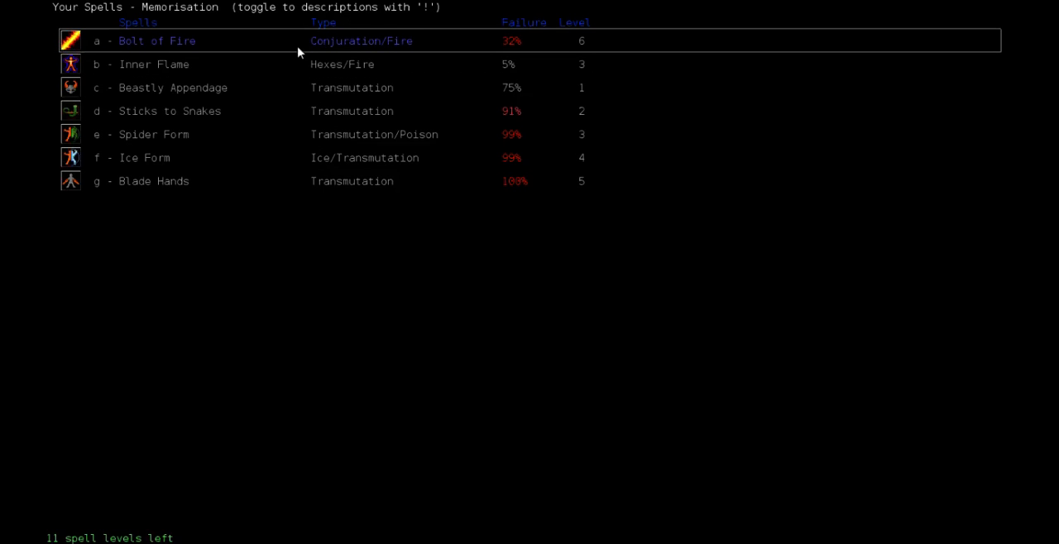
mouse_move(229, 47)
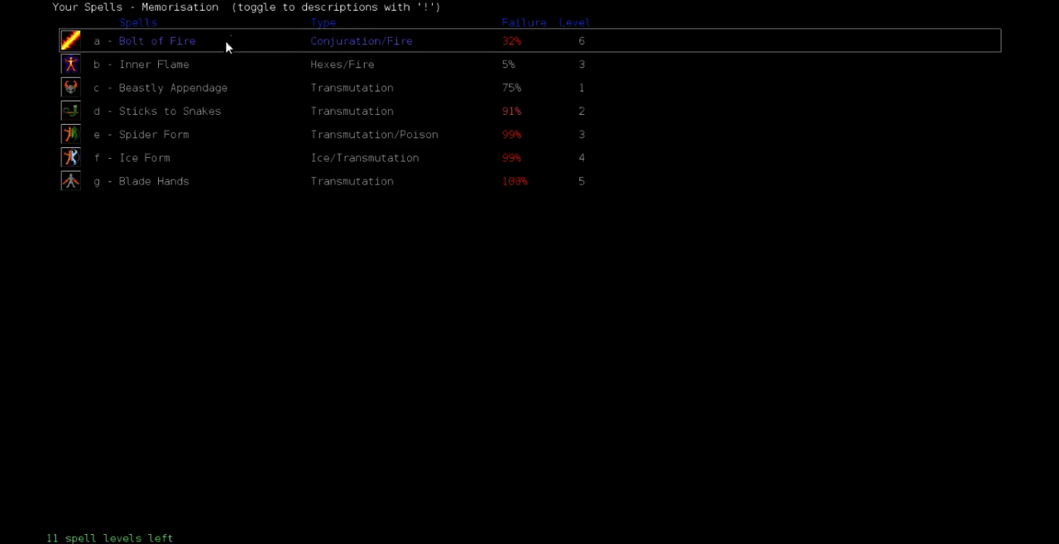
mouse_move(232, 36)
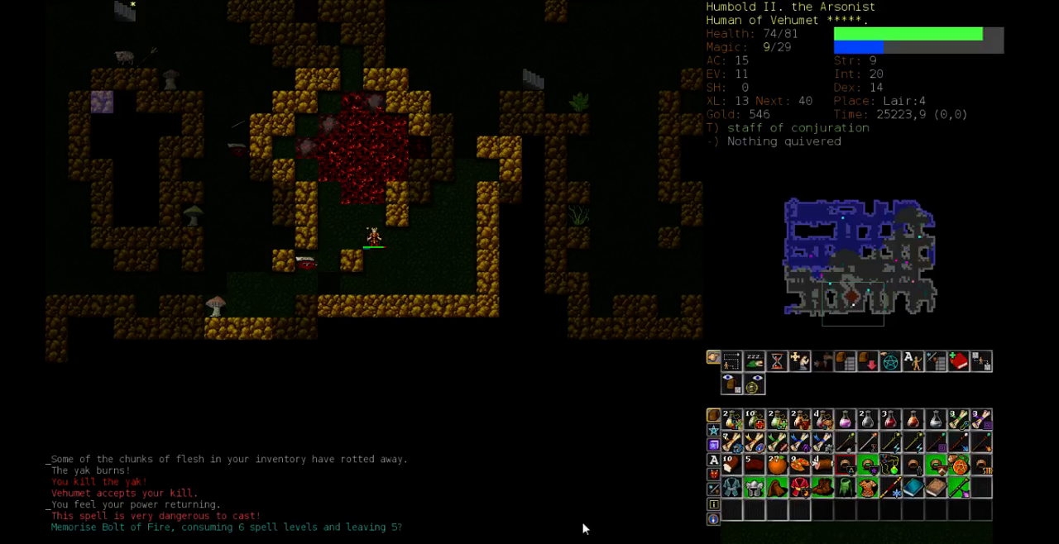
- Memorise Bolt of Fire as the seventh spell, level 6 with 32% failure
key("y")
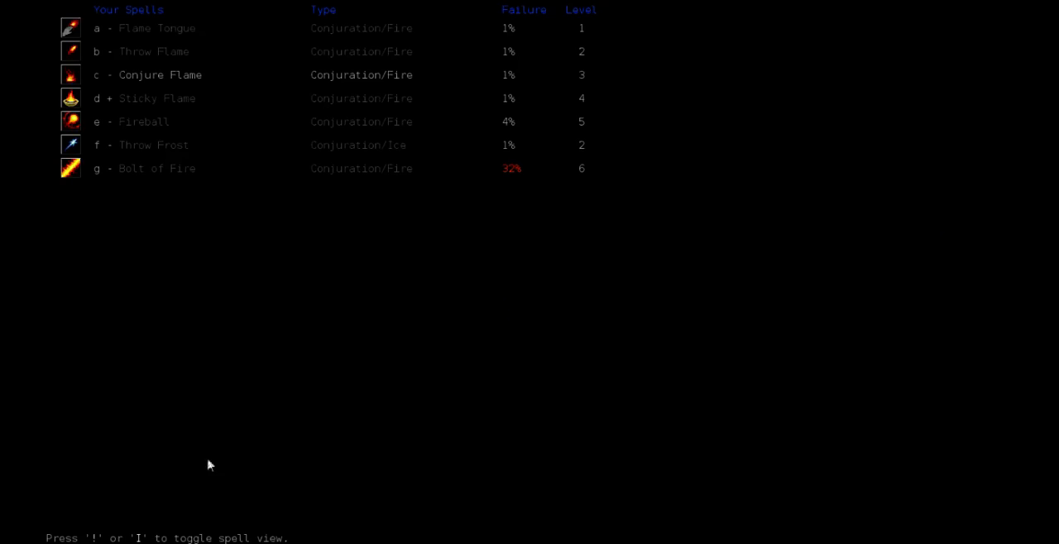
mouse_move(165, 168)
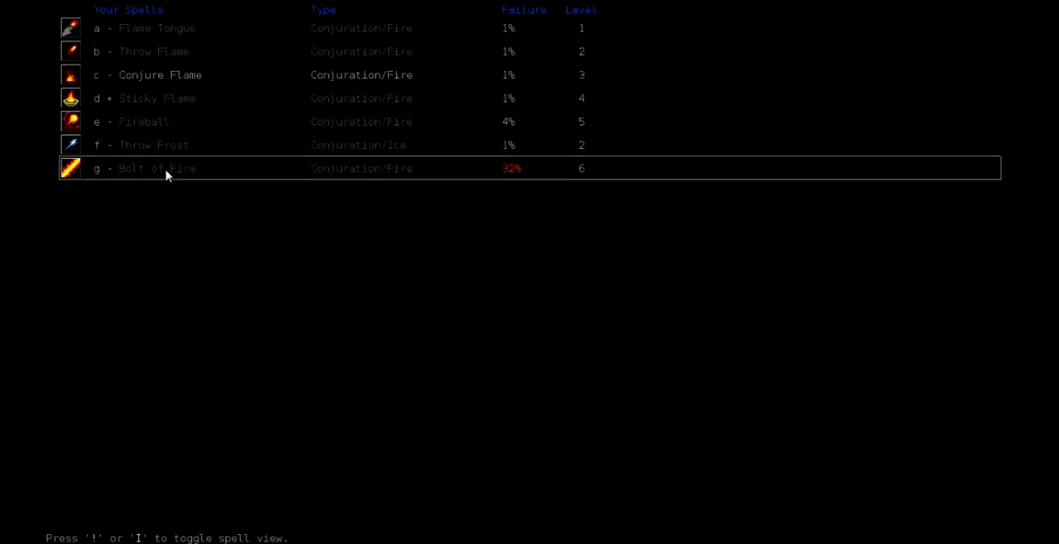
mouse_move(482, 199)
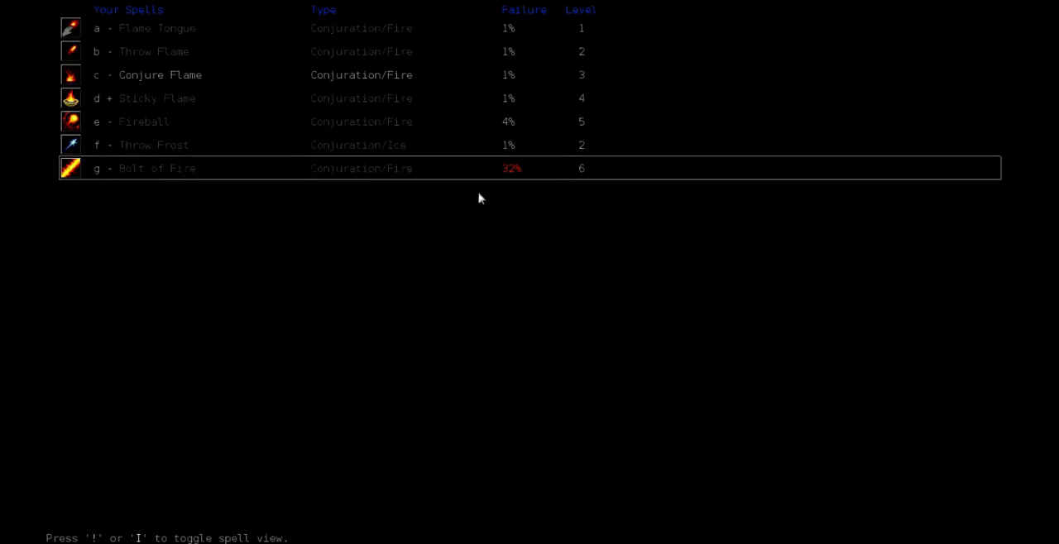
mouse_move(374, 316)
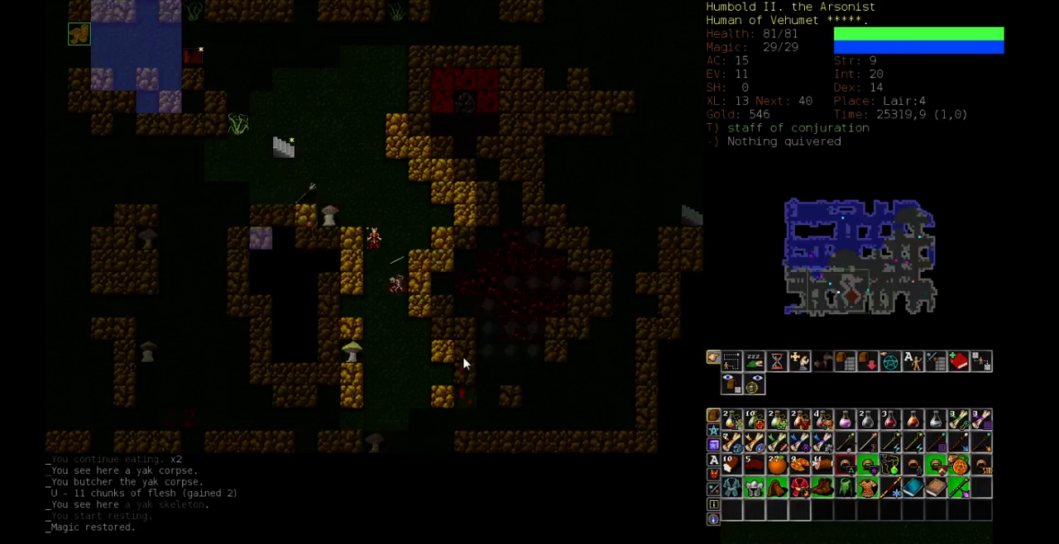
- Keep exploring Lair:4 and hit the approaching sheep with a Fireball
key("m")
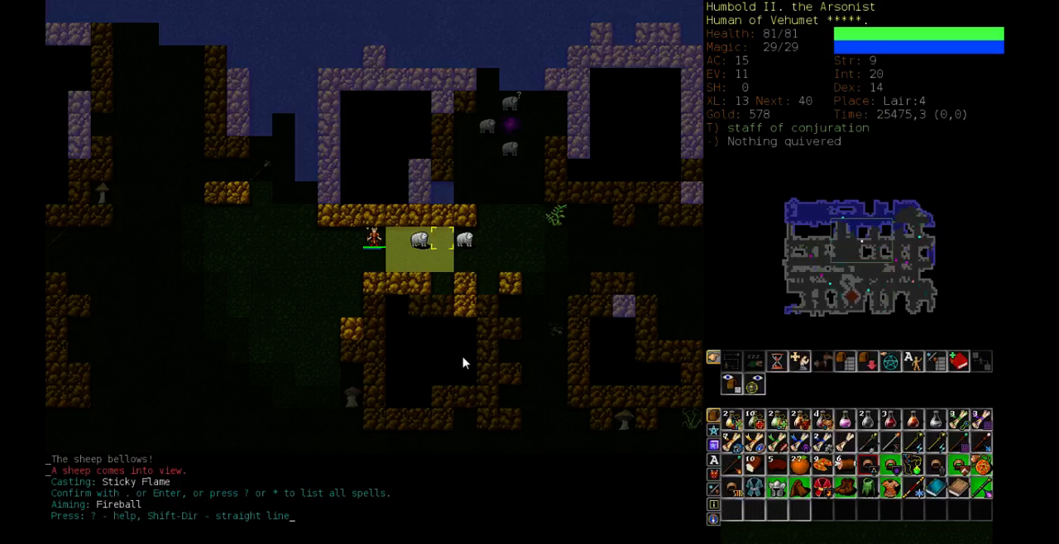
key("Return")
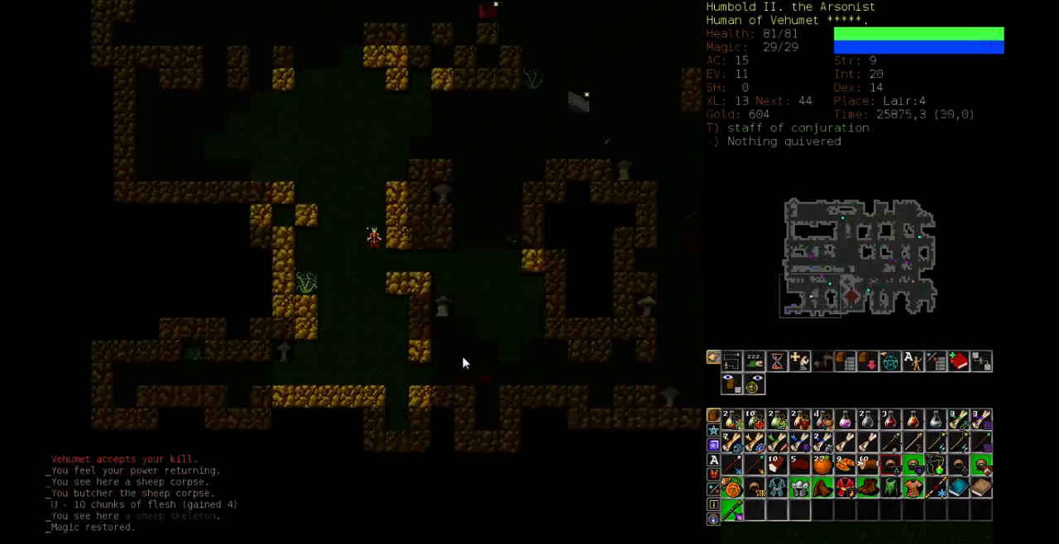
- Auto-explore the rest of Lair:4 and pick the Dungeon as travel destination
key("o")
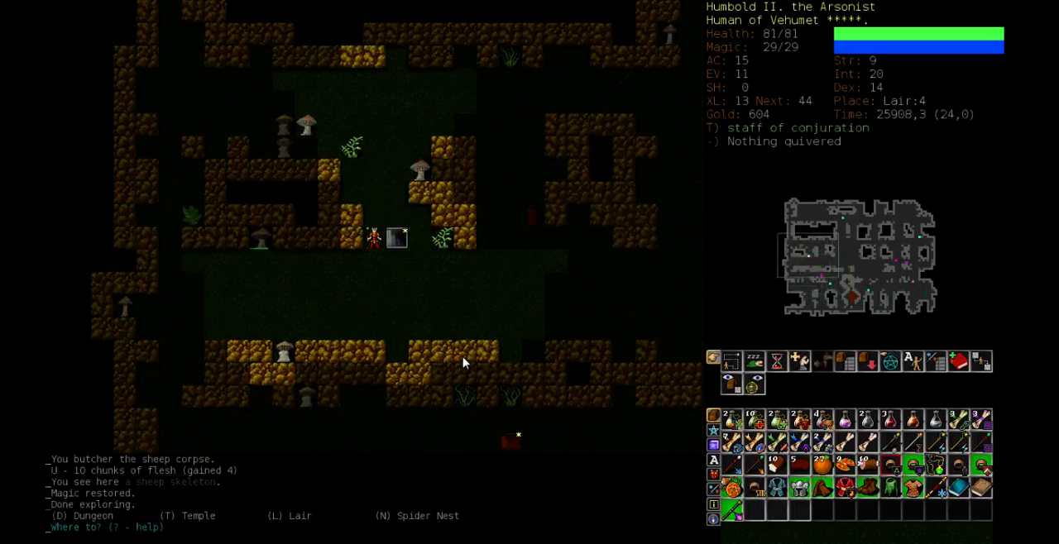
key(">")
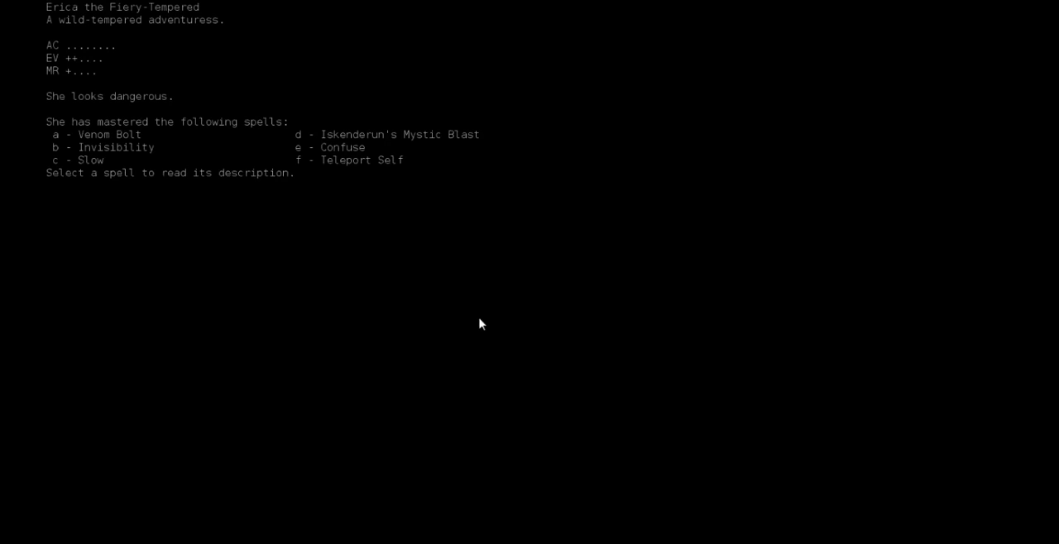
mouse_move(407, 231)
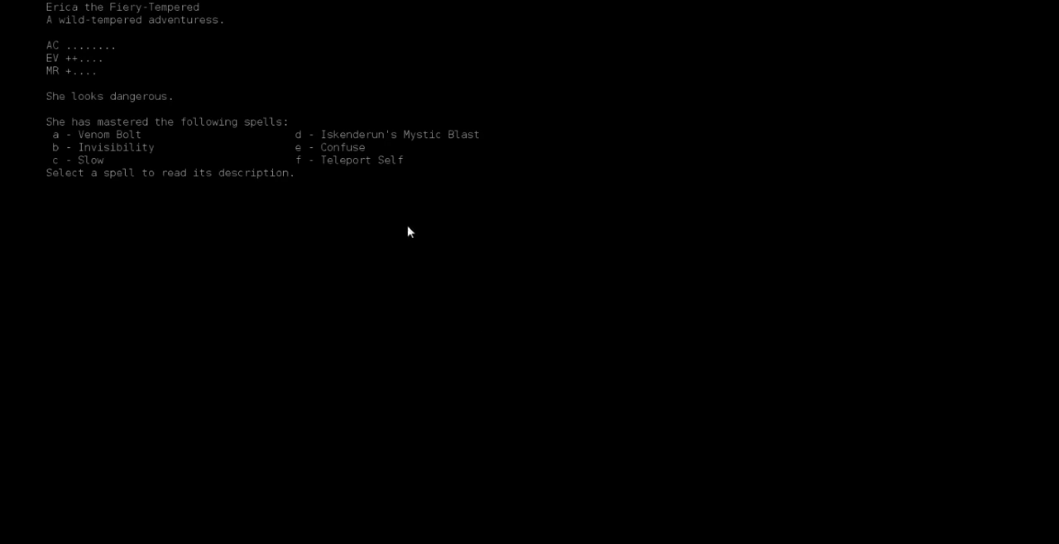
mouse_move(370, 155)
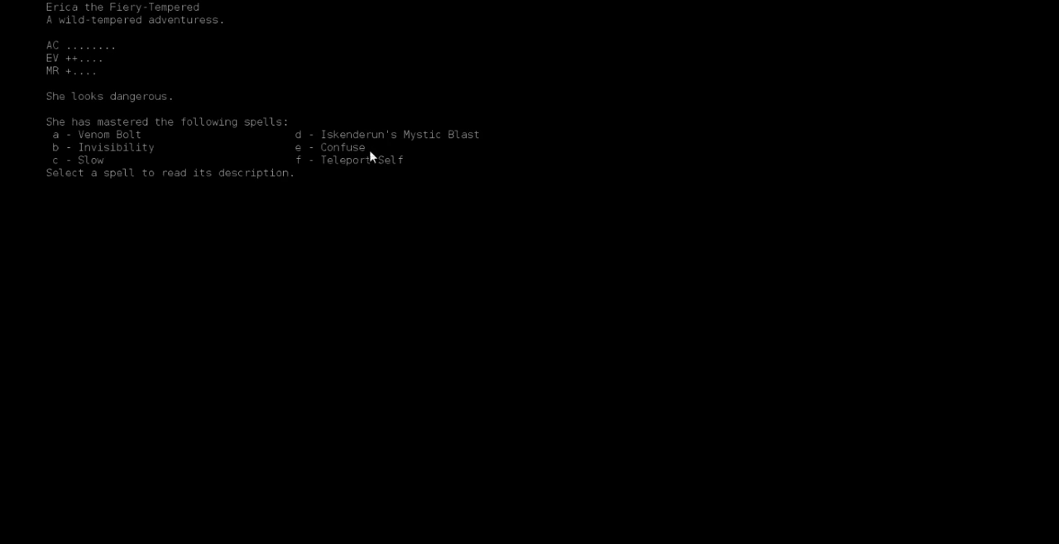
mouse_move(124, 177)
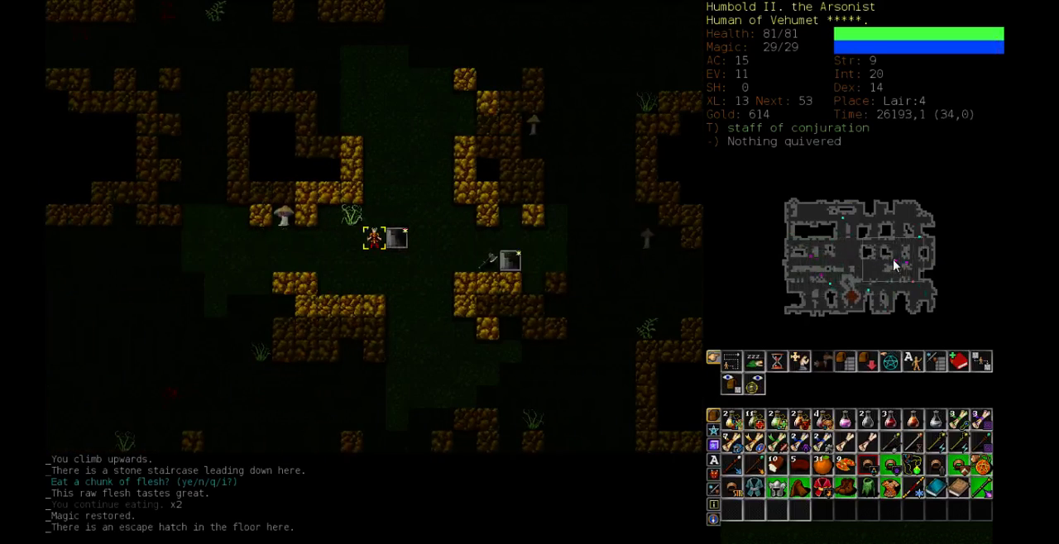
- Take the stairs down from Lair:4 to Lair:5
key(">")
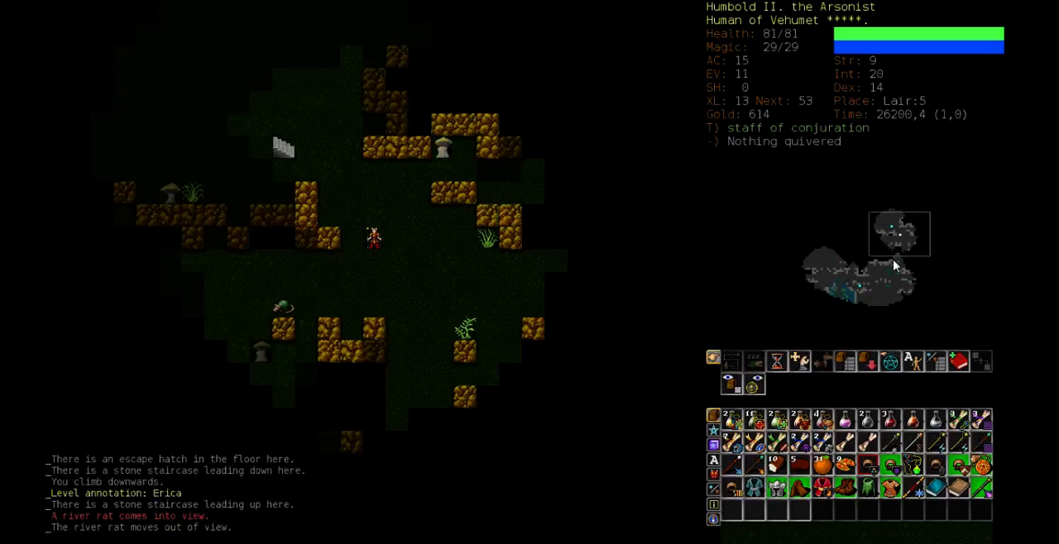
- Cast Throw Flame at the river rat on Lair:5 and confirm the target
key("z")
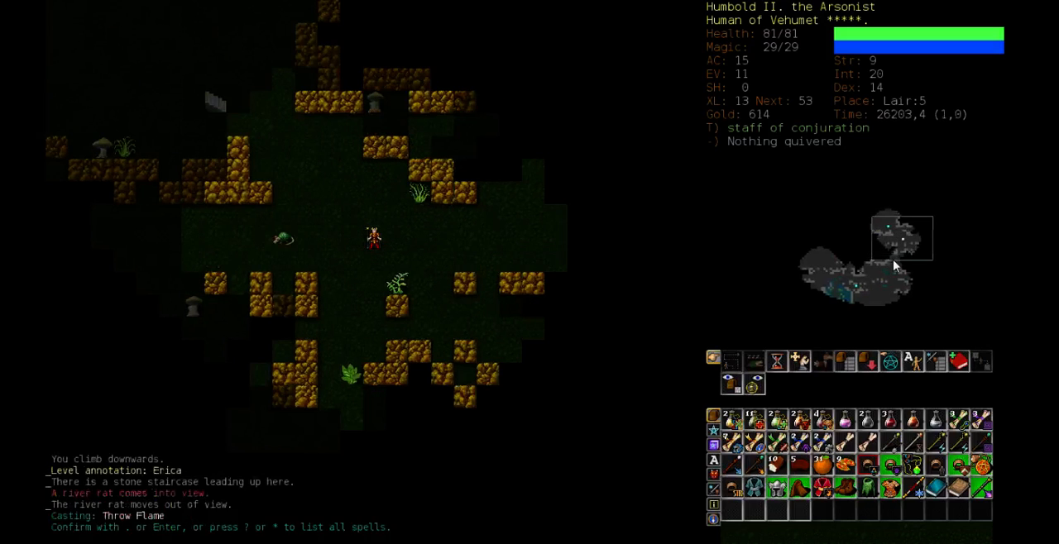
key("Return")
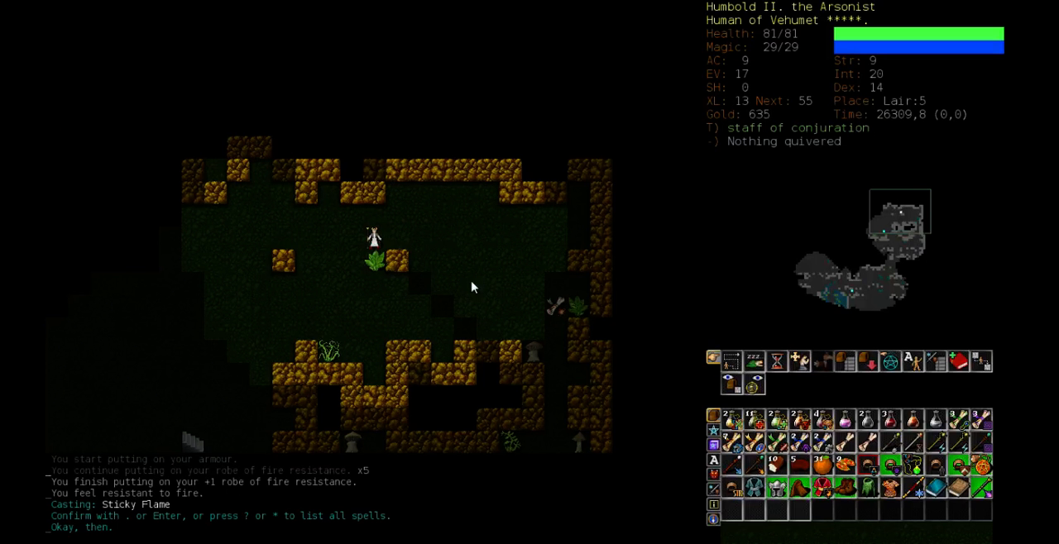
- Explore Lair:5, picking up scrolls of enchant weapon and remove curse
key("Right")
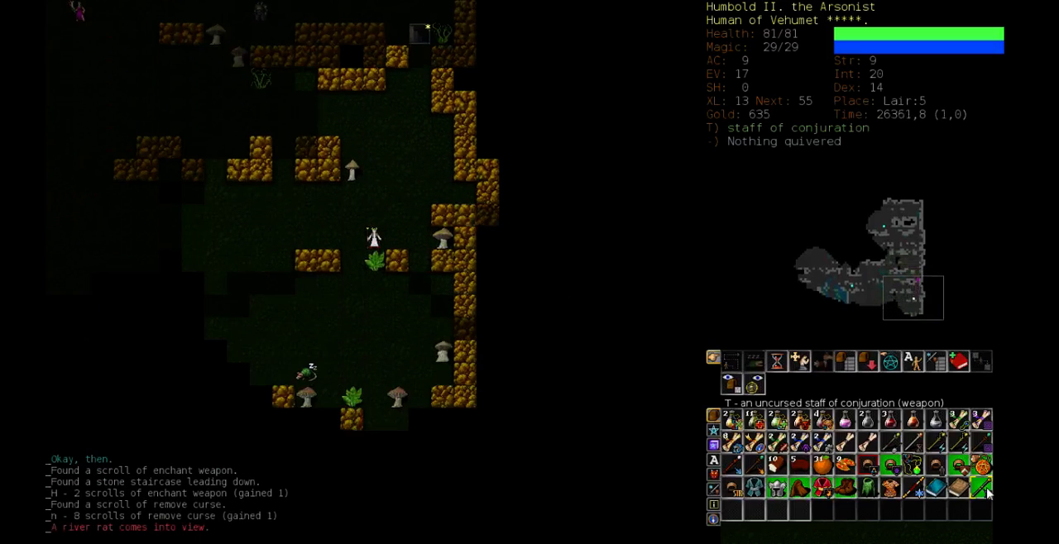
- Burn the blocking plant with Bolt of Fire, then explore on and grab 14 gold
key("z")
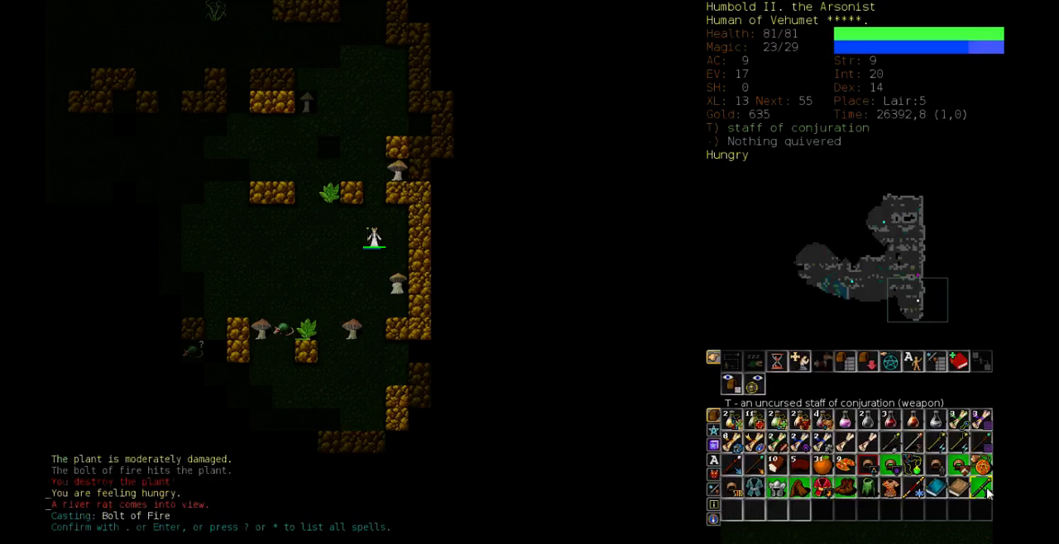
key("Return")
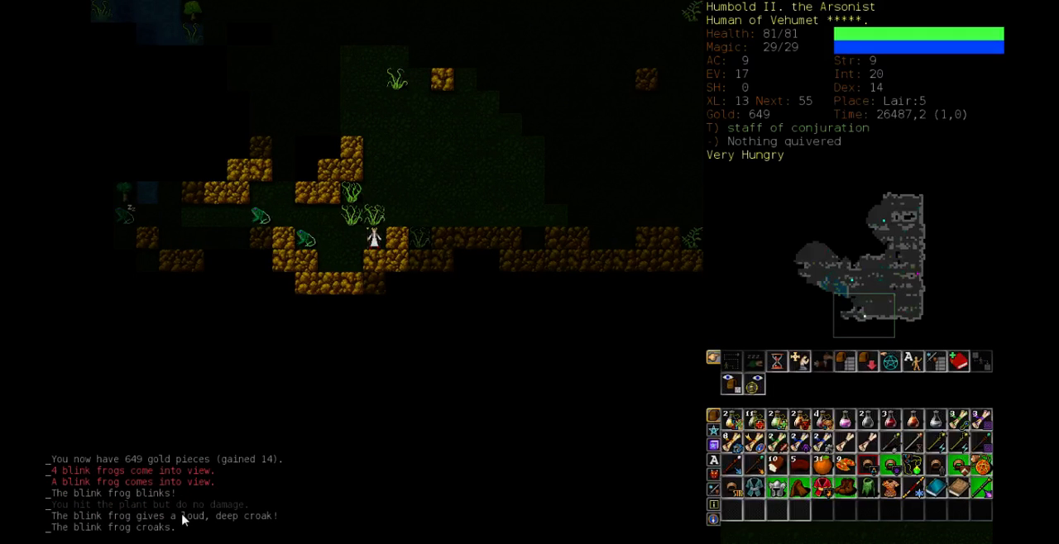
- Cast Sticky Flame at the blink frogs, burning a spiny frog and collecting gold up to 665
key("z")
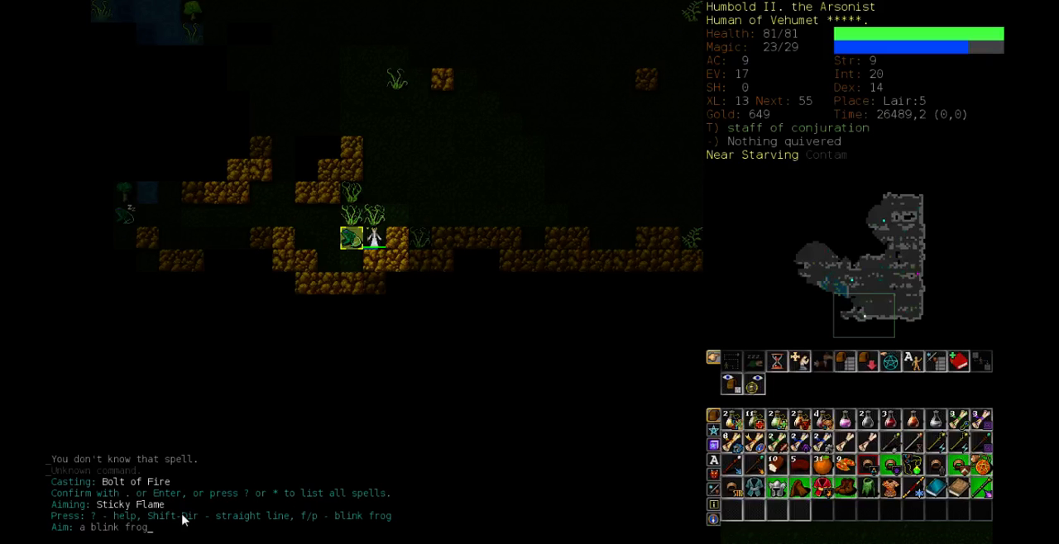
key("Return")
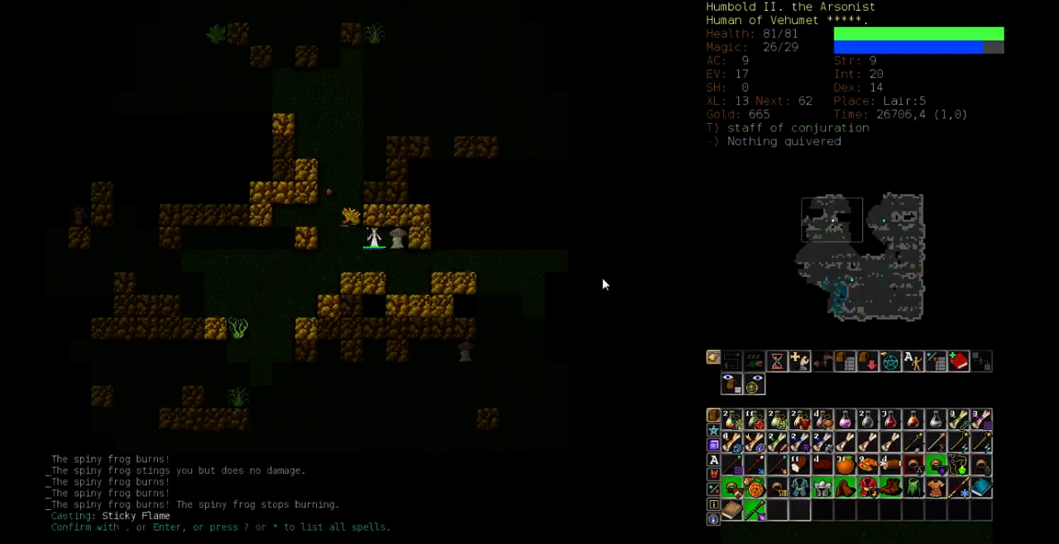
- Finish the spiny frog, rest to recover, and pick up the wand of lightning
key("Return")
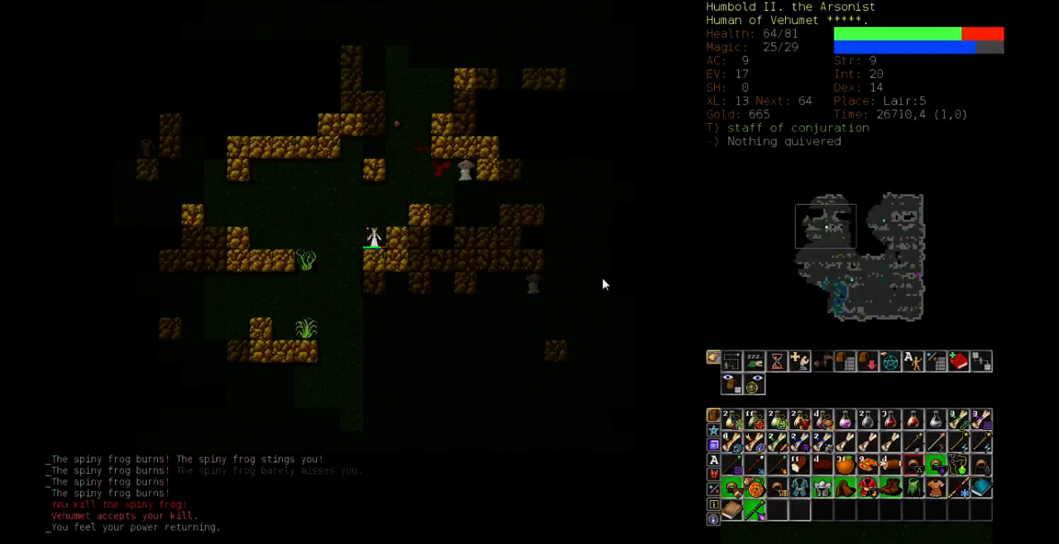
key("5")
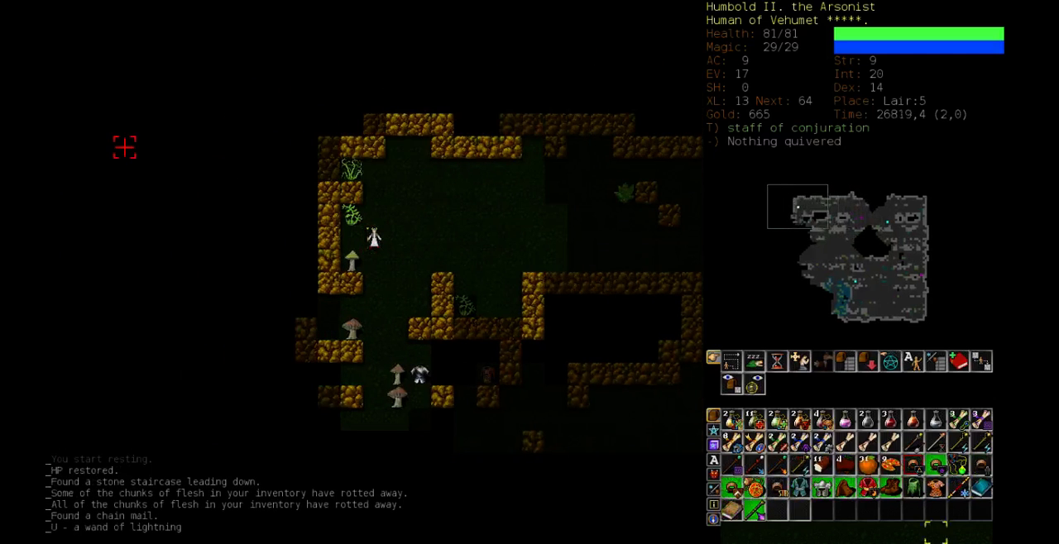
left_click(807, 488)
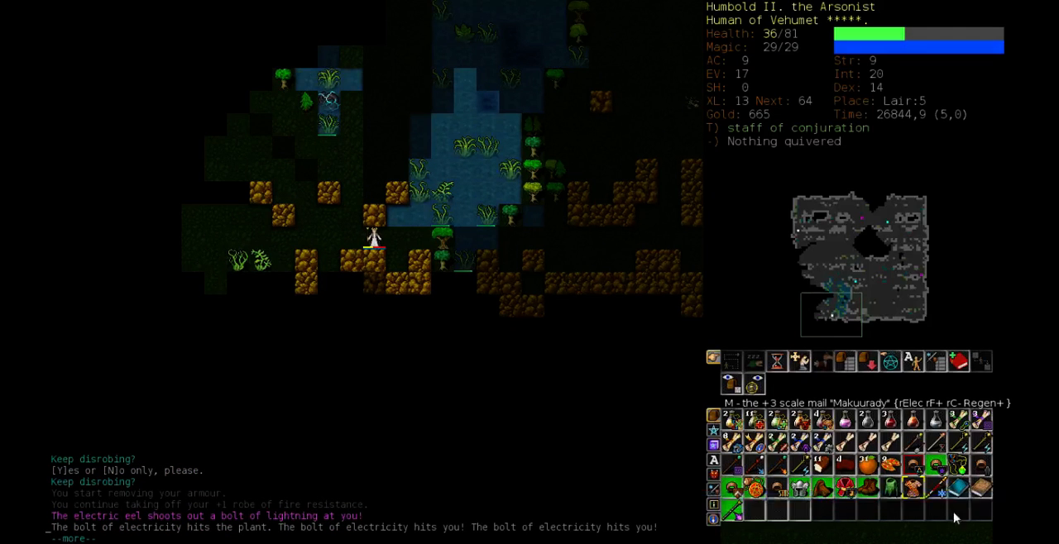
- Bolt the electric eel, wear +3 scale mail Makuurady, rest to full, and check the overview
key("y")
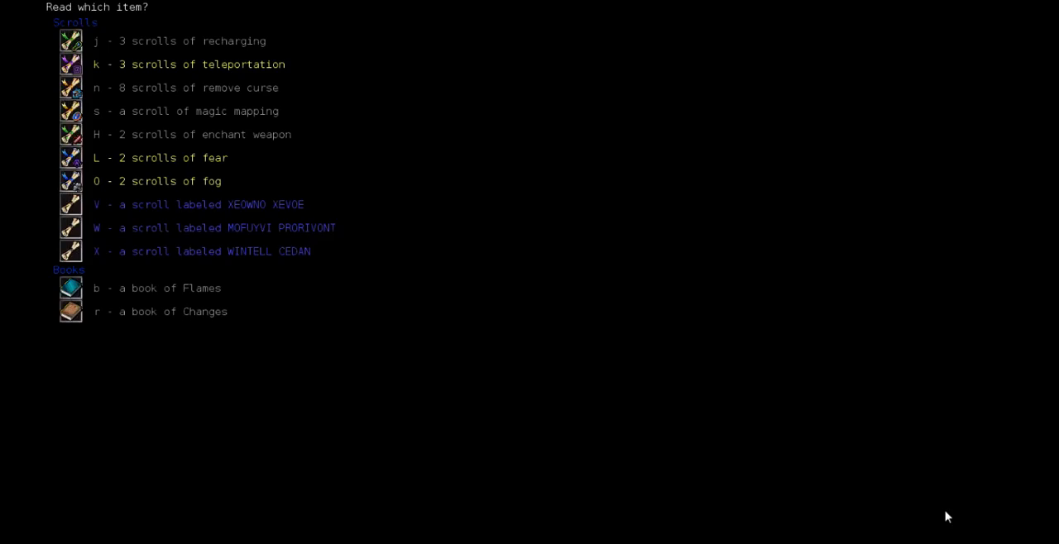
mouse_move(763, 473)
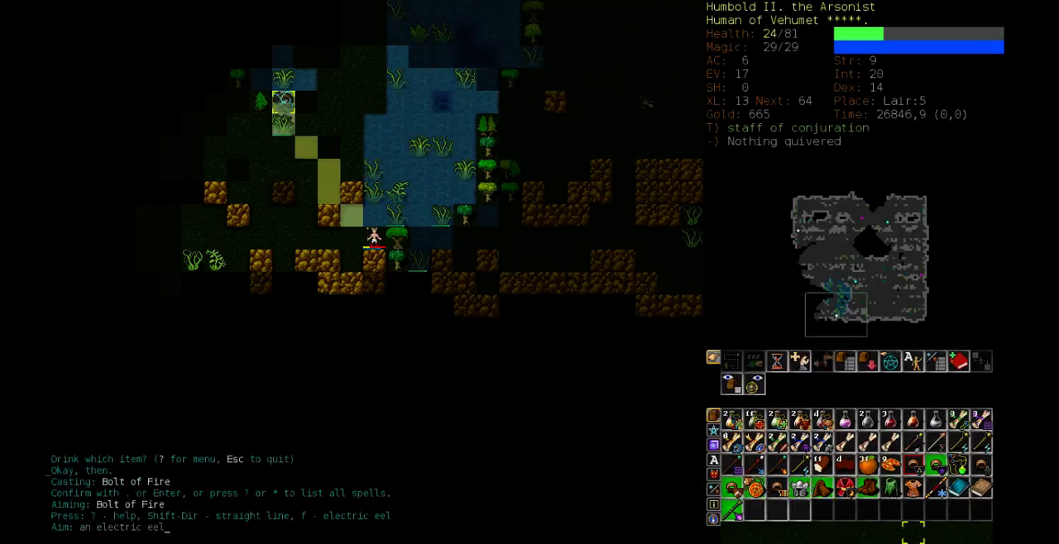
key("Tab")
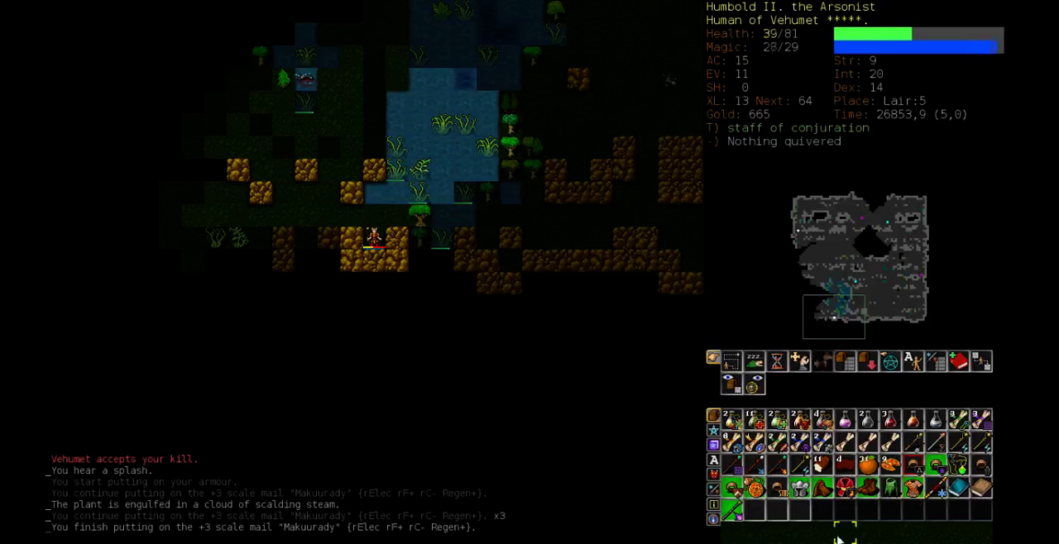
key("5")
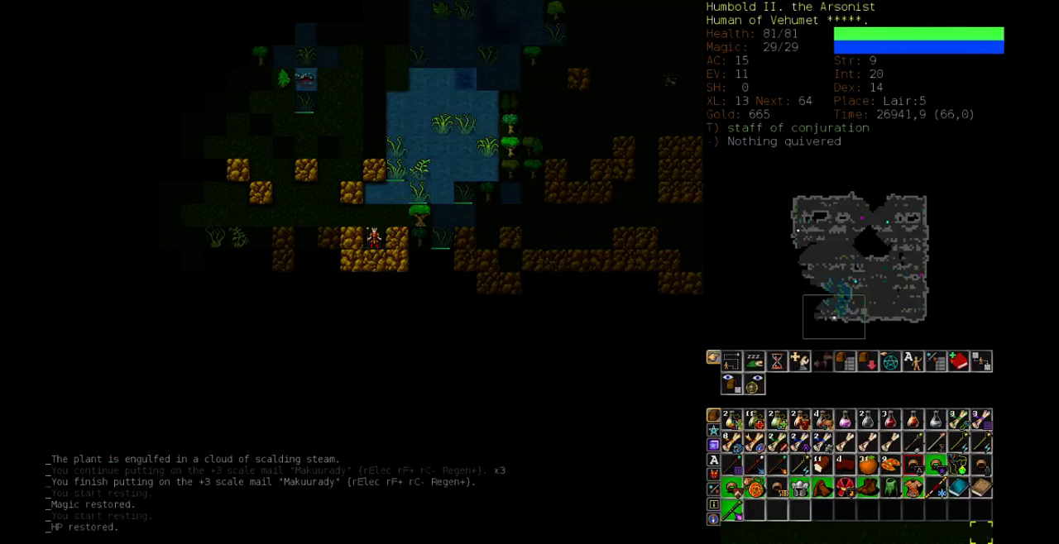
key("%")
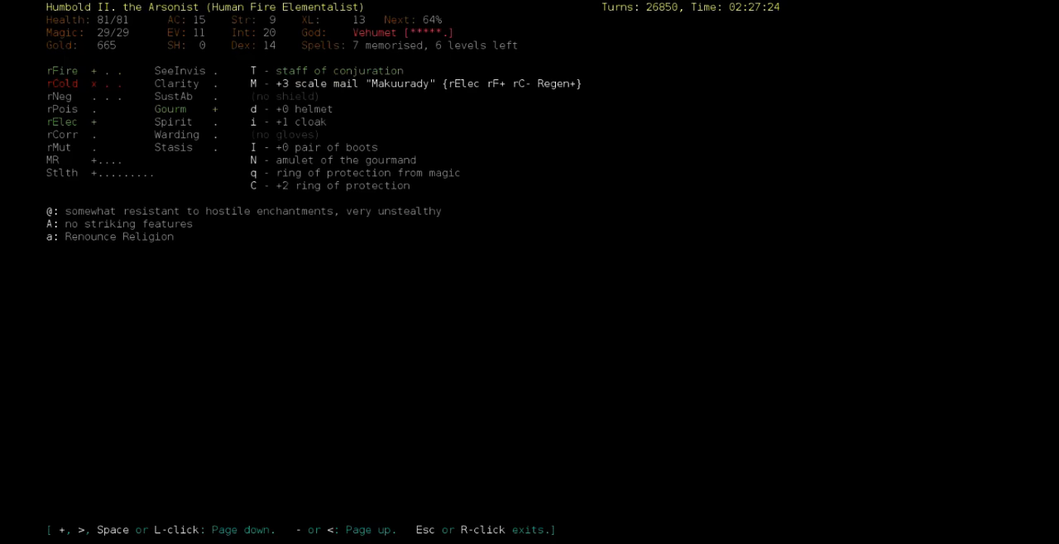
- Butcher a sheep, burn the attacking wyvern, collect chunks, and list memorised spells
key("Escape")
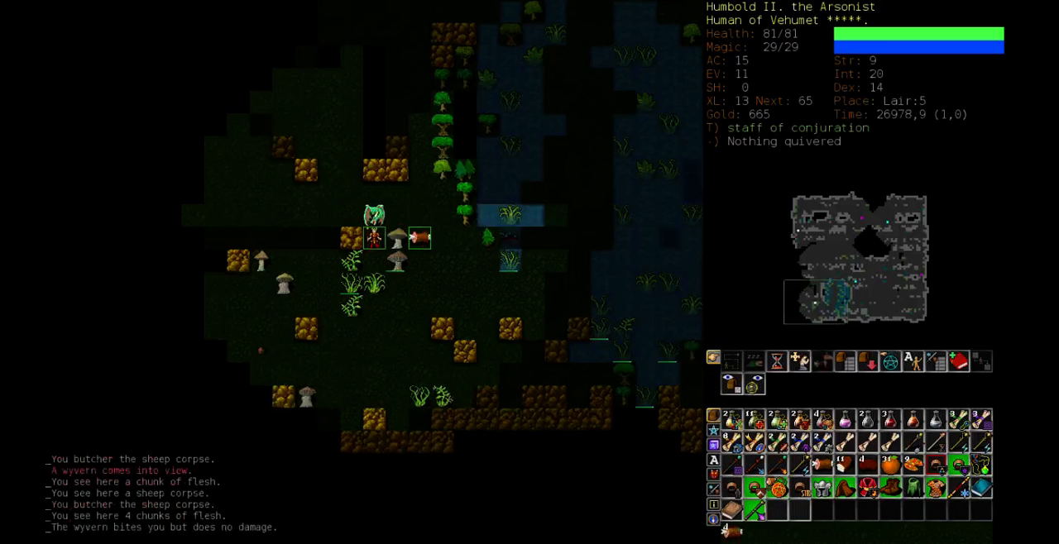
mouse_move(511, 194)
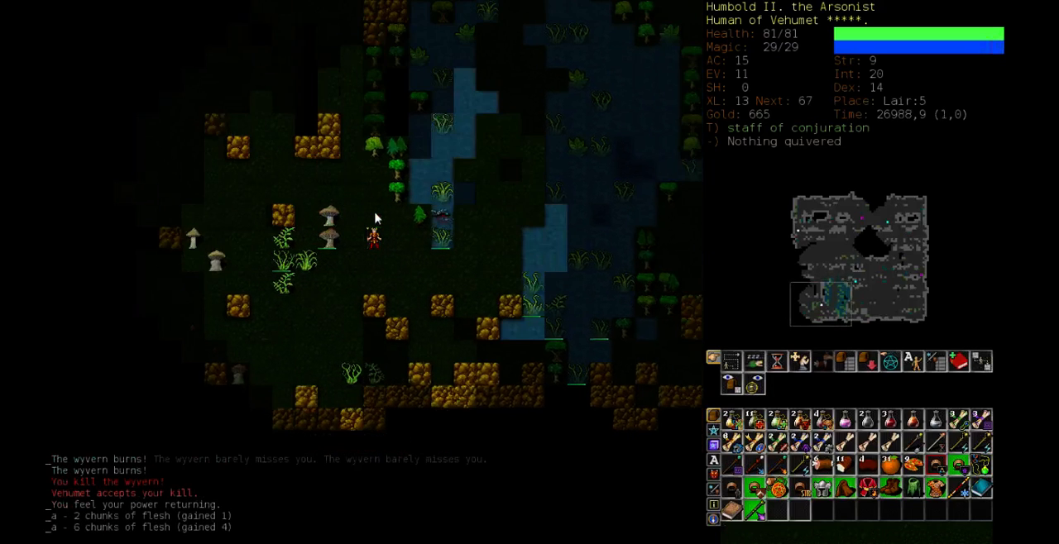
key("Up")
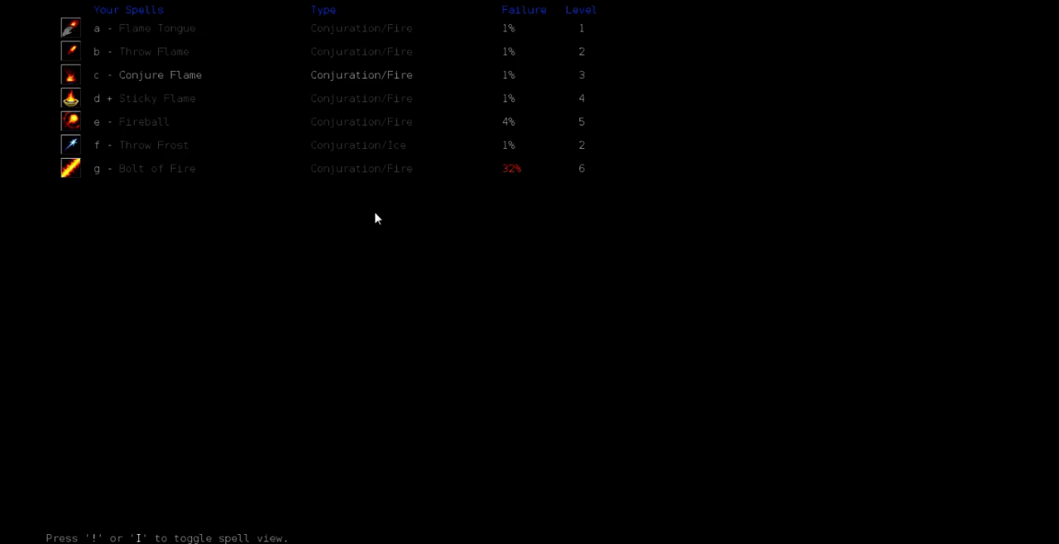
mouse_move(258, 130)
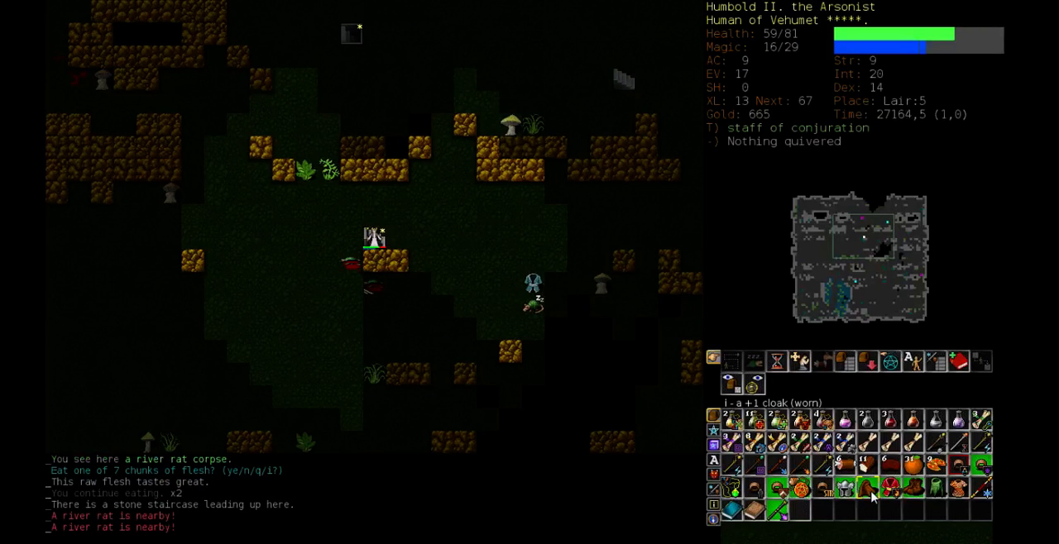
- Eat a chunk from the river rat corpse and examine the fire drake's description
key("z")
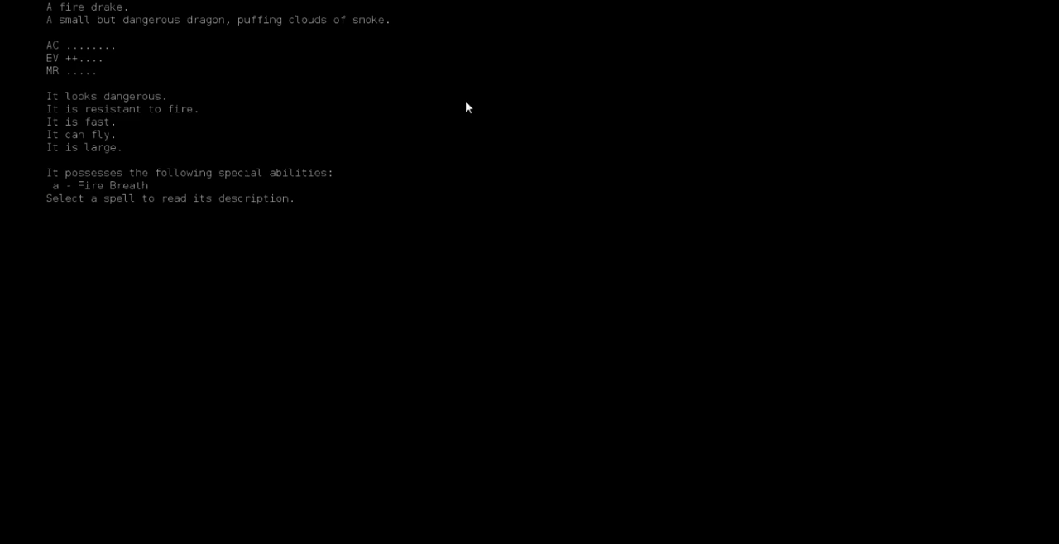
- Dismiss the fire drake description, eat another chunk, and rest to full HP and MP
key("Escape")
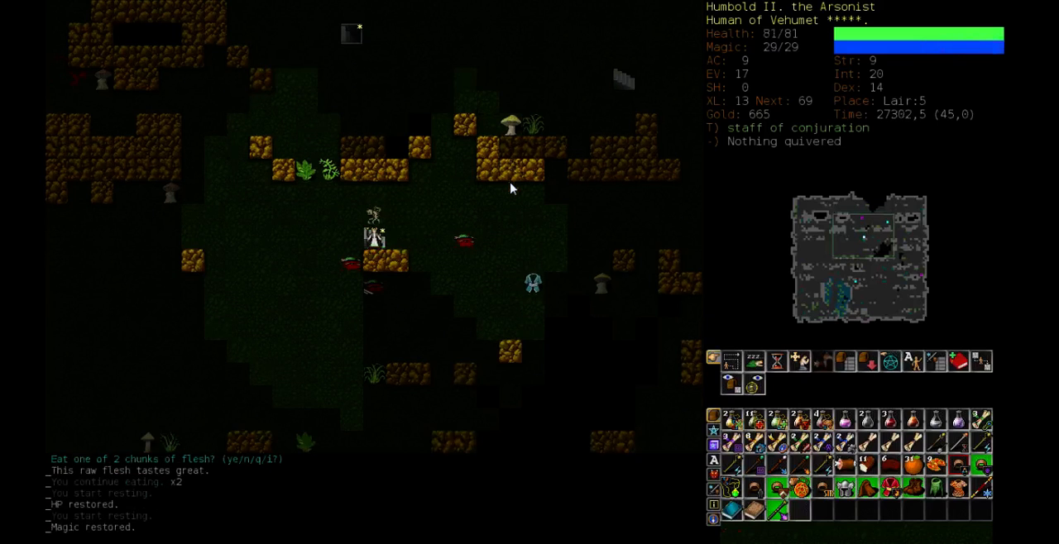
- Review Spellcasting, Conjurations and other skill levels, then return to the Lair:5 map
key("m")
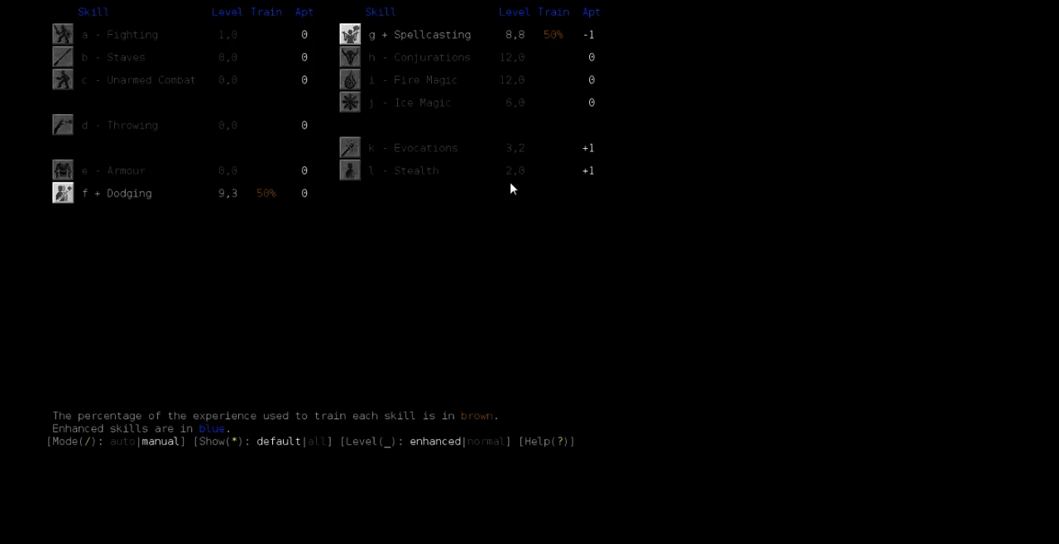
key("Escape")
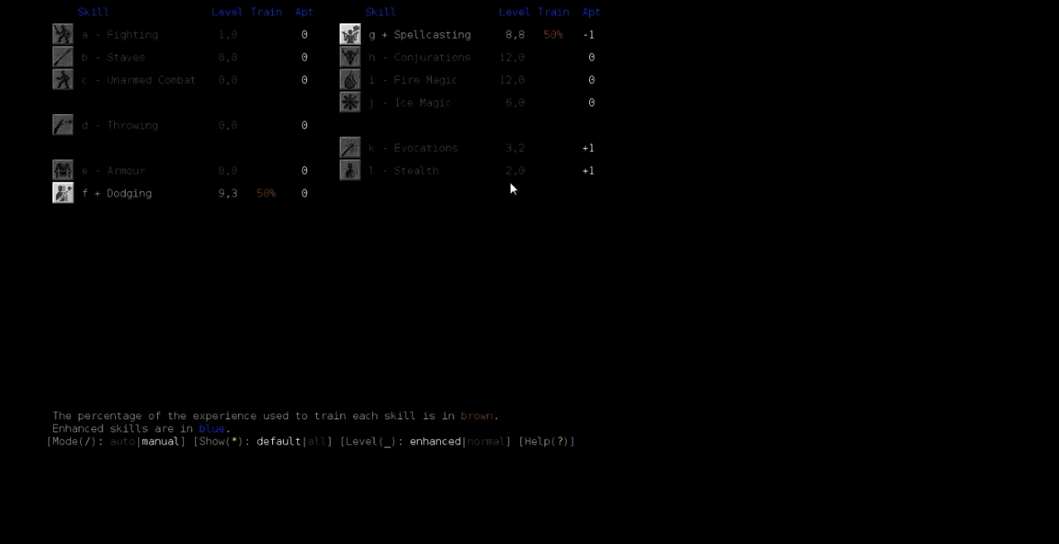
key("Escape")
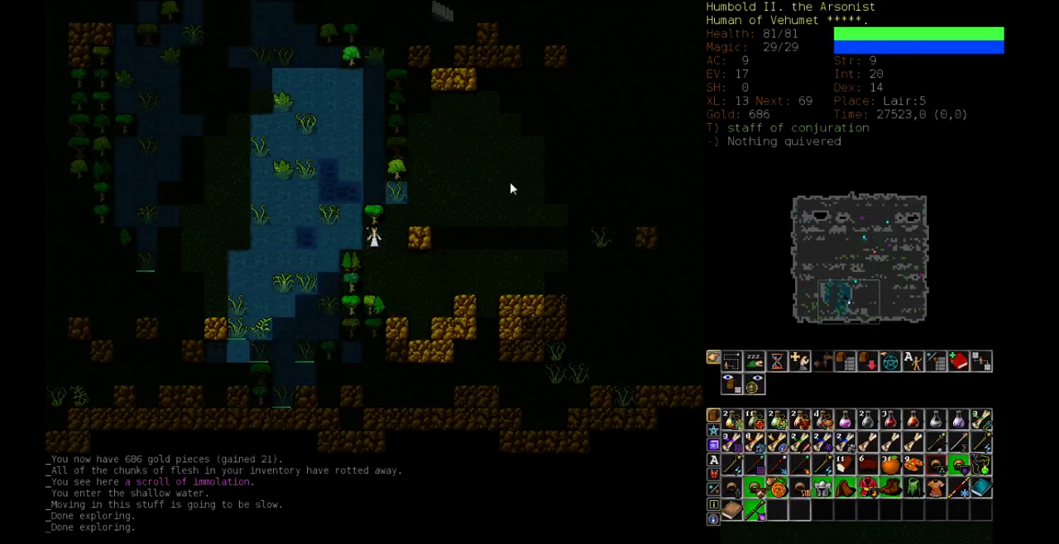
- Kill the remaining Lair:5 monster and rest on the downstairs to full HP and MP
key("Right")
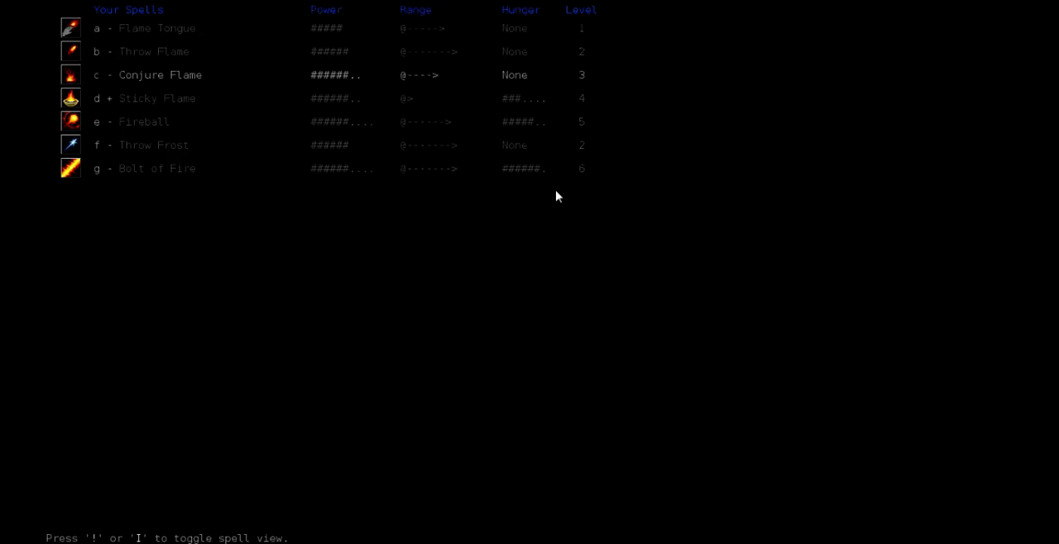
mouse_move(484, 121)
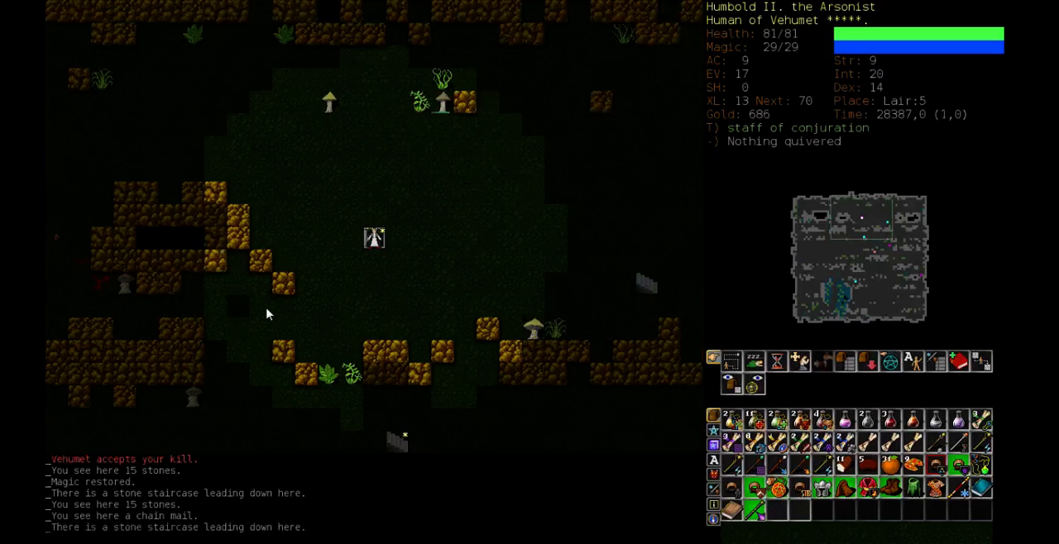
- Descend to Lair:6 and wear the +1 gloves, bringing armour class to 11
key(">")
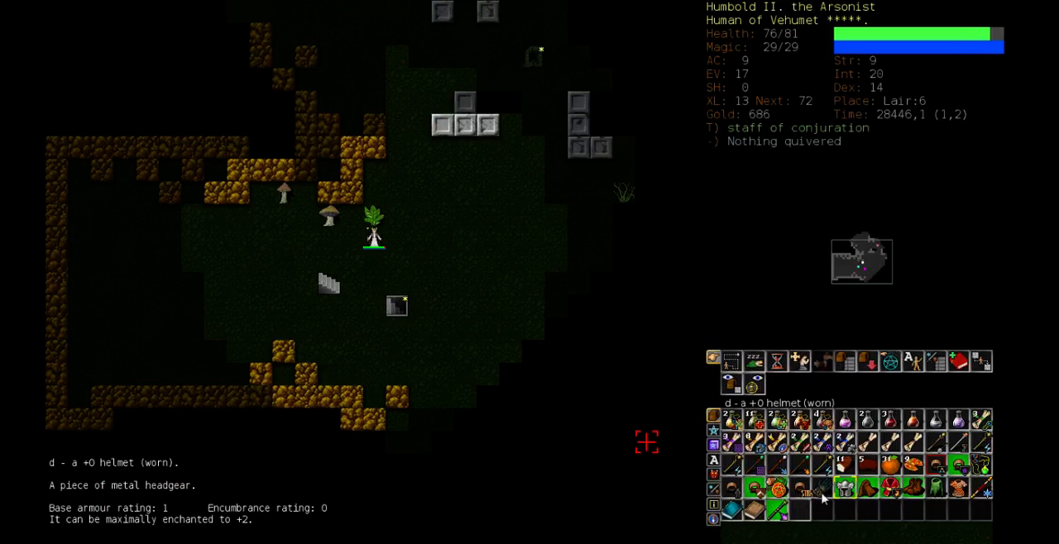
left_click(839, 487)
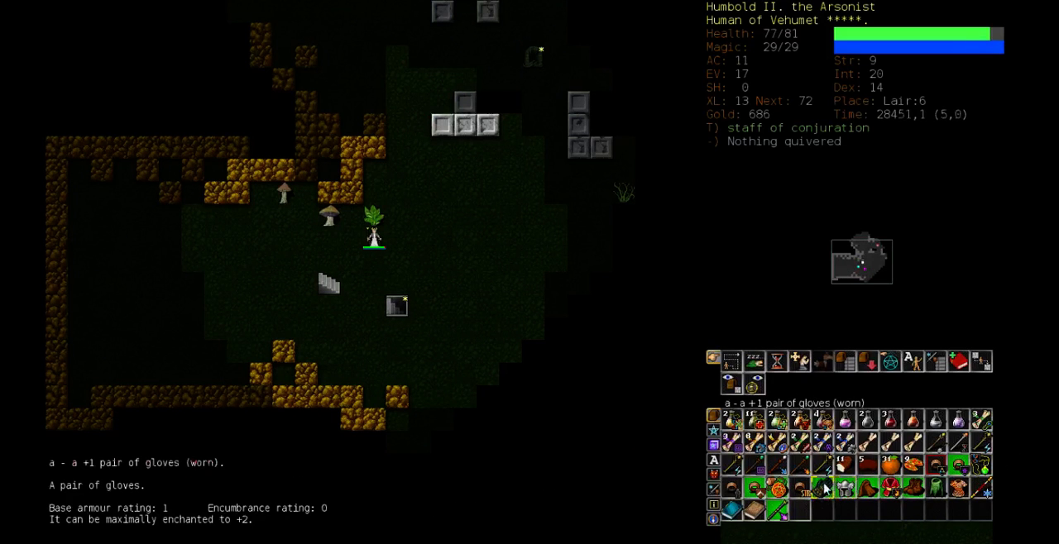
left_click(822, 486)
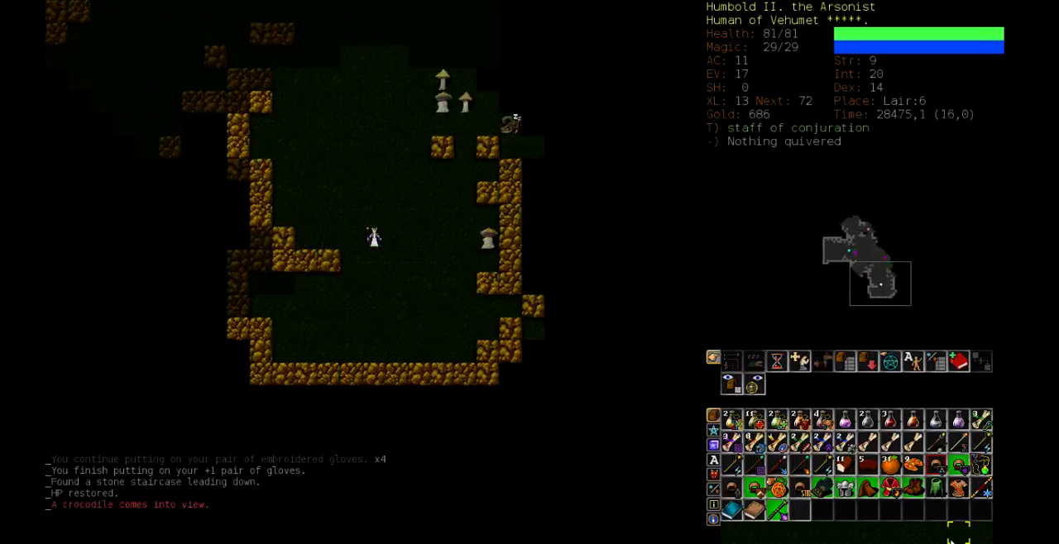
- Kill the eight-headed hydra on Lair:6 with Bolt of Fire, then rest to restore magic
key("up")
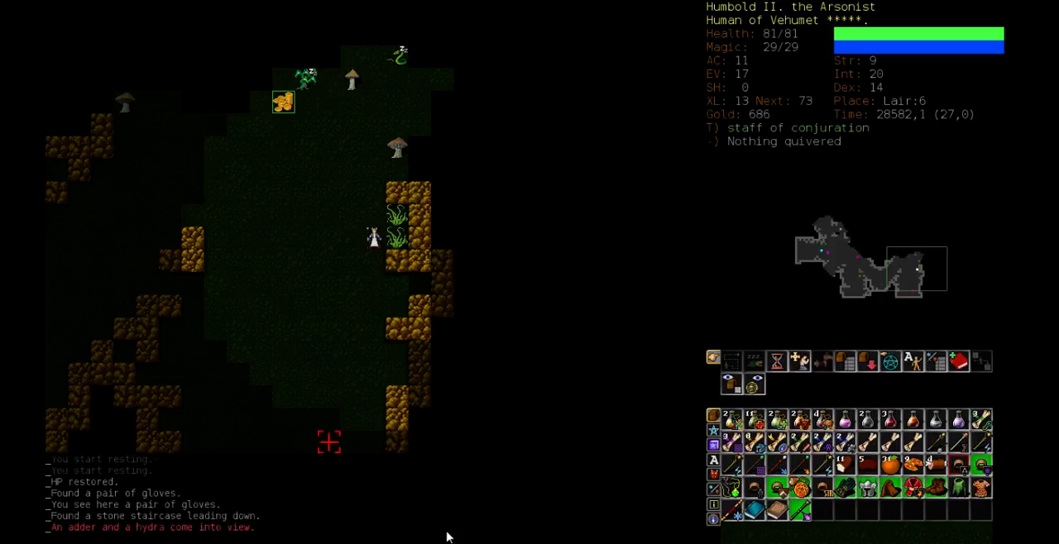
mouse_move(503, 470)
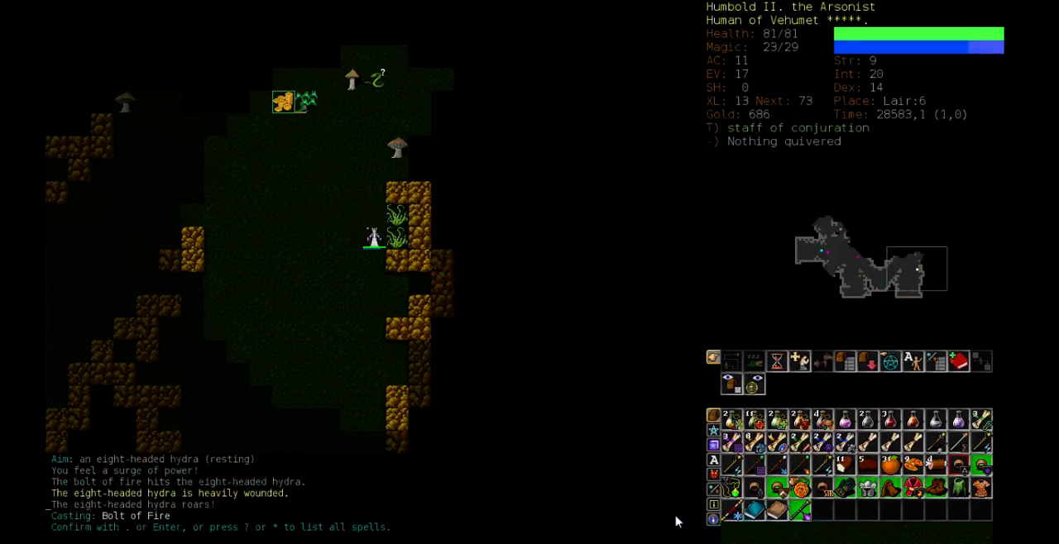
key("Return")
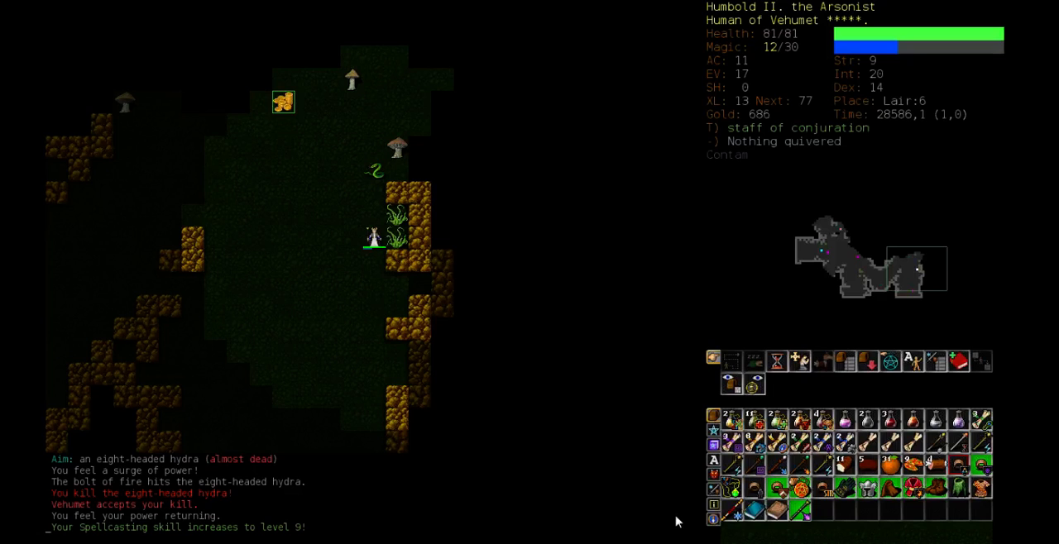
key("m")
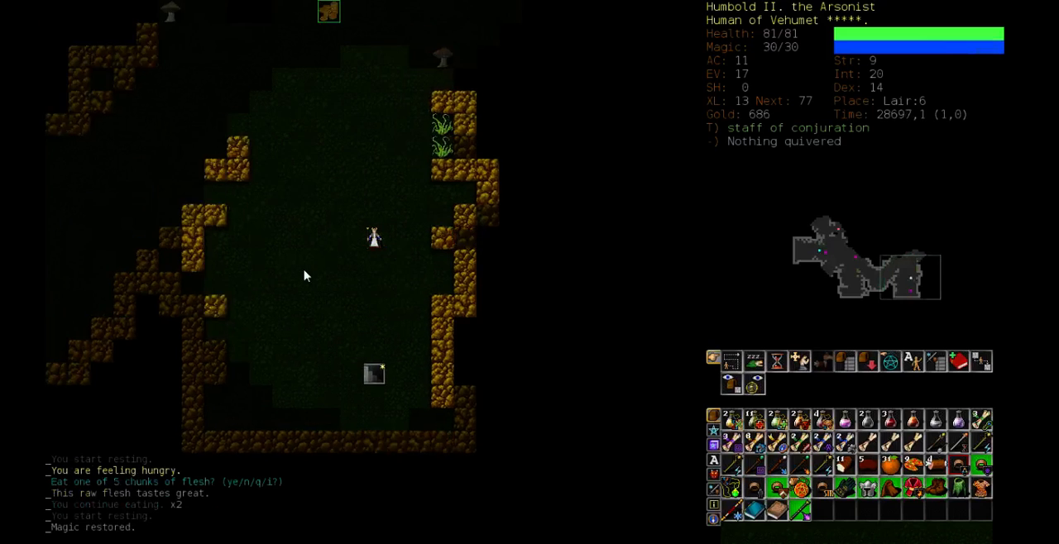
- Mark the cursed sustain abilities ring, +3 strength ring, and lightning, frost, flame wands for dropping
key("d")
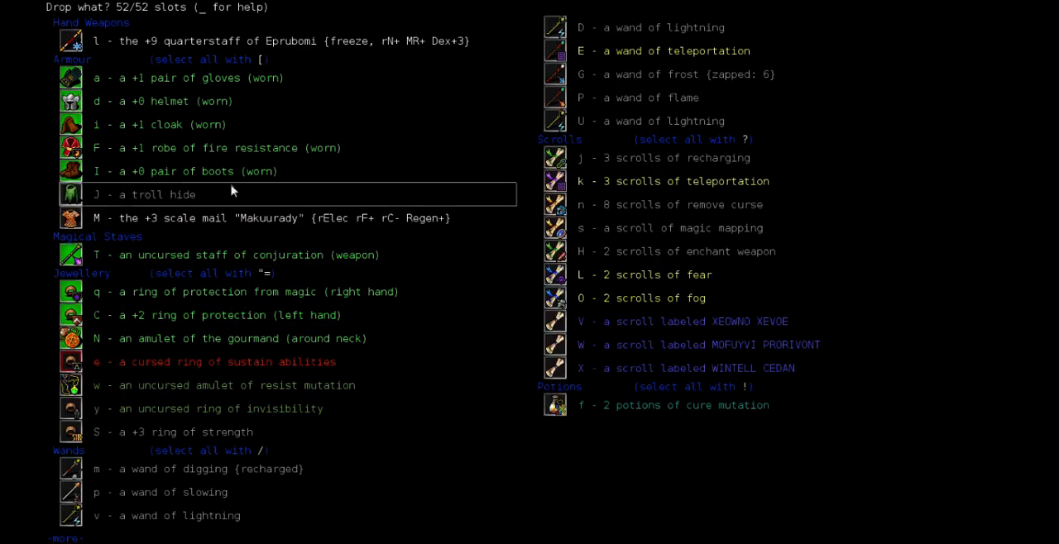
mouse_move(475, 254)
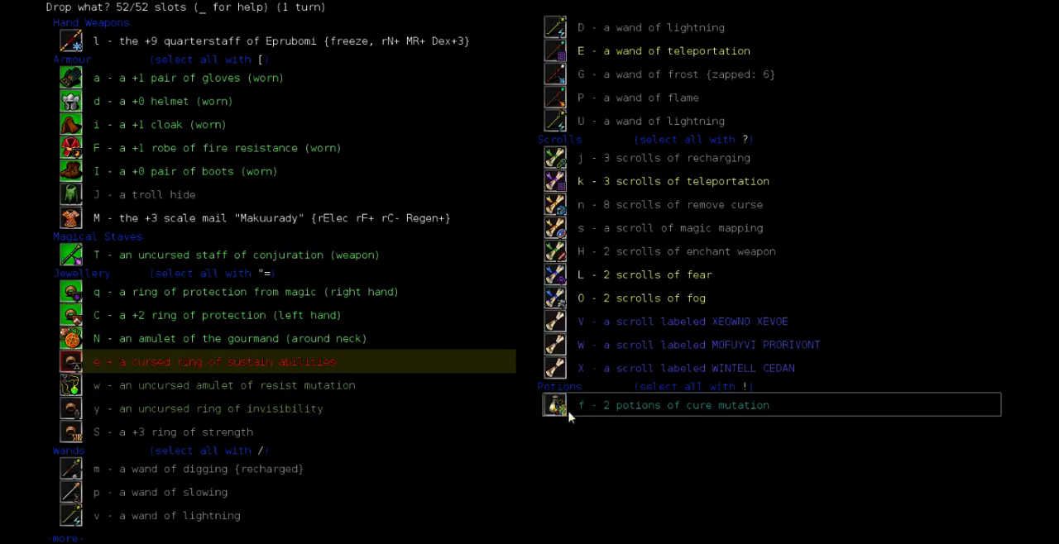
mouse_move(358, 407)
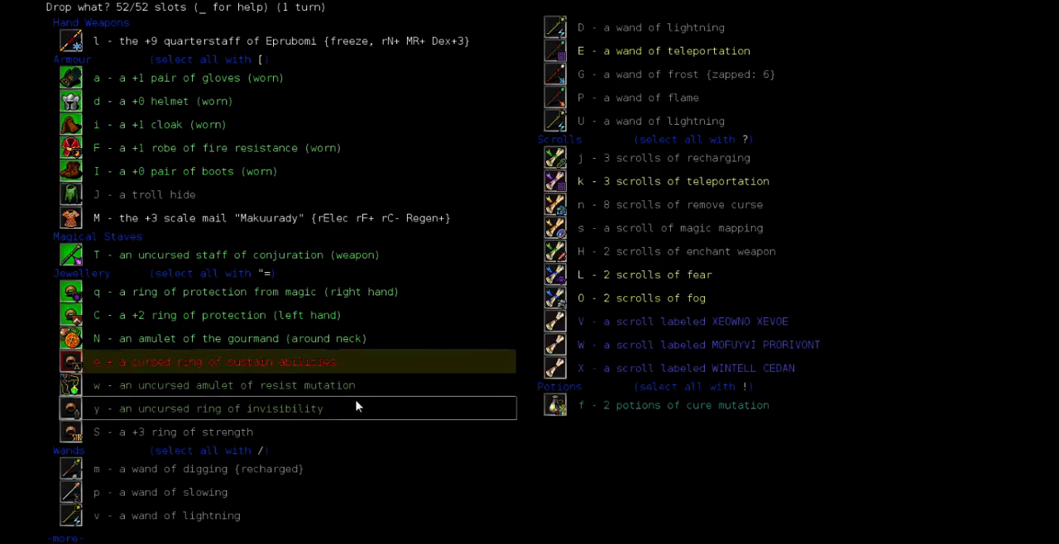
mouse_move(223, 439)
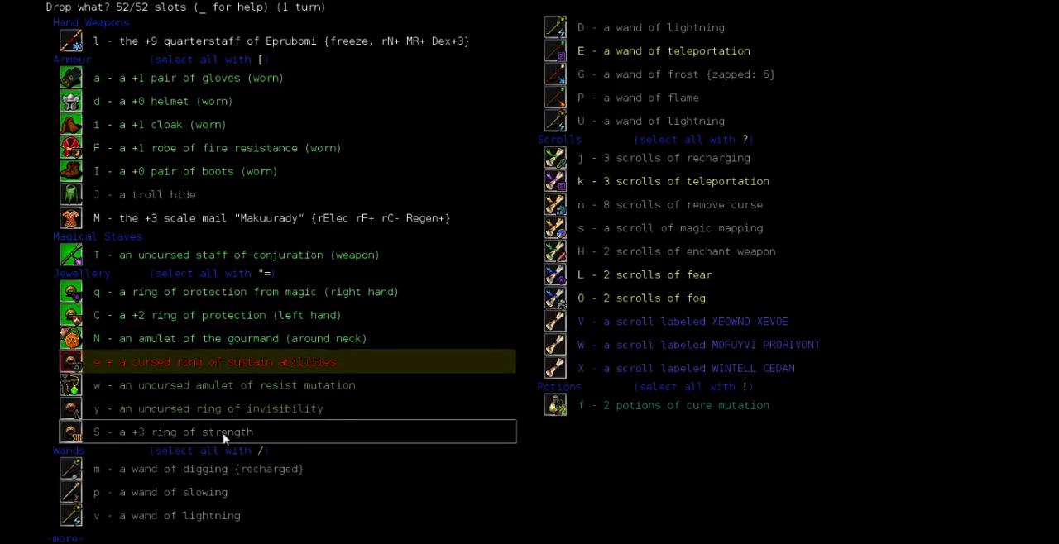
left_click(224, 432)
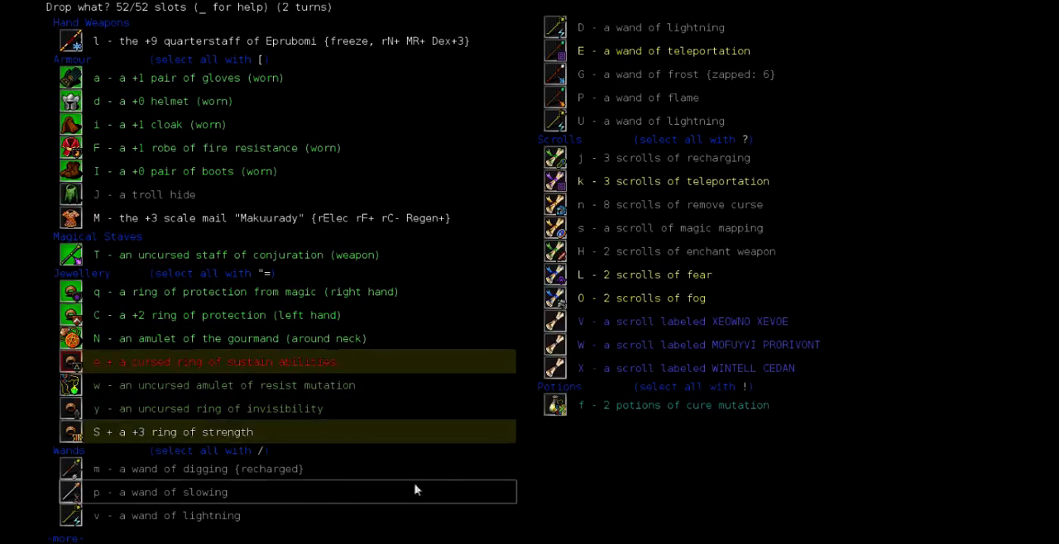
mouse_move(447, 487)
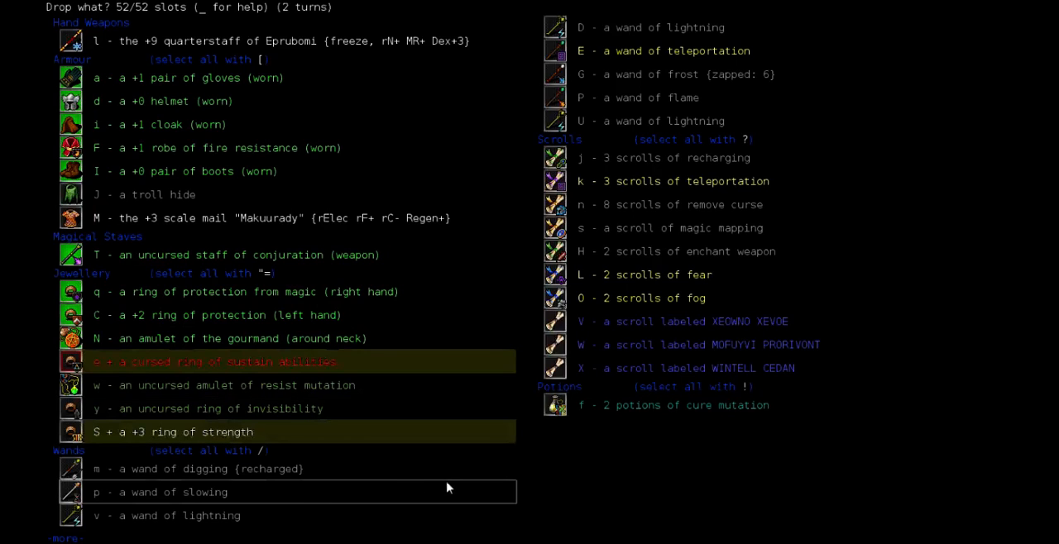
mouse_move(230, 469)
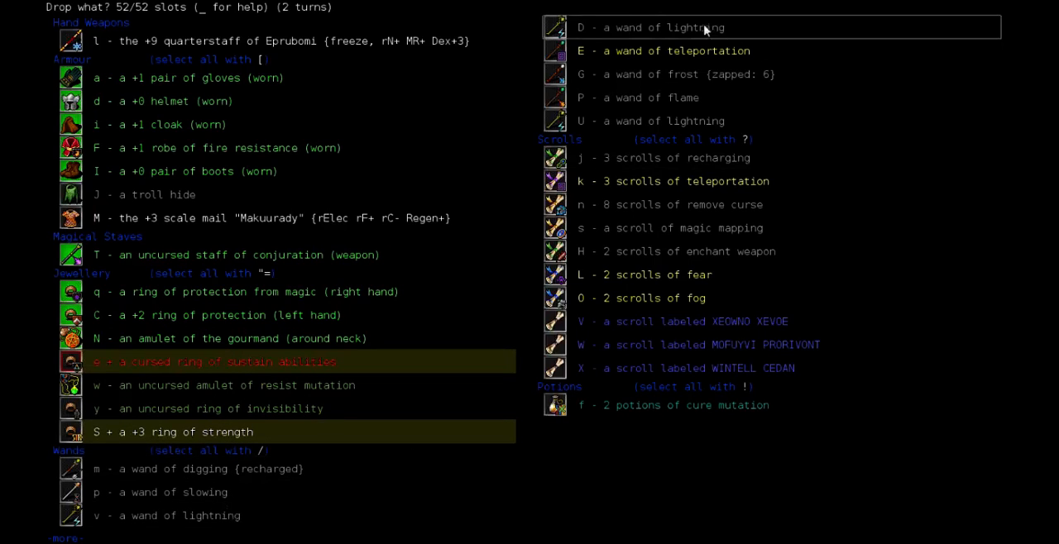
left_click(662, 27)
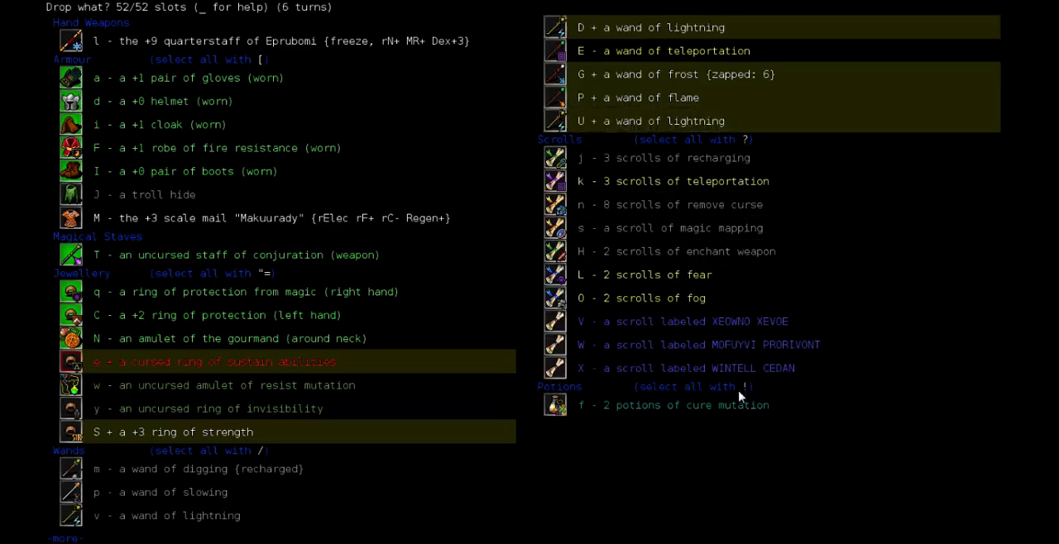
mouse_move(799, 369)
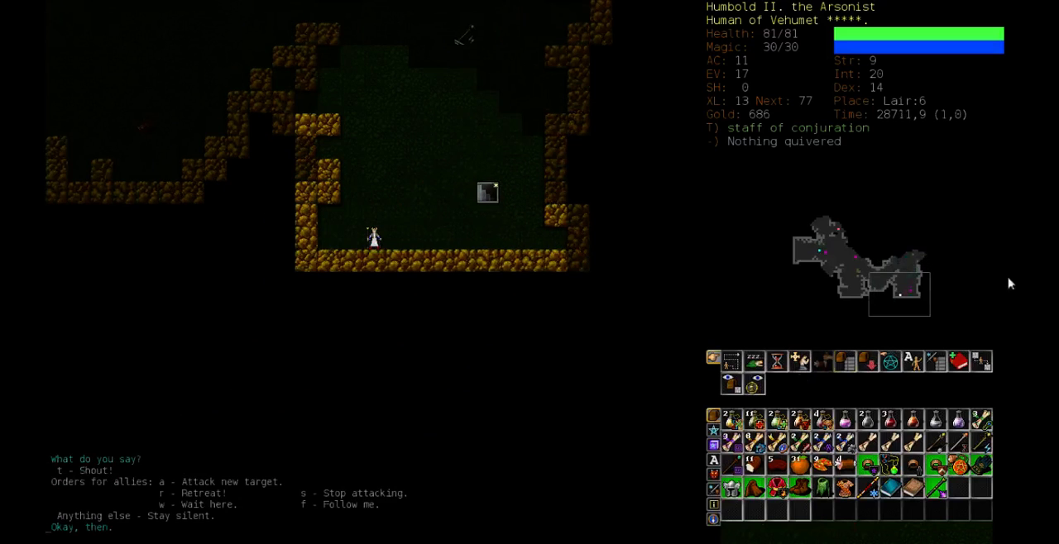
- Read a scroll of amnesia erasing Flame Tongue, gather gold to 705, and view Erica's description
key("r")
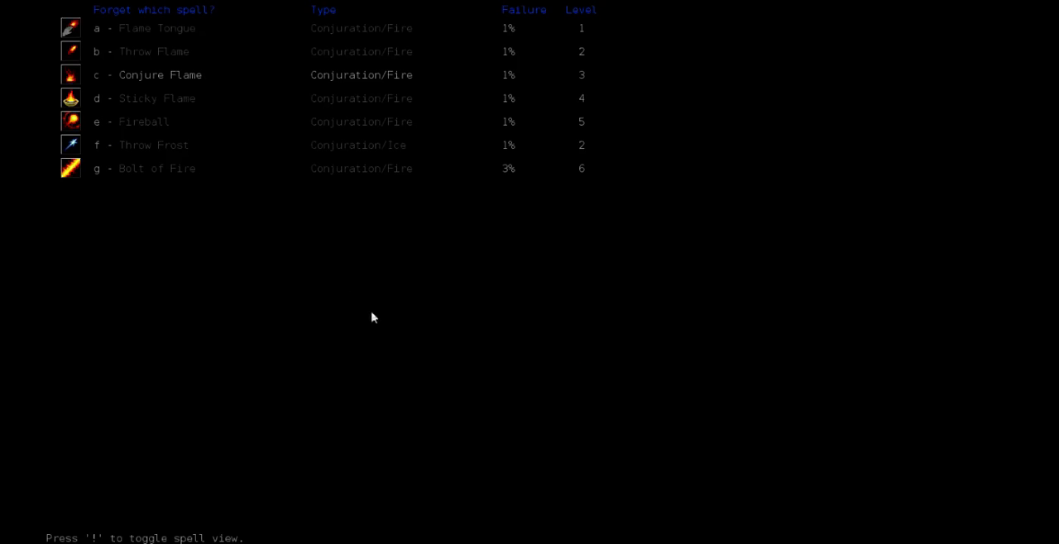
mouse_move(380, 445)
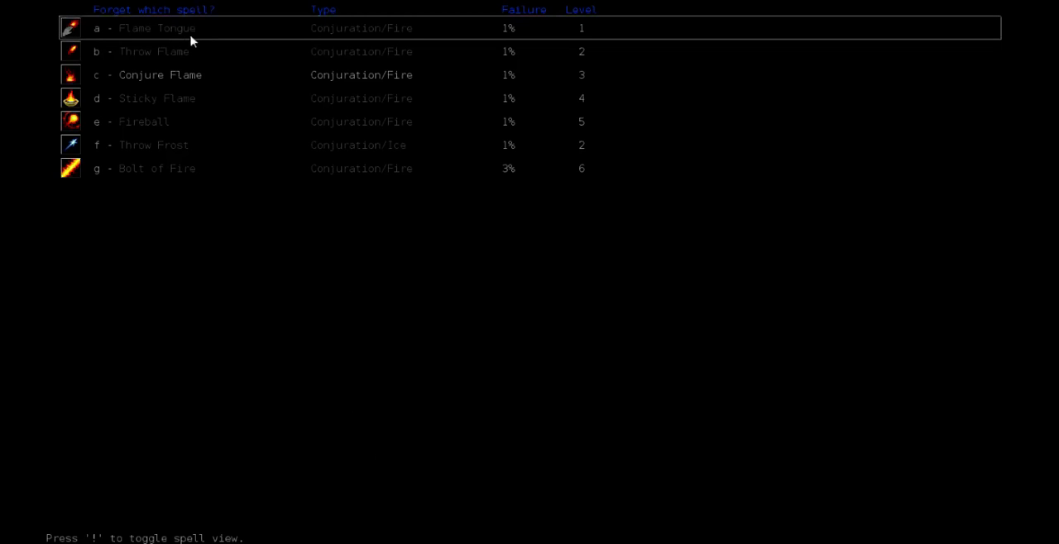
mouse_move(206, 35)
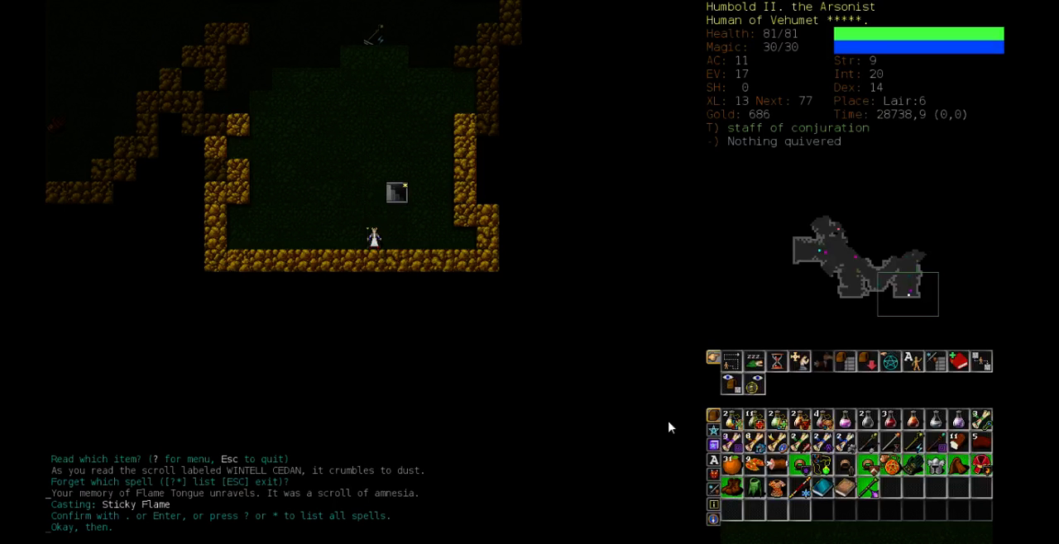
key("q")
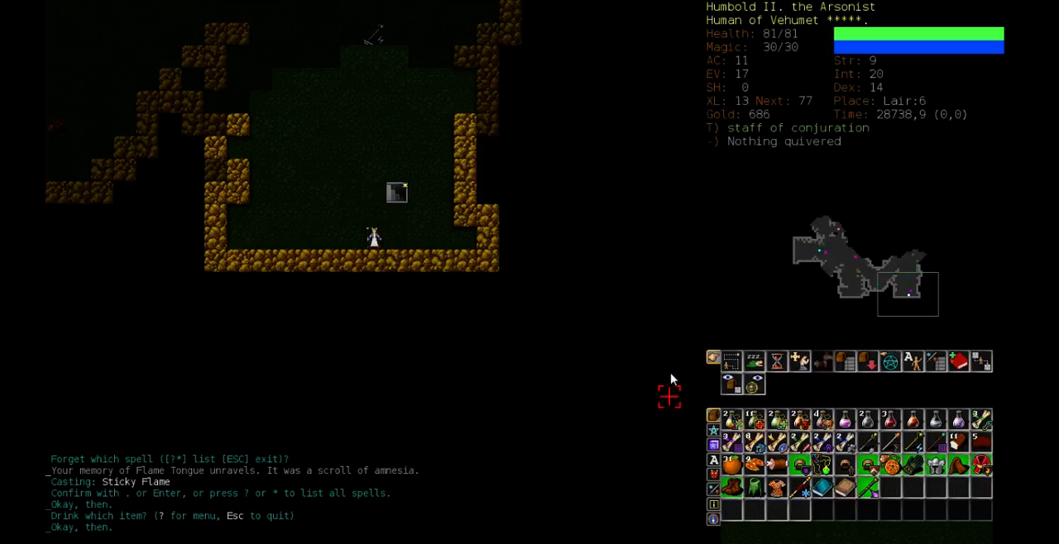
key("r")
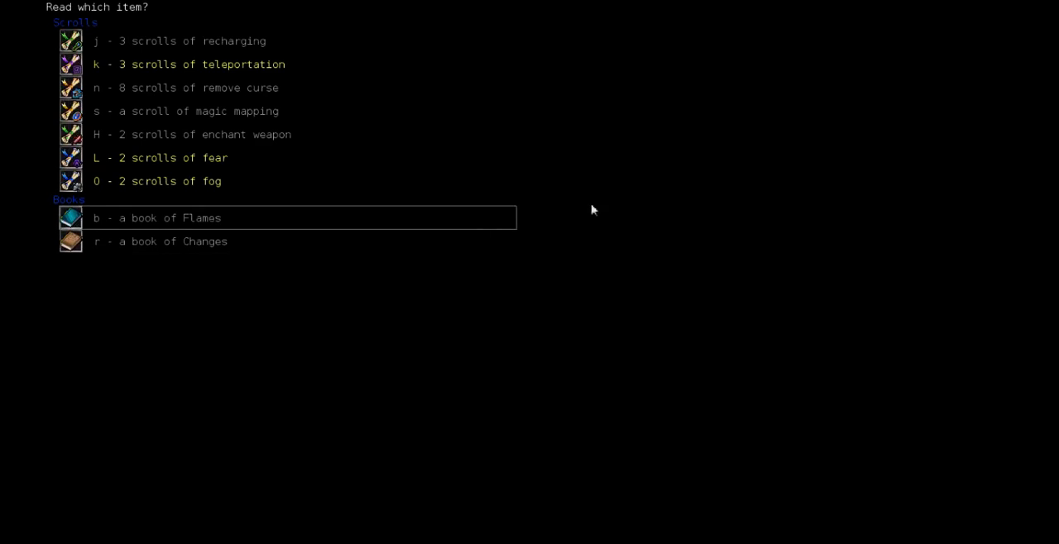
mouse_move(579, 467)
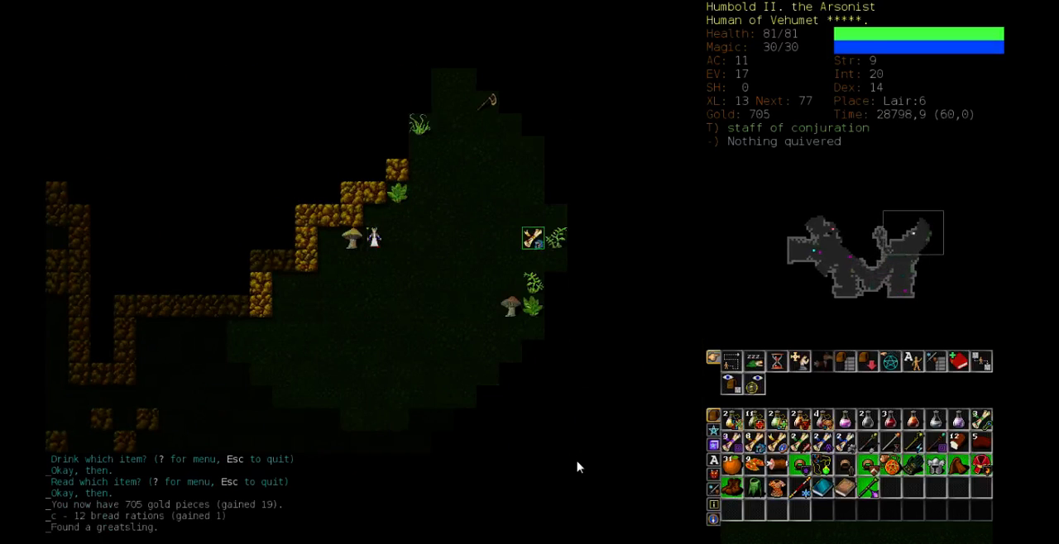
key("v")
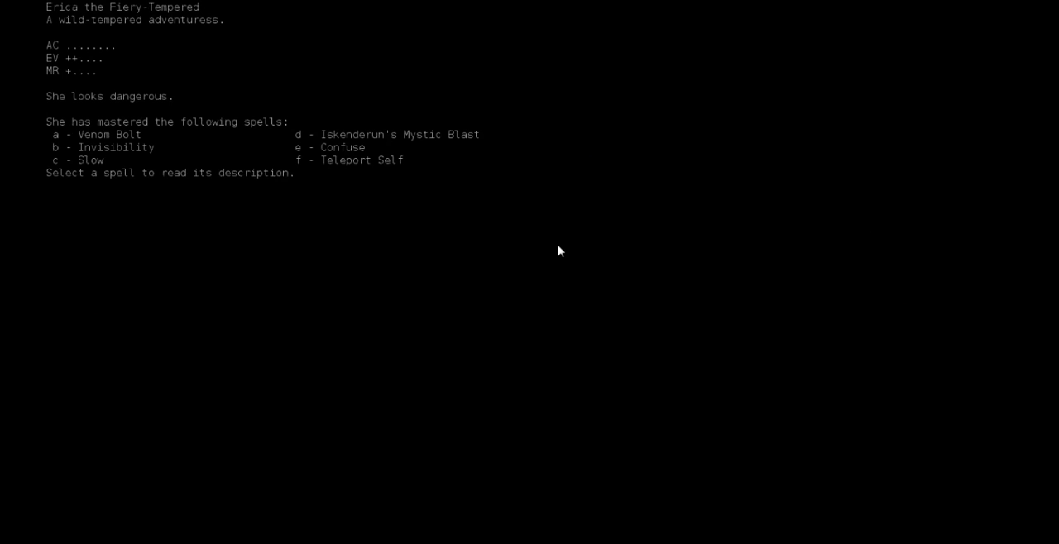
mouse_move(555, 257)
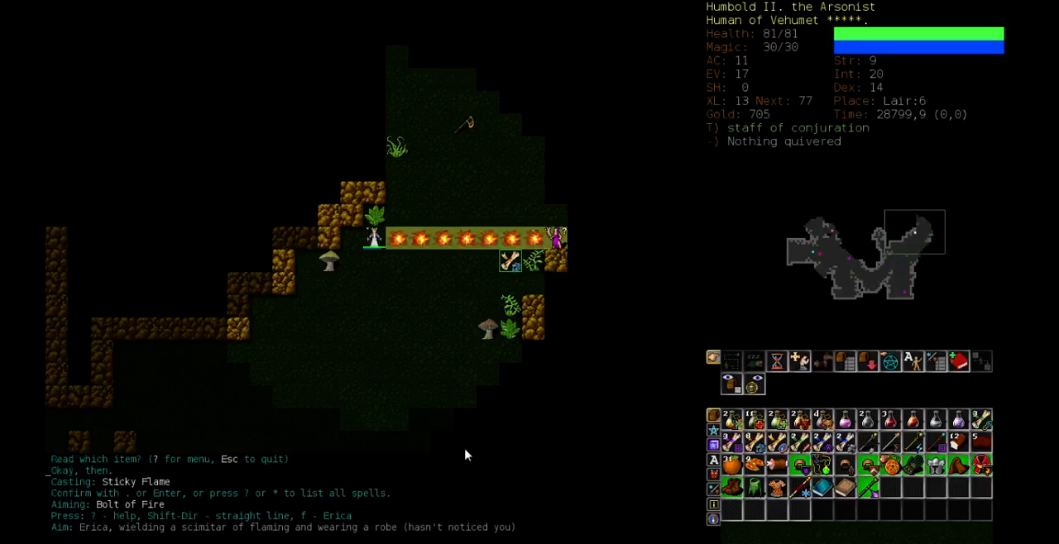
- Drive Erica off with flame and Bolt of Fire, then badly burn the hippogriff with Throw Flame
key("Return")
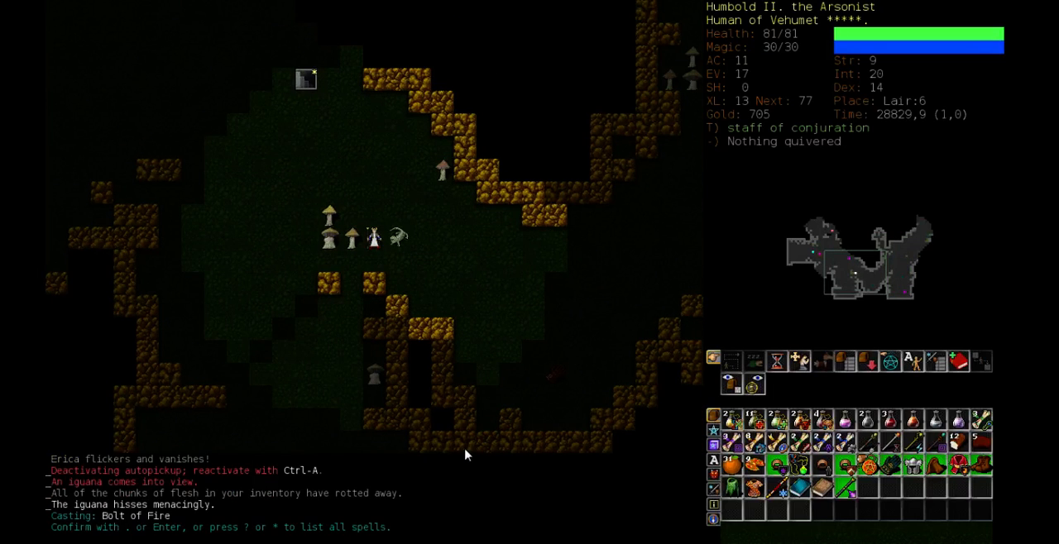
key("Return")
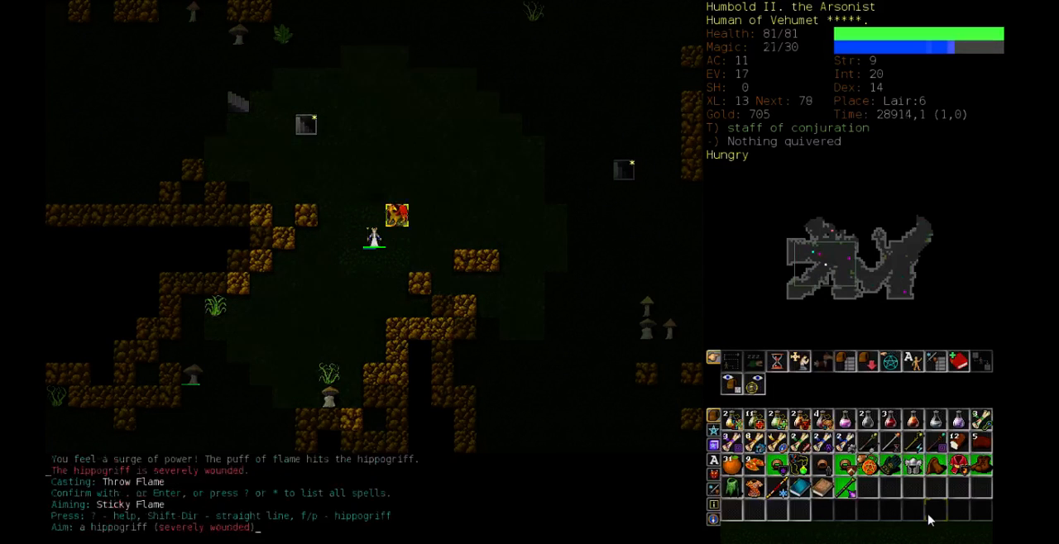
key("Return")
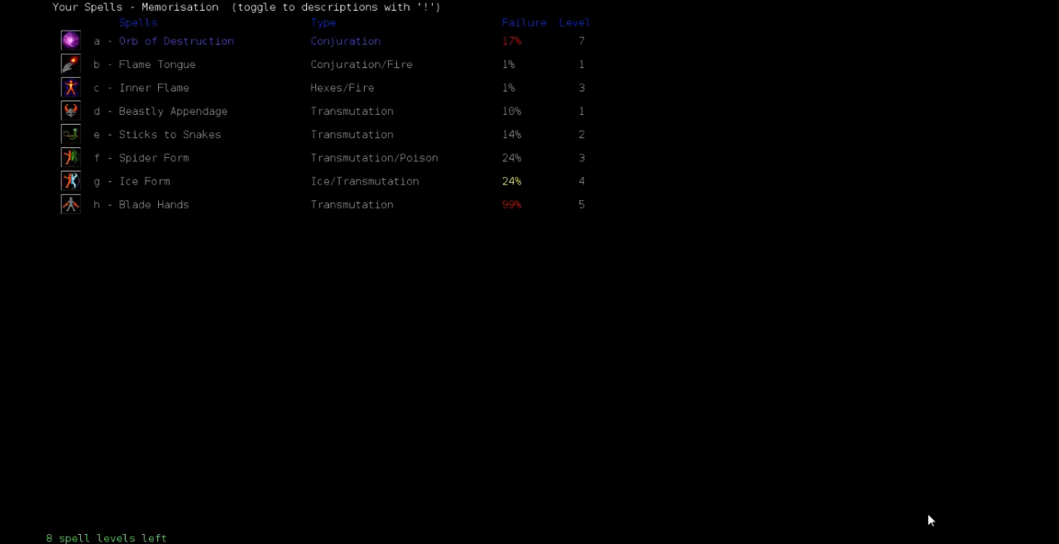
mouse_move(346, 41)
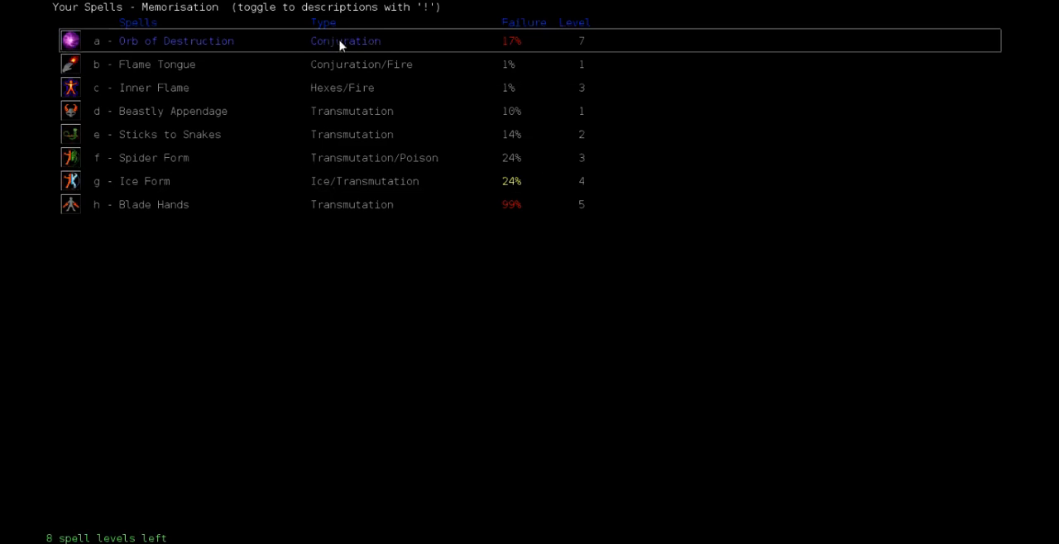
mouse_move(334, 48)
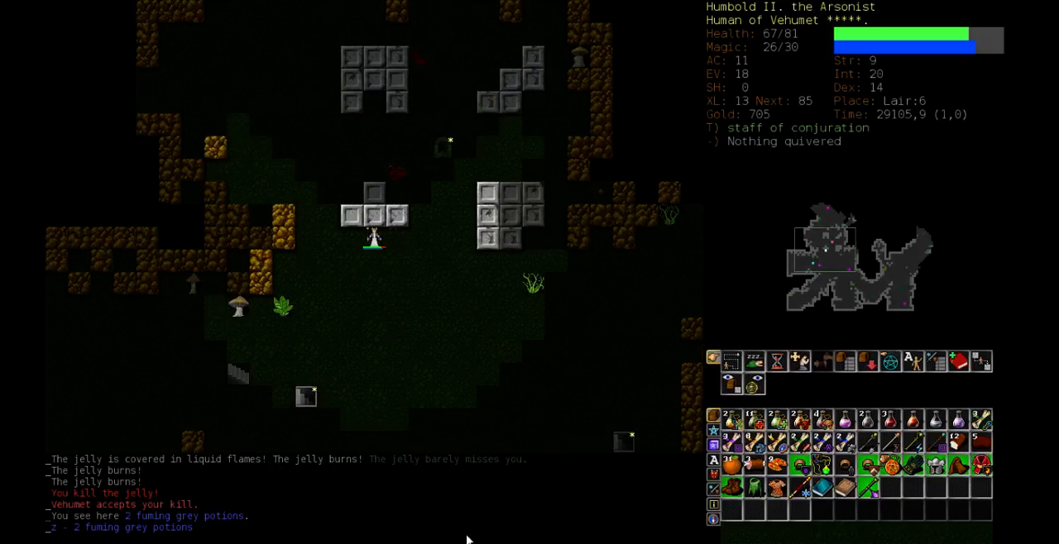
- Rest until Orb of Destruction is memorised and health and magic are full
key("r")
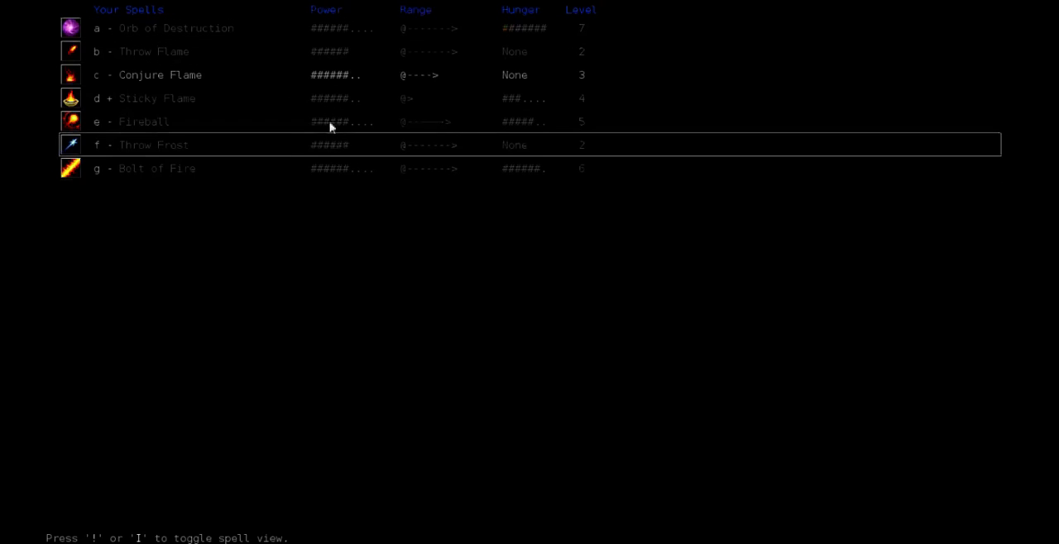
mouse_move(389, 35)
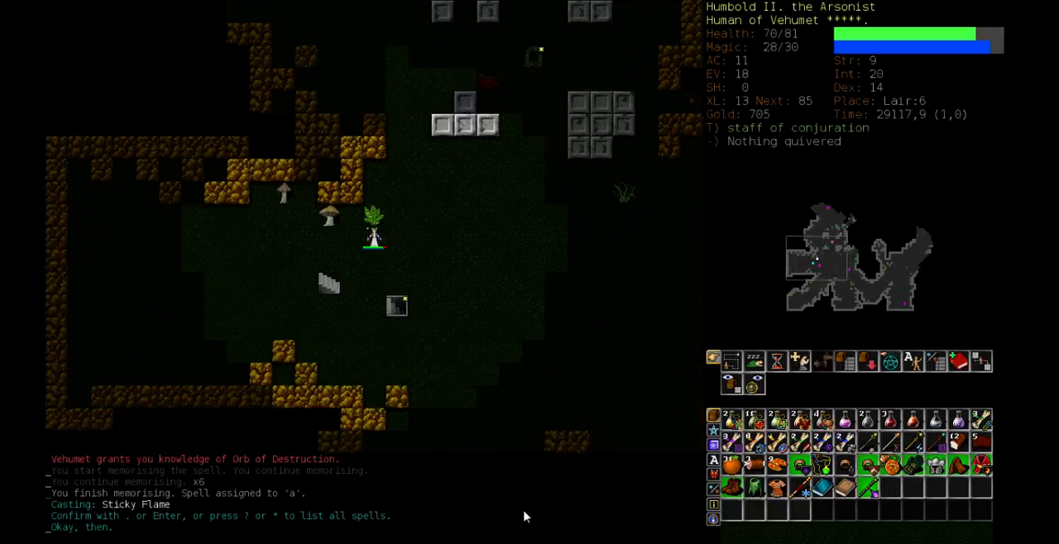
key("5")
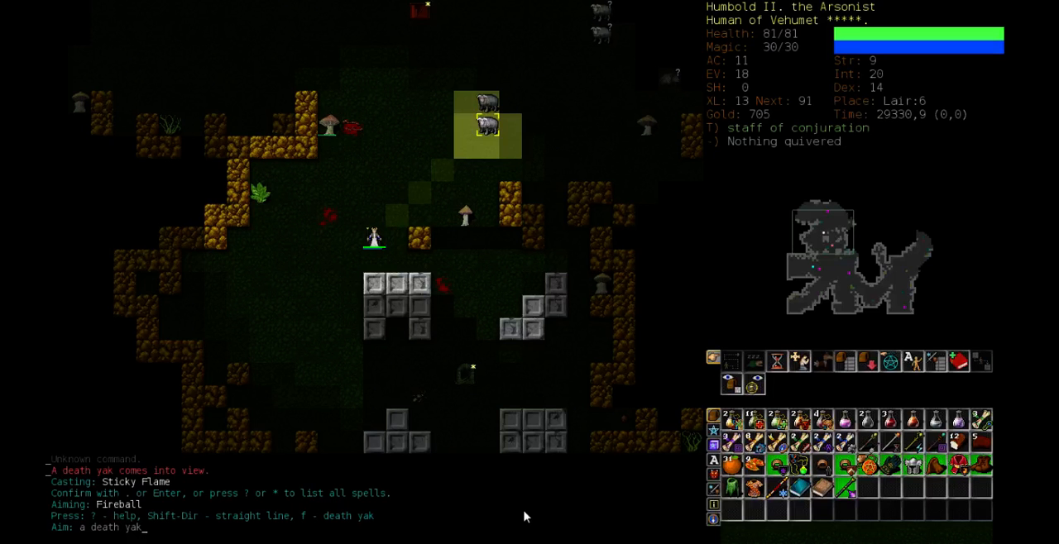
- Kill the death yak with two Fireballs and a Throw Flame, reaching experience level 14
key("Return")
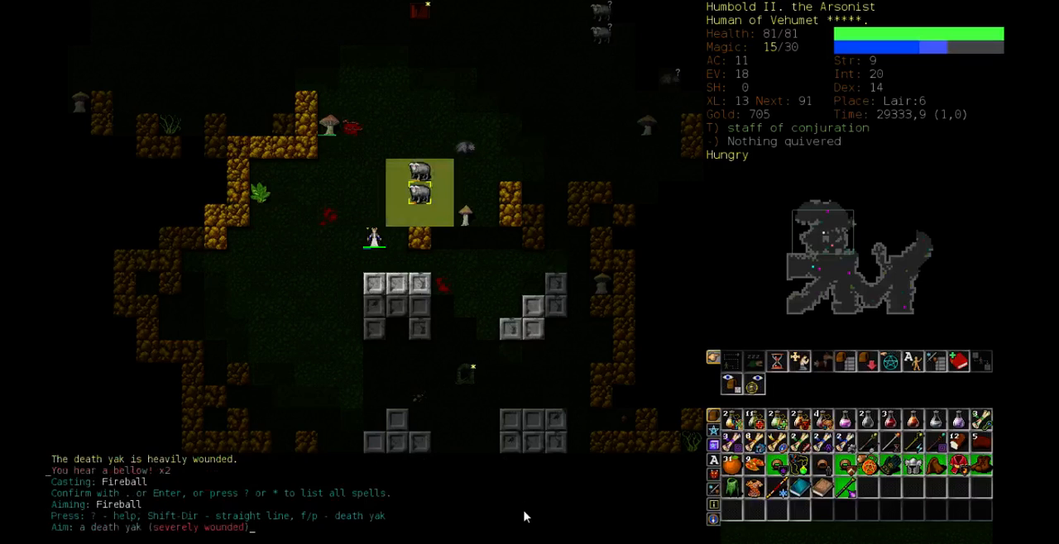
key("Return")
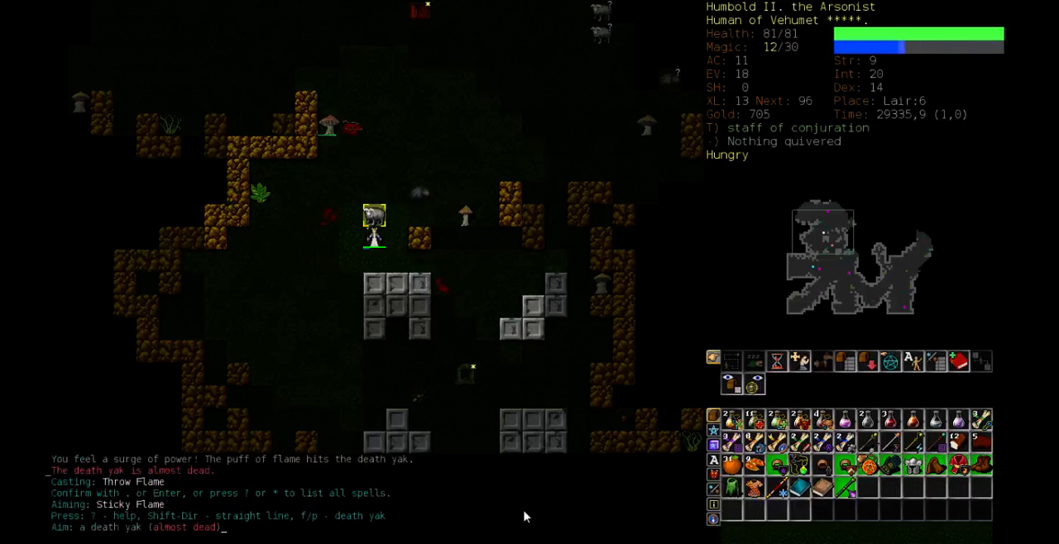
key("Return")
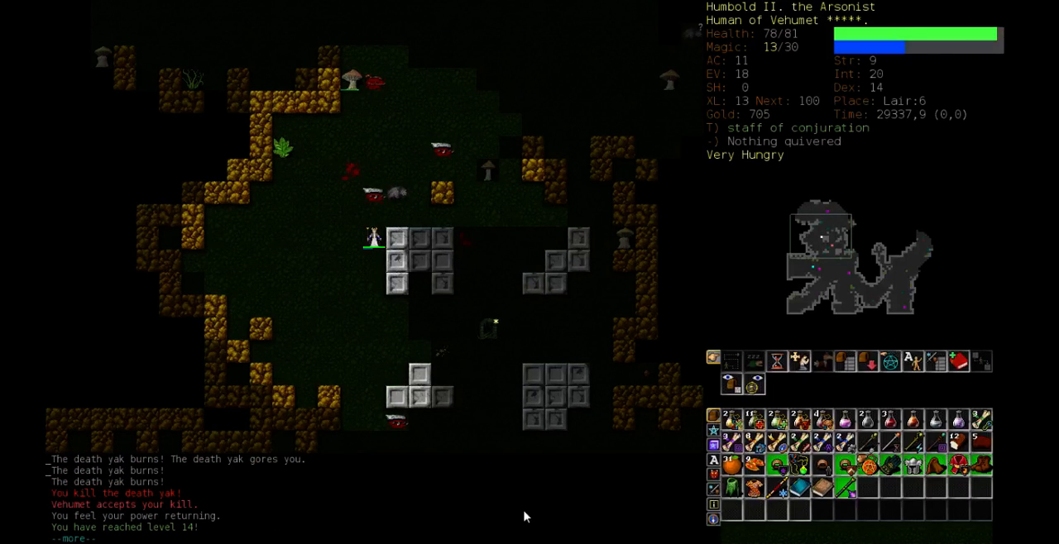
key("space")
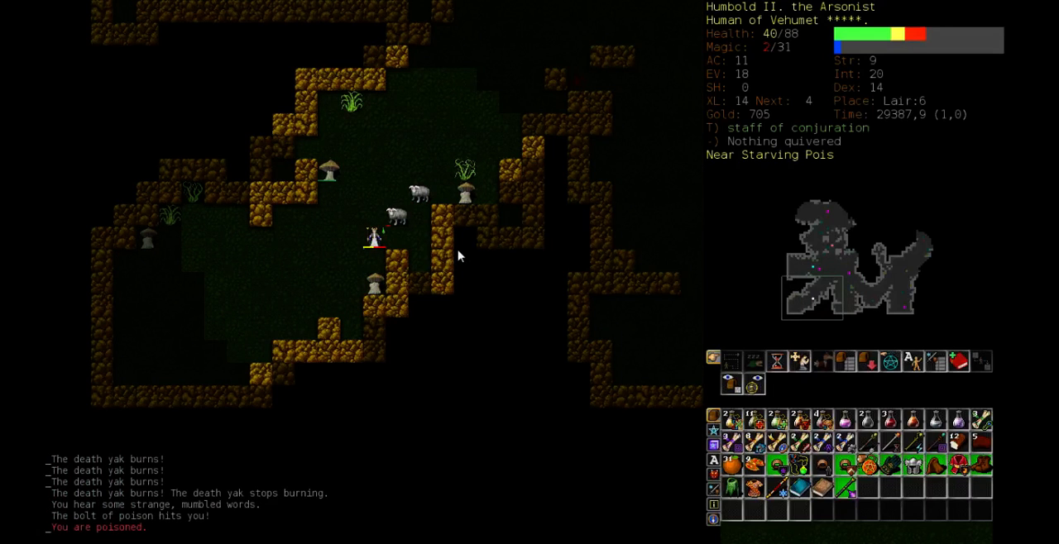
- Bring up the readable scrolls to choose the scroll of teleportation
key("r")
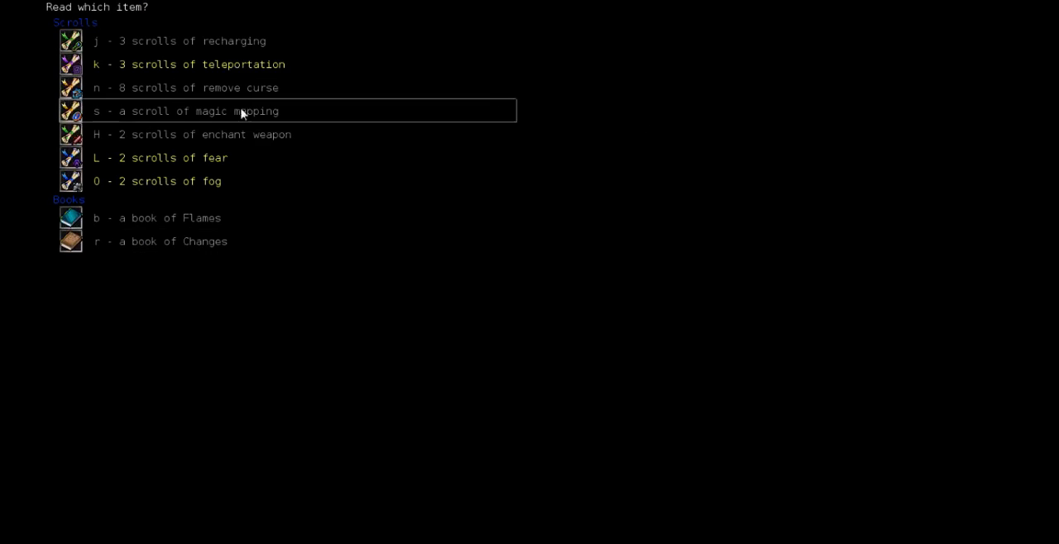
mouse_move(277, 73)
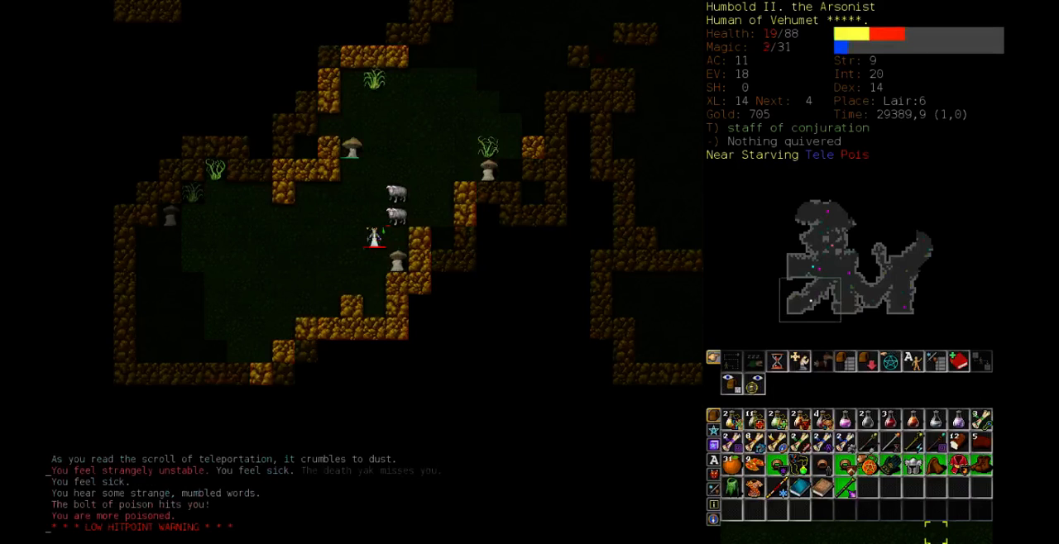
- Drink a potion of curing to remove the poison, bringing health to 30
key("q")
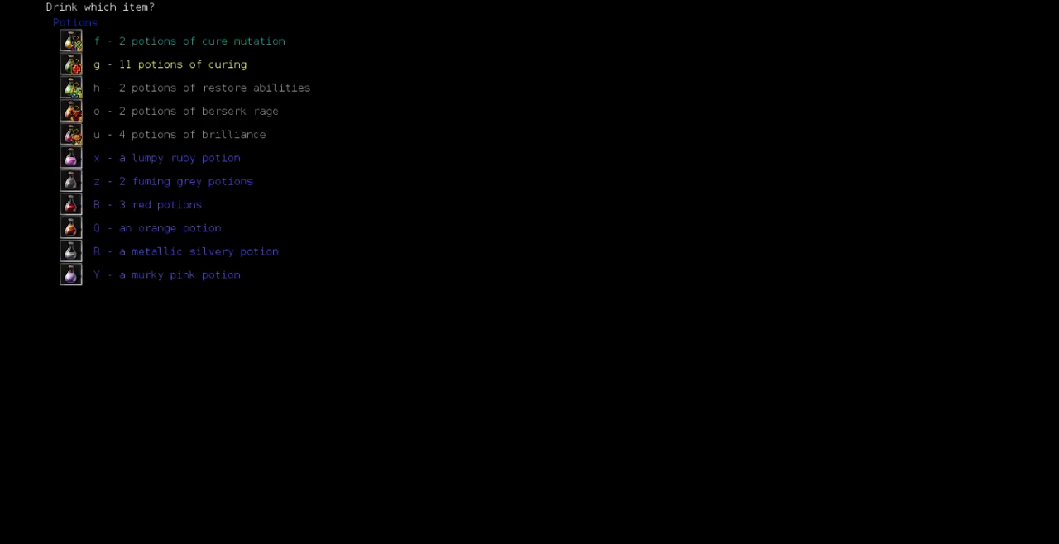
mouse_move(402, 246)
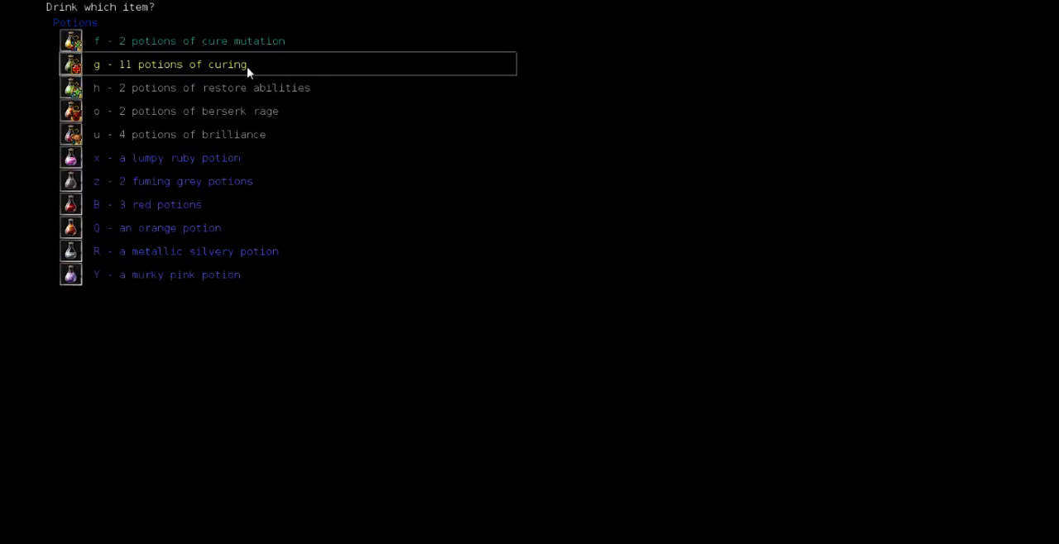
key("g")
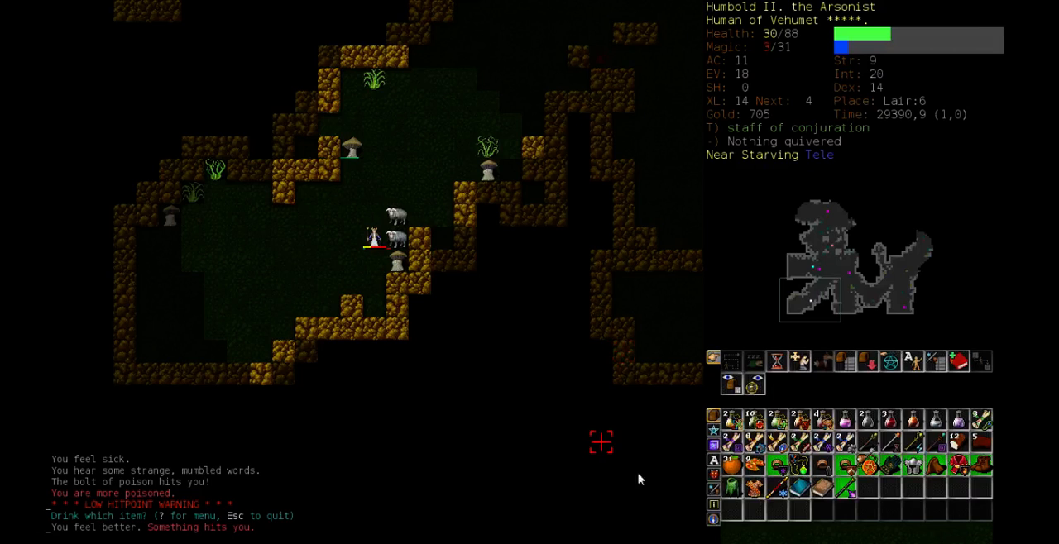
mouse_move(879, 329)
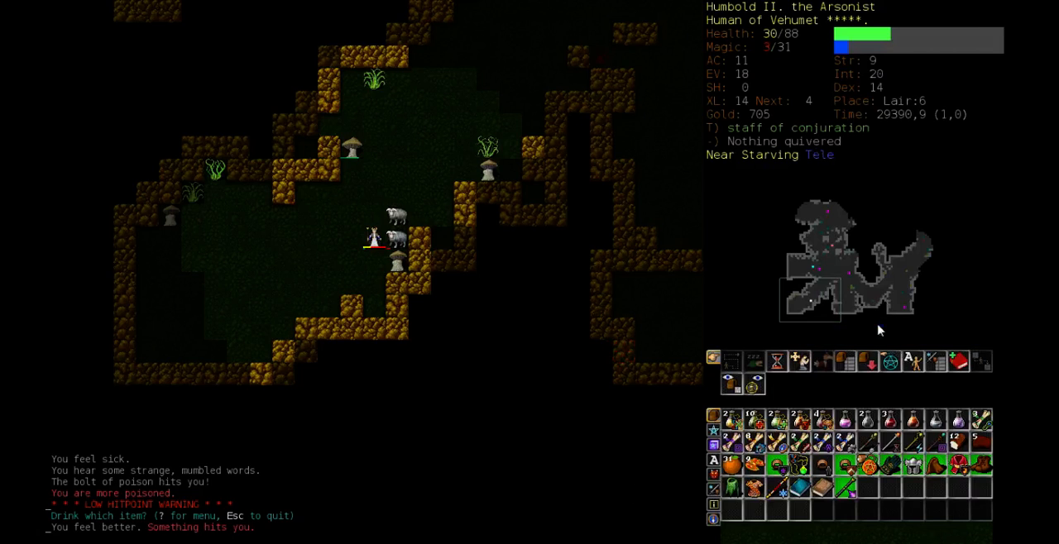
mouse_move(861, 333)
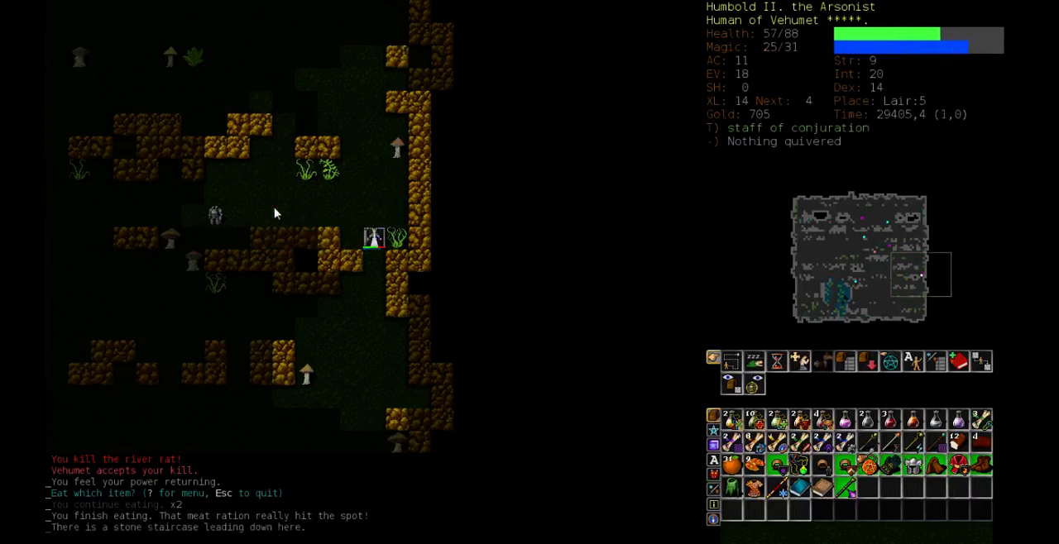
- Wait out invisibility and contamination, drink a potion of might, then reopen the potion menu
key("q")
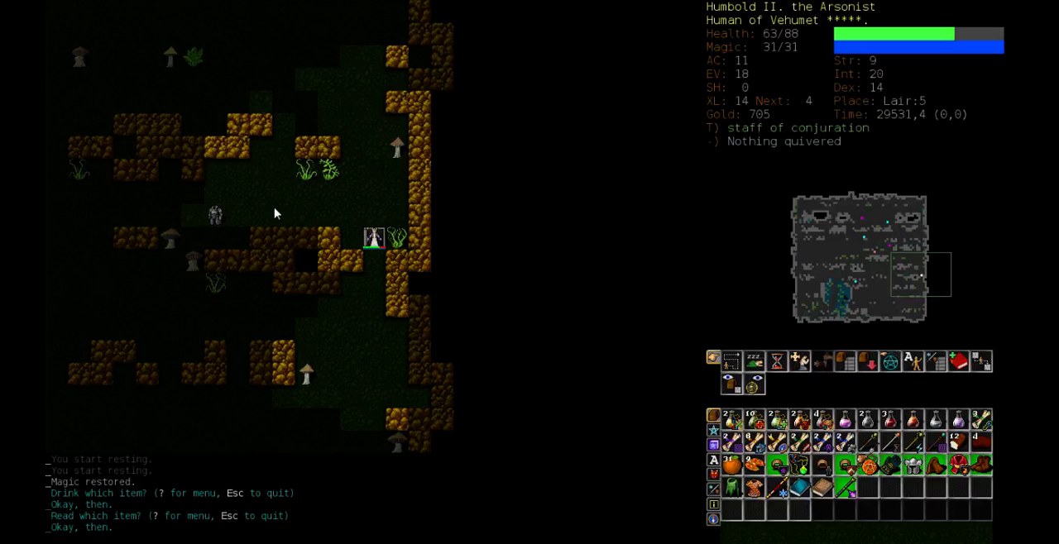
key("q")
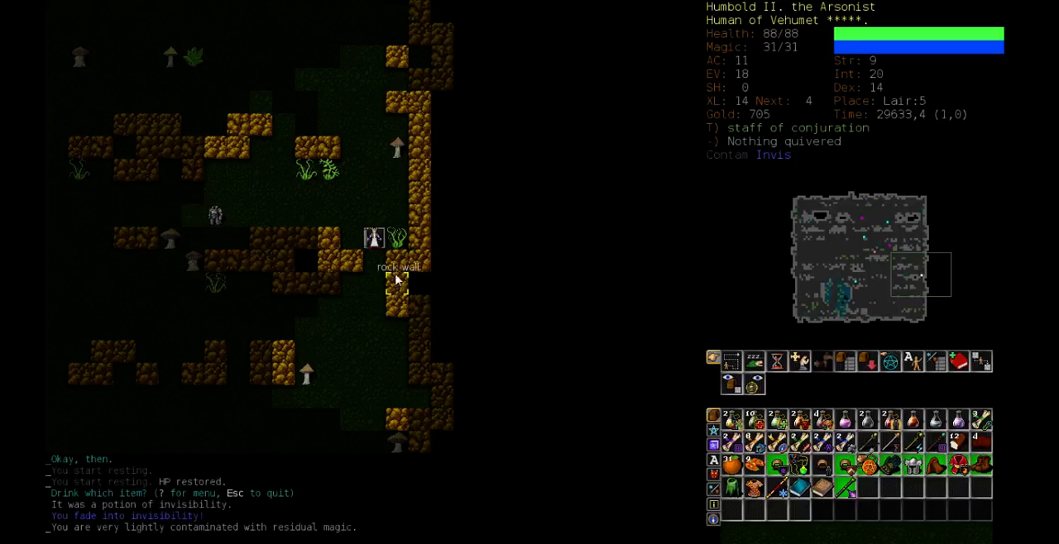
mouse_move(396, 280)
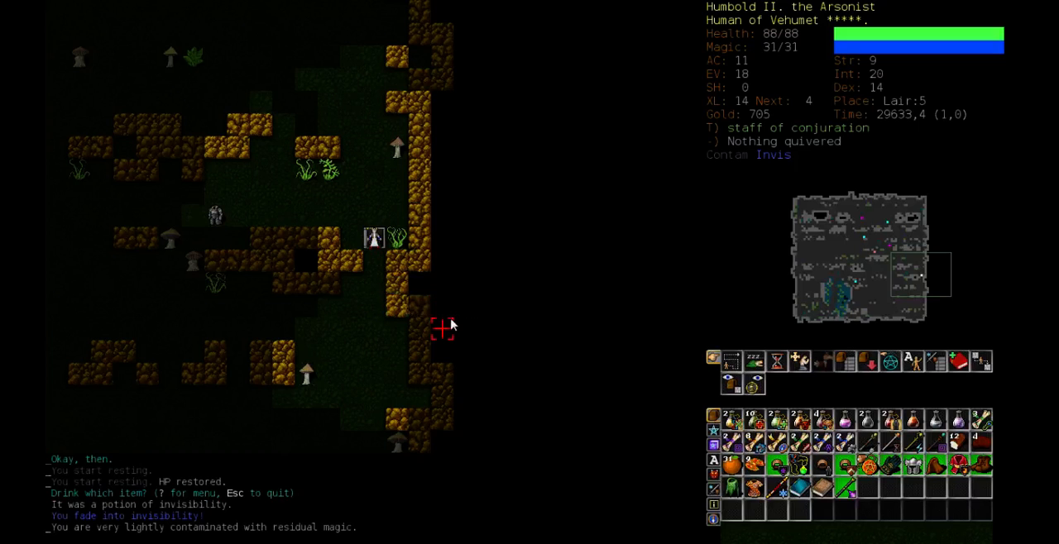
mouse_move(434, 344)
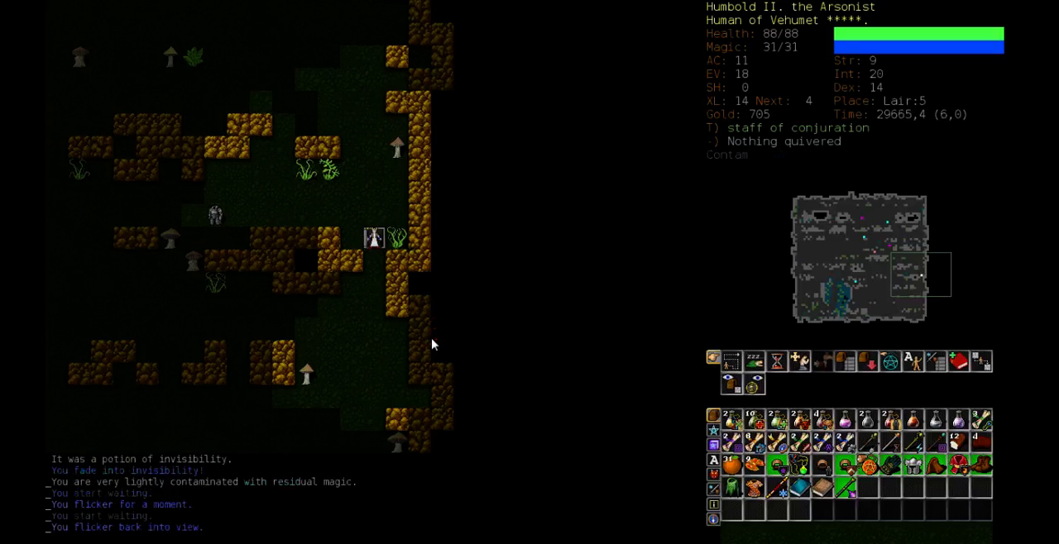
key("q")
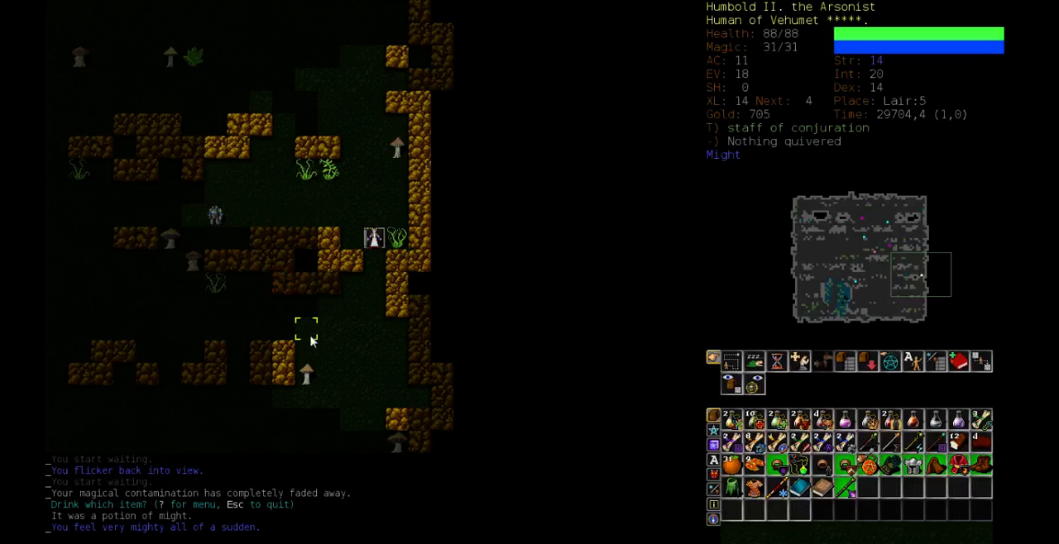
key("q")
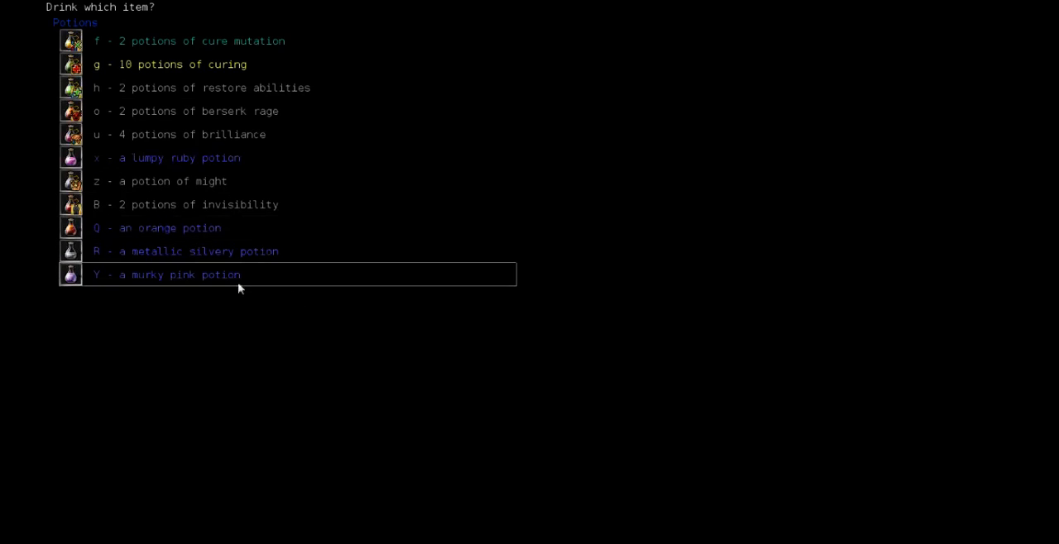
mouse_move(248, 158)
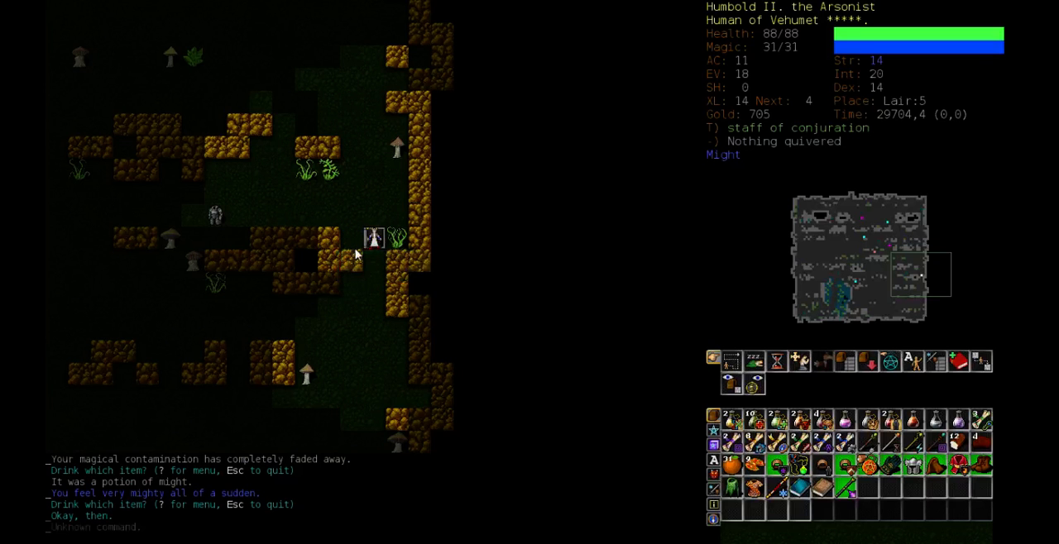
- Dismiss the potion menu and show the Dungeon Overview of branches, altars, shops and annotations
key("r")
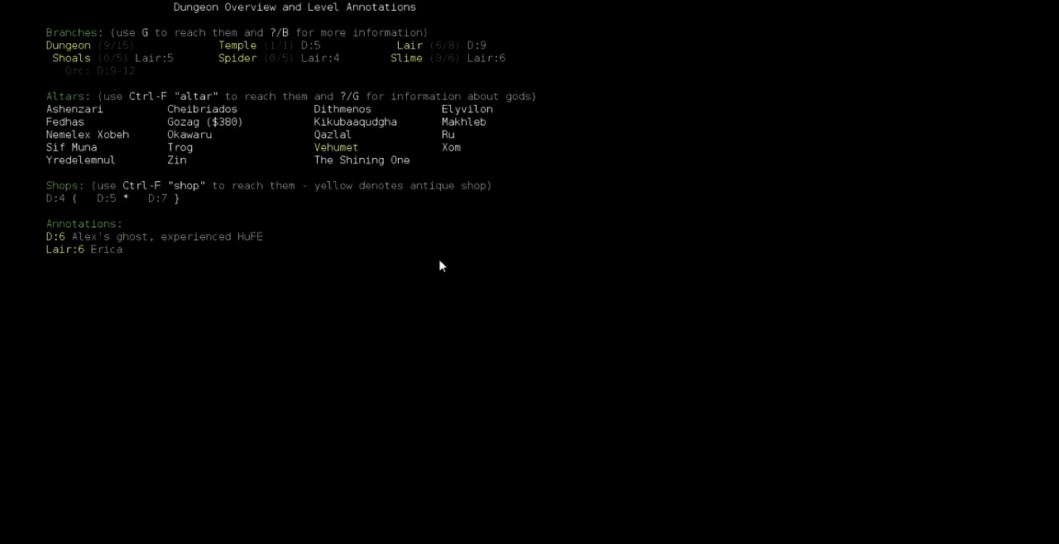
mouse_move(379, 157)
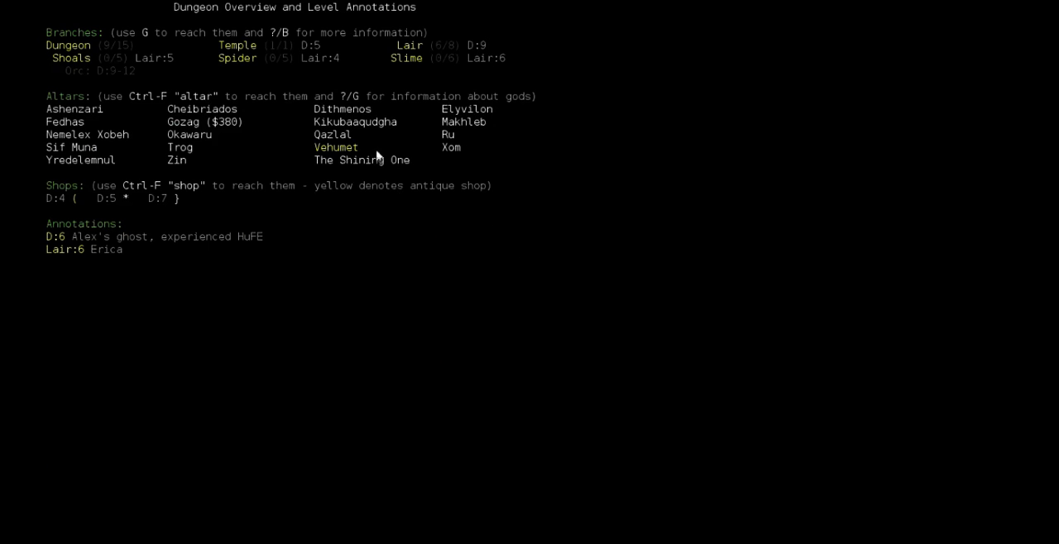
mouse_move(369, 79)
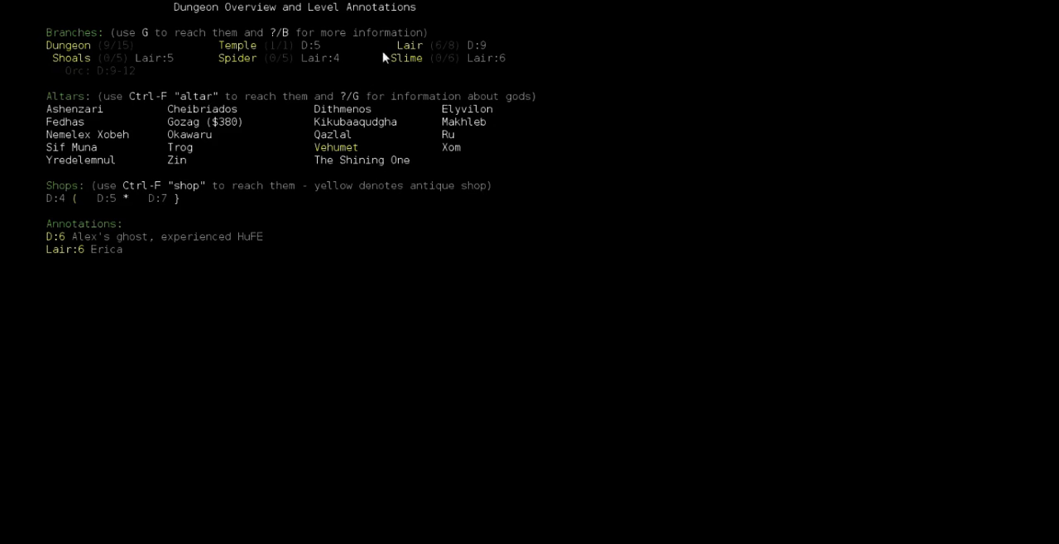
mouse_move(223, 186)
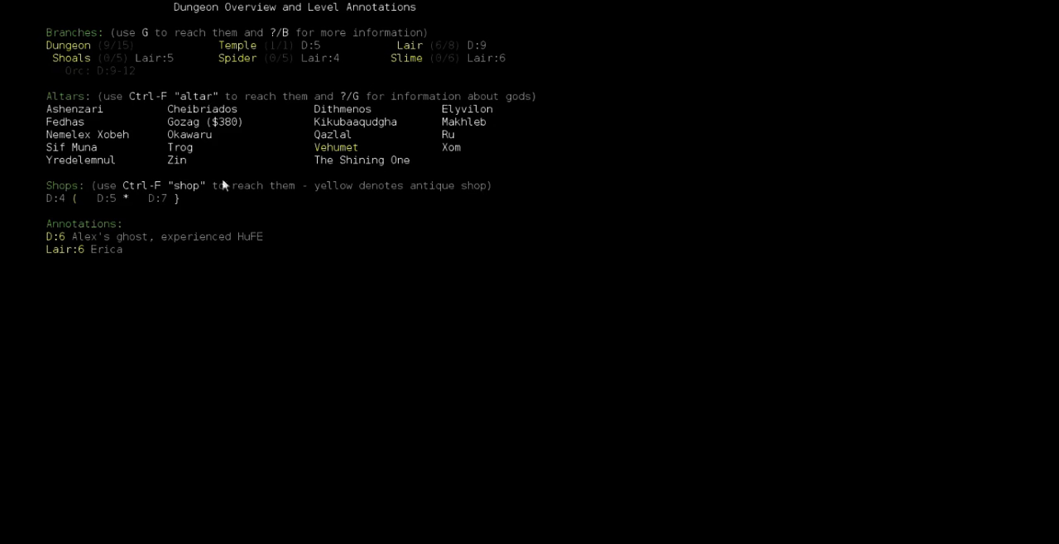
mouse_move(210, 243)
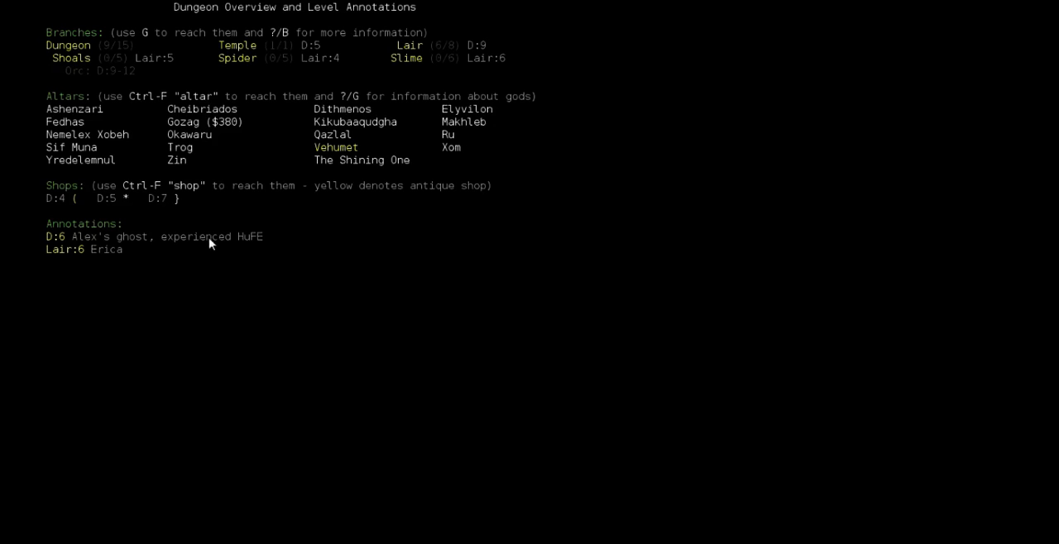
mouse_move(218, 225)
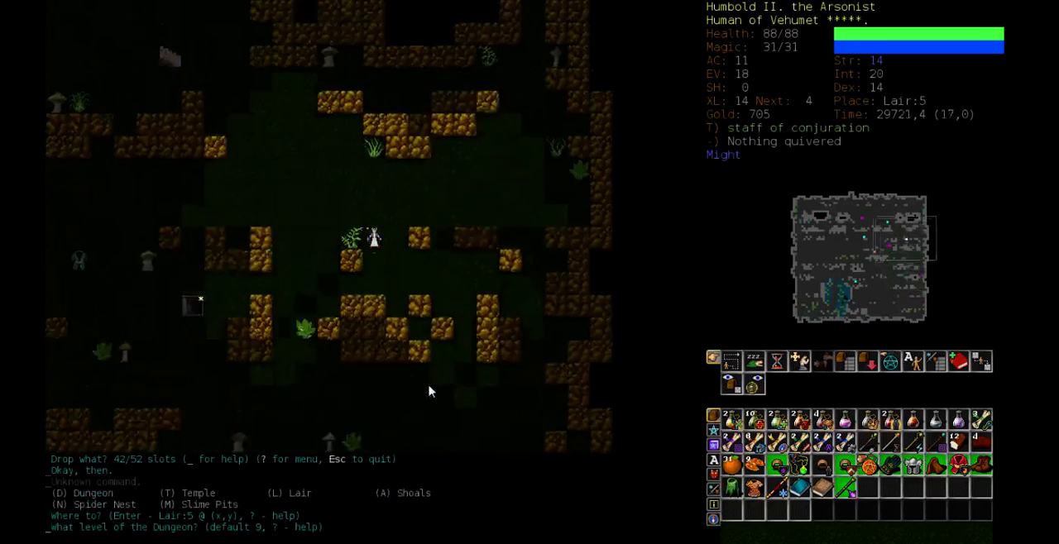
- Climb the stairs out of the Lair to Dungeon:9 and dismiss the spell list showing Orb of Destruction at 17% failure
key("<")
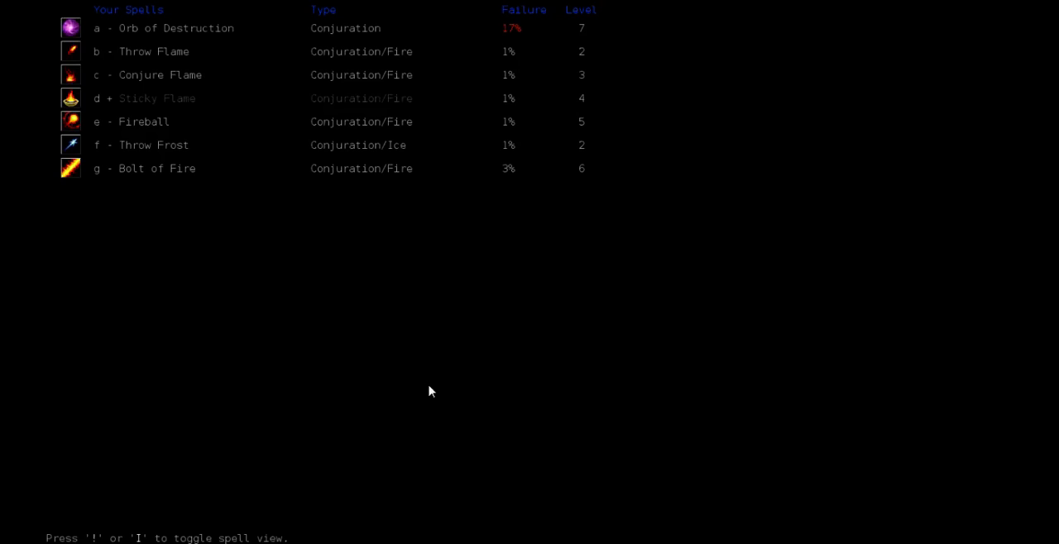
key("g")
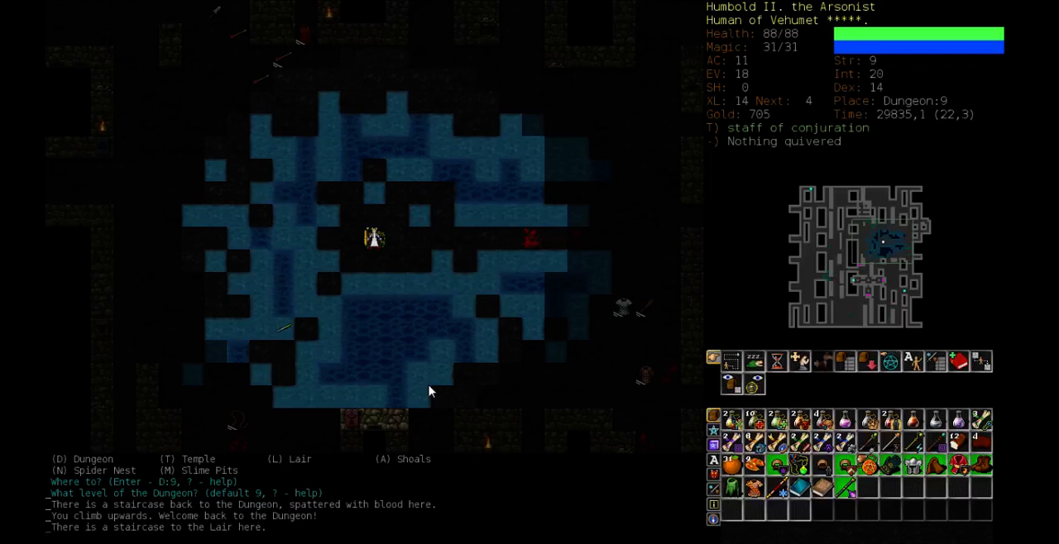
key("m")
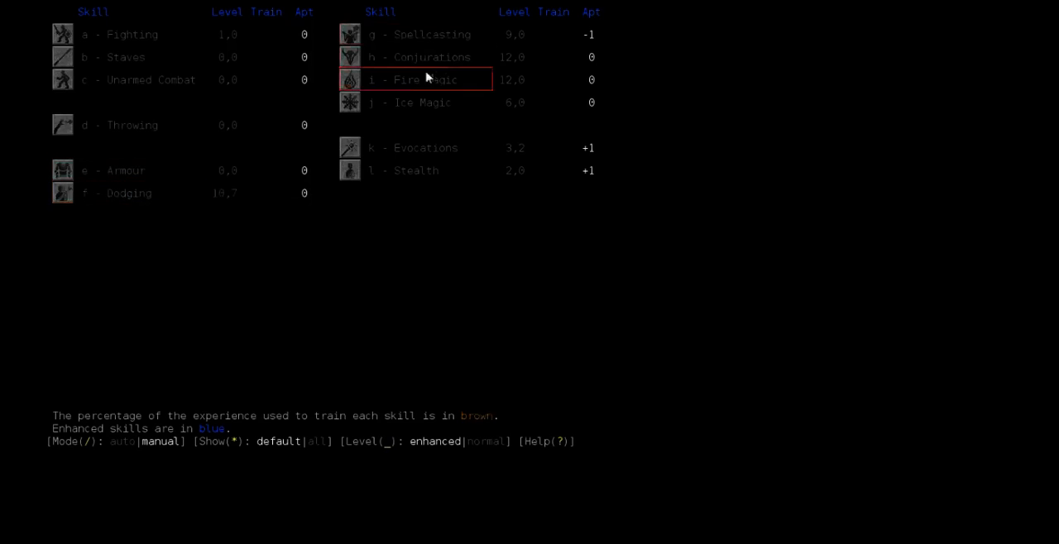
key("Escape")
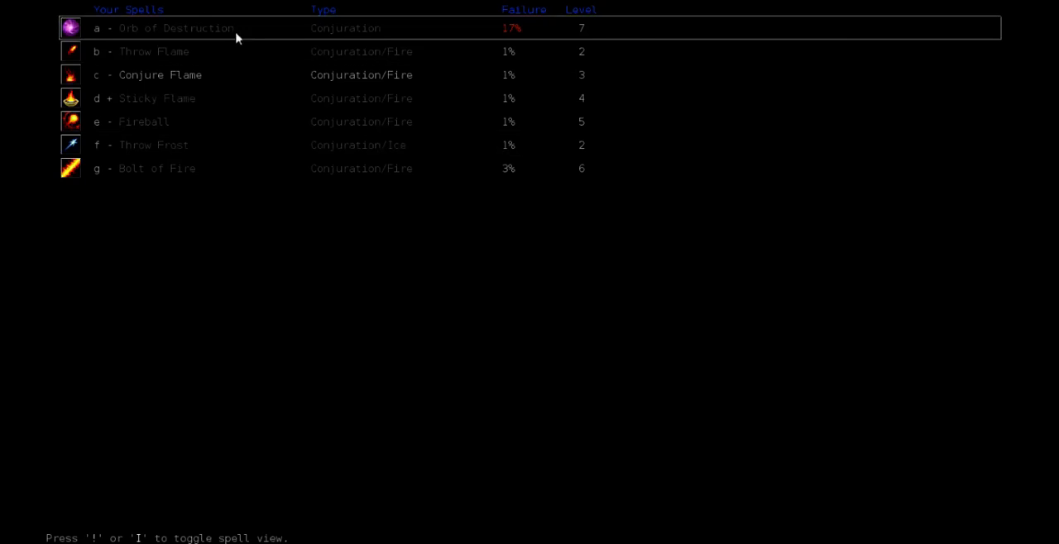
mouse_move(221, 52)
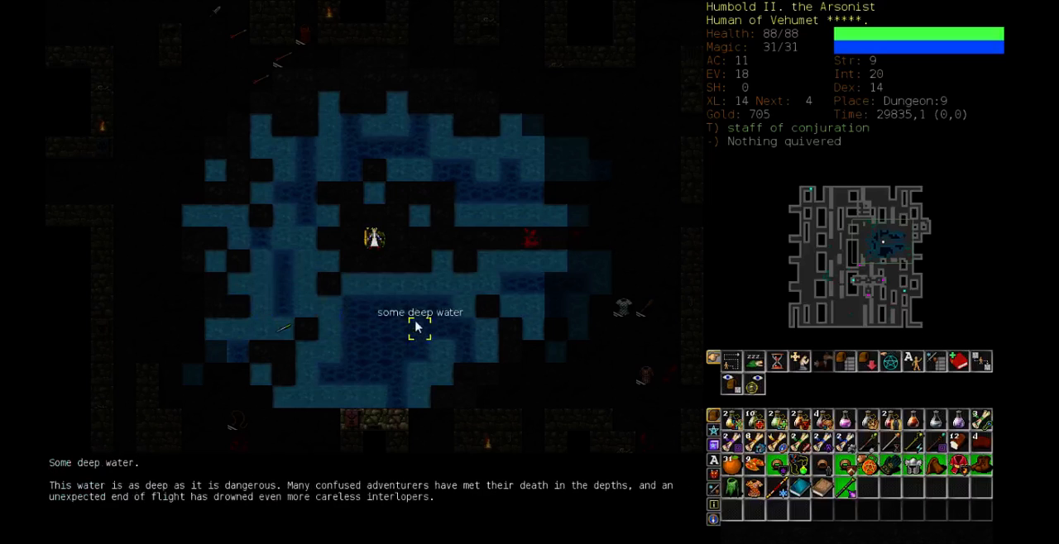
mouse_move(418, 331)
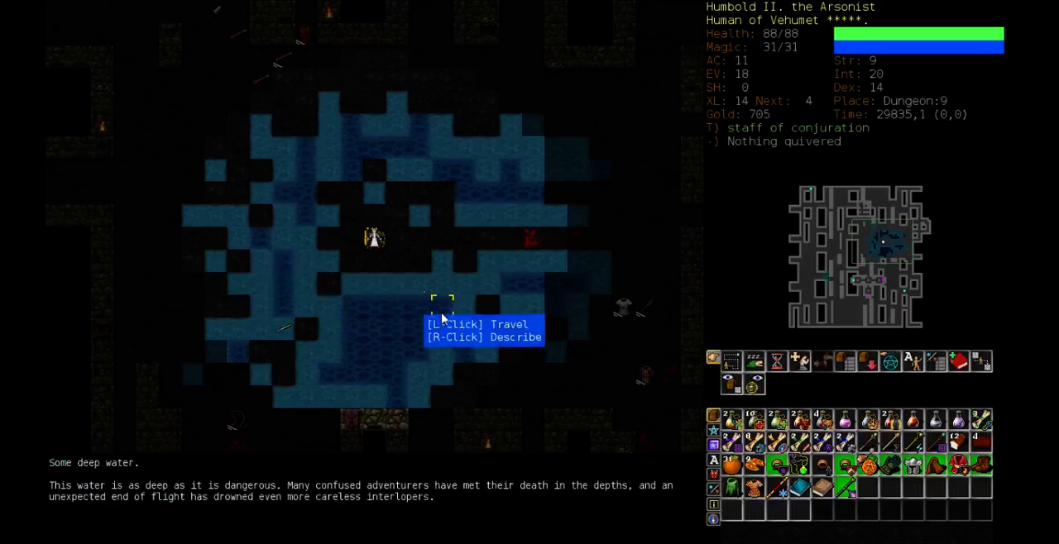
mouse_move(508, 261)
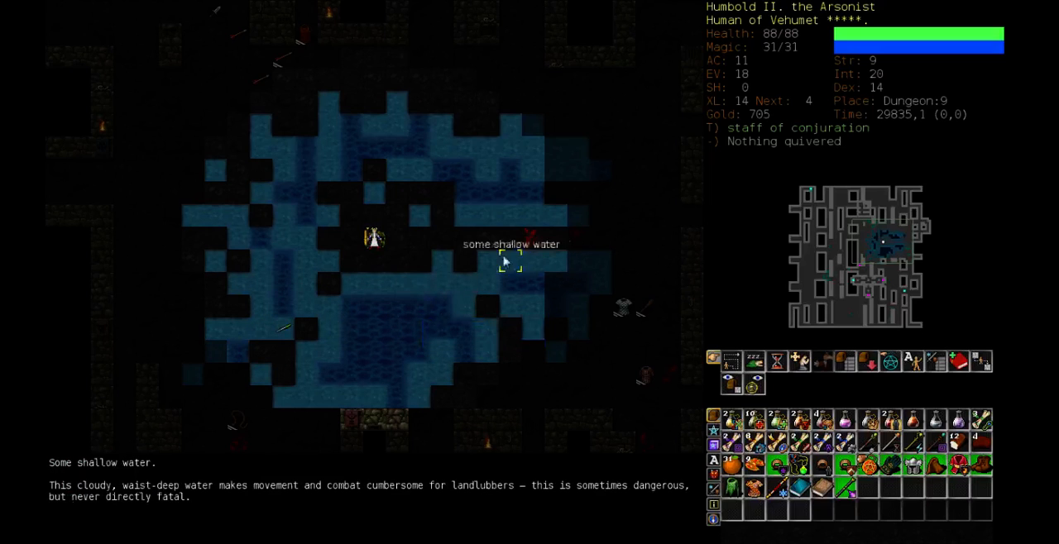